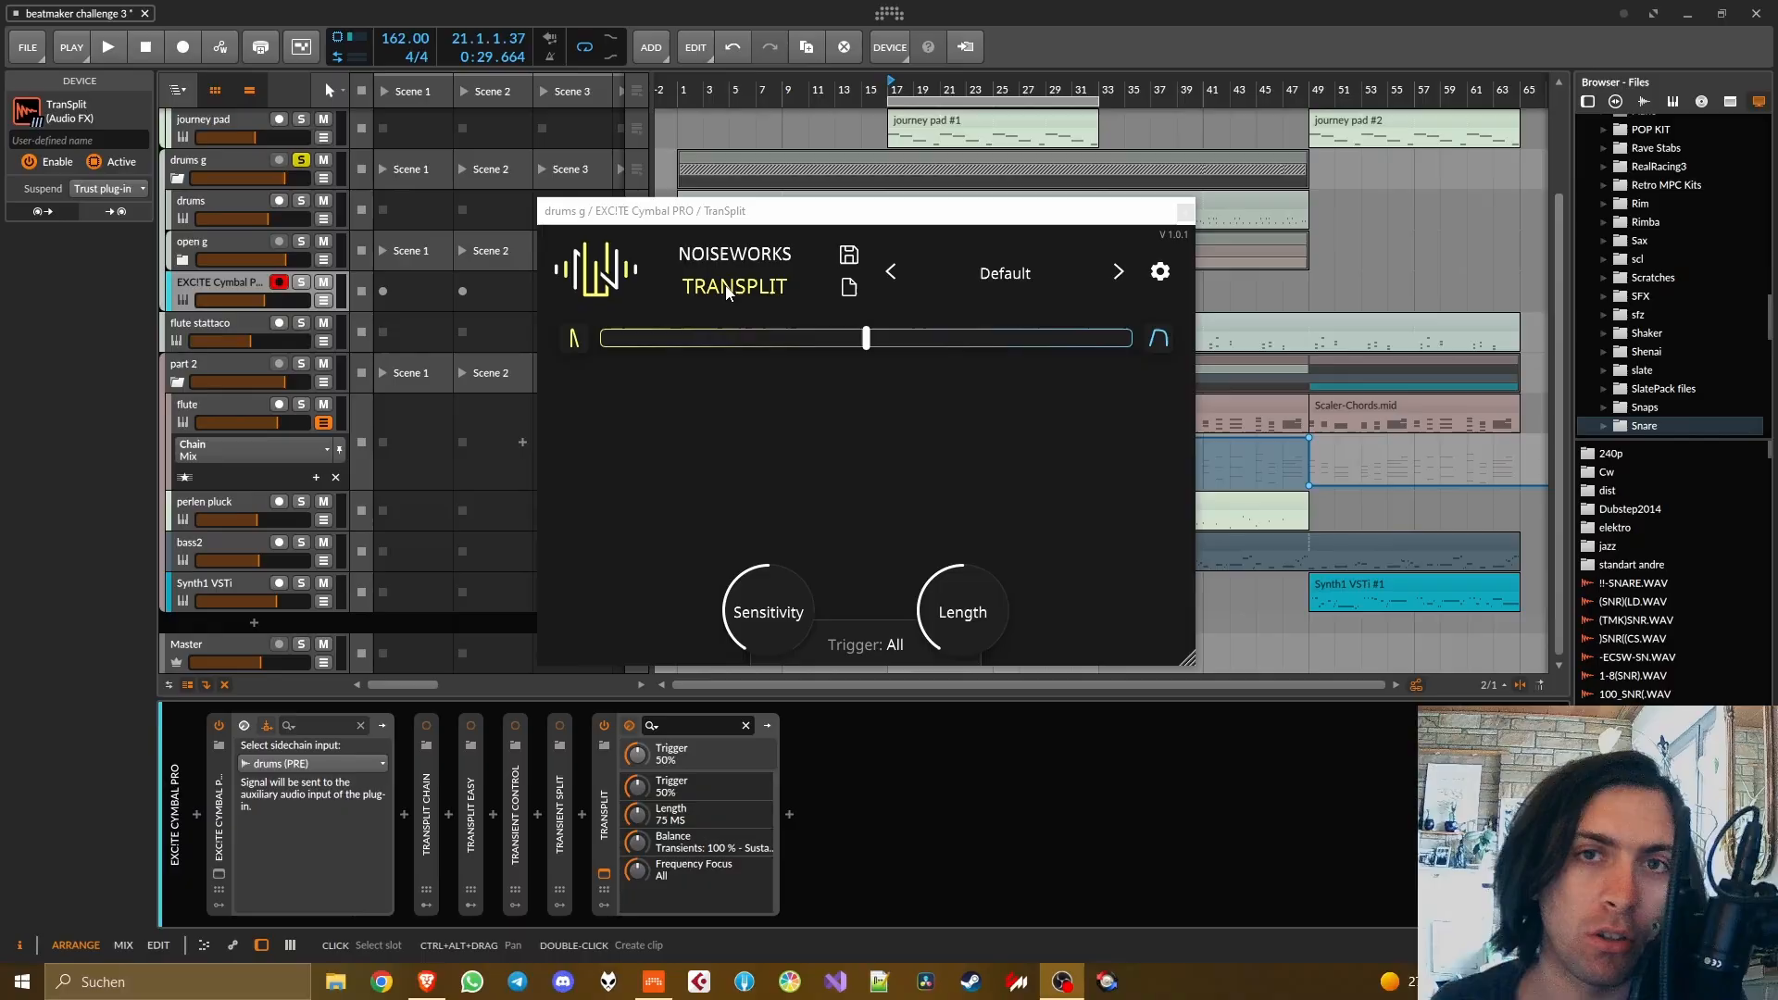
mouse_move(748, 344)
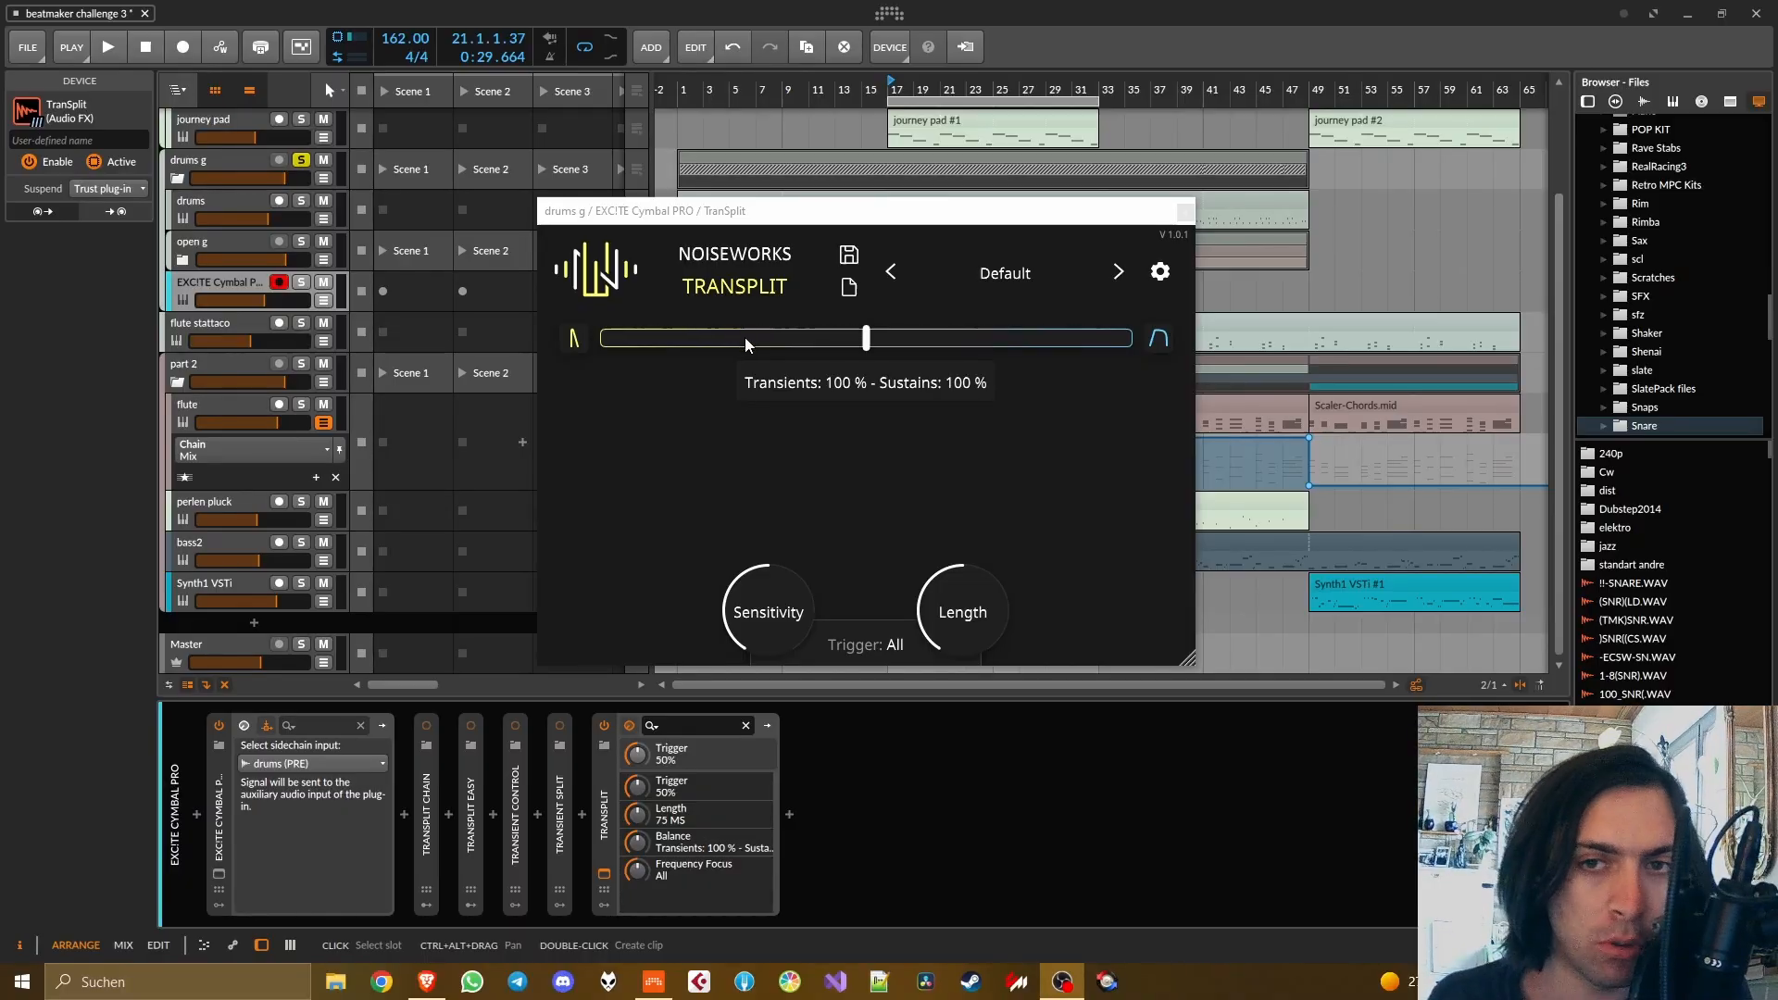
mouse_move(860, 403)
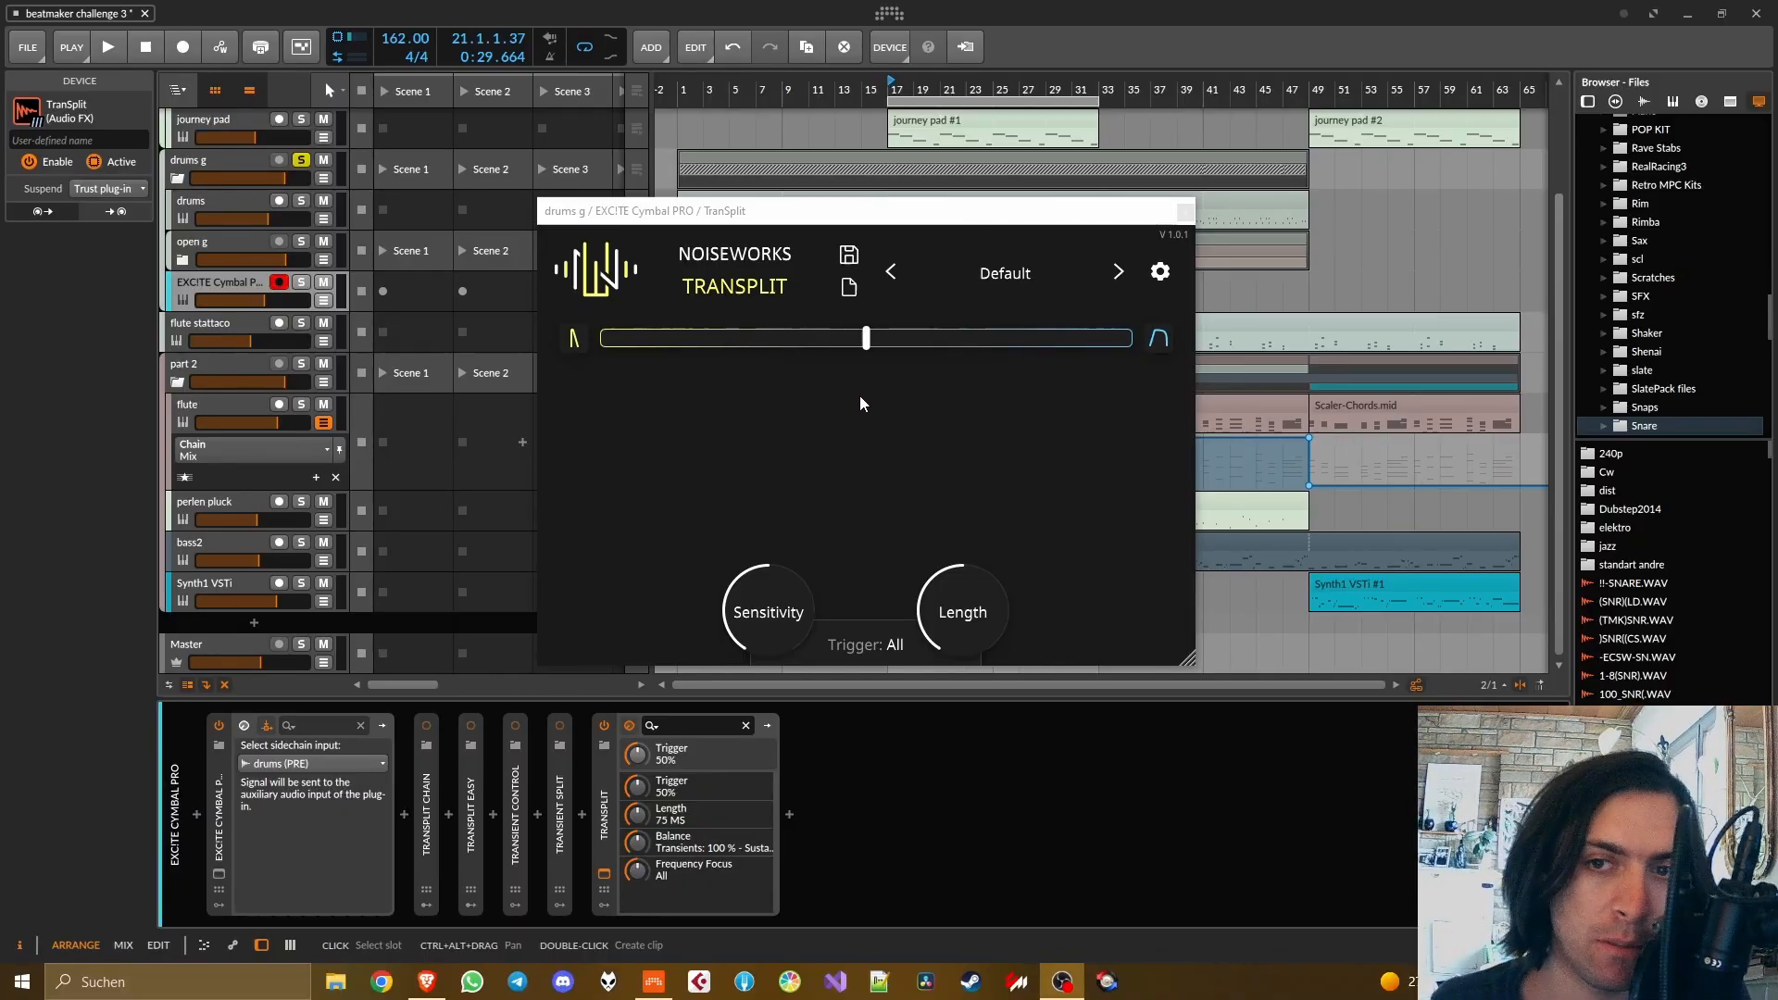
mouse_move(766, 165)
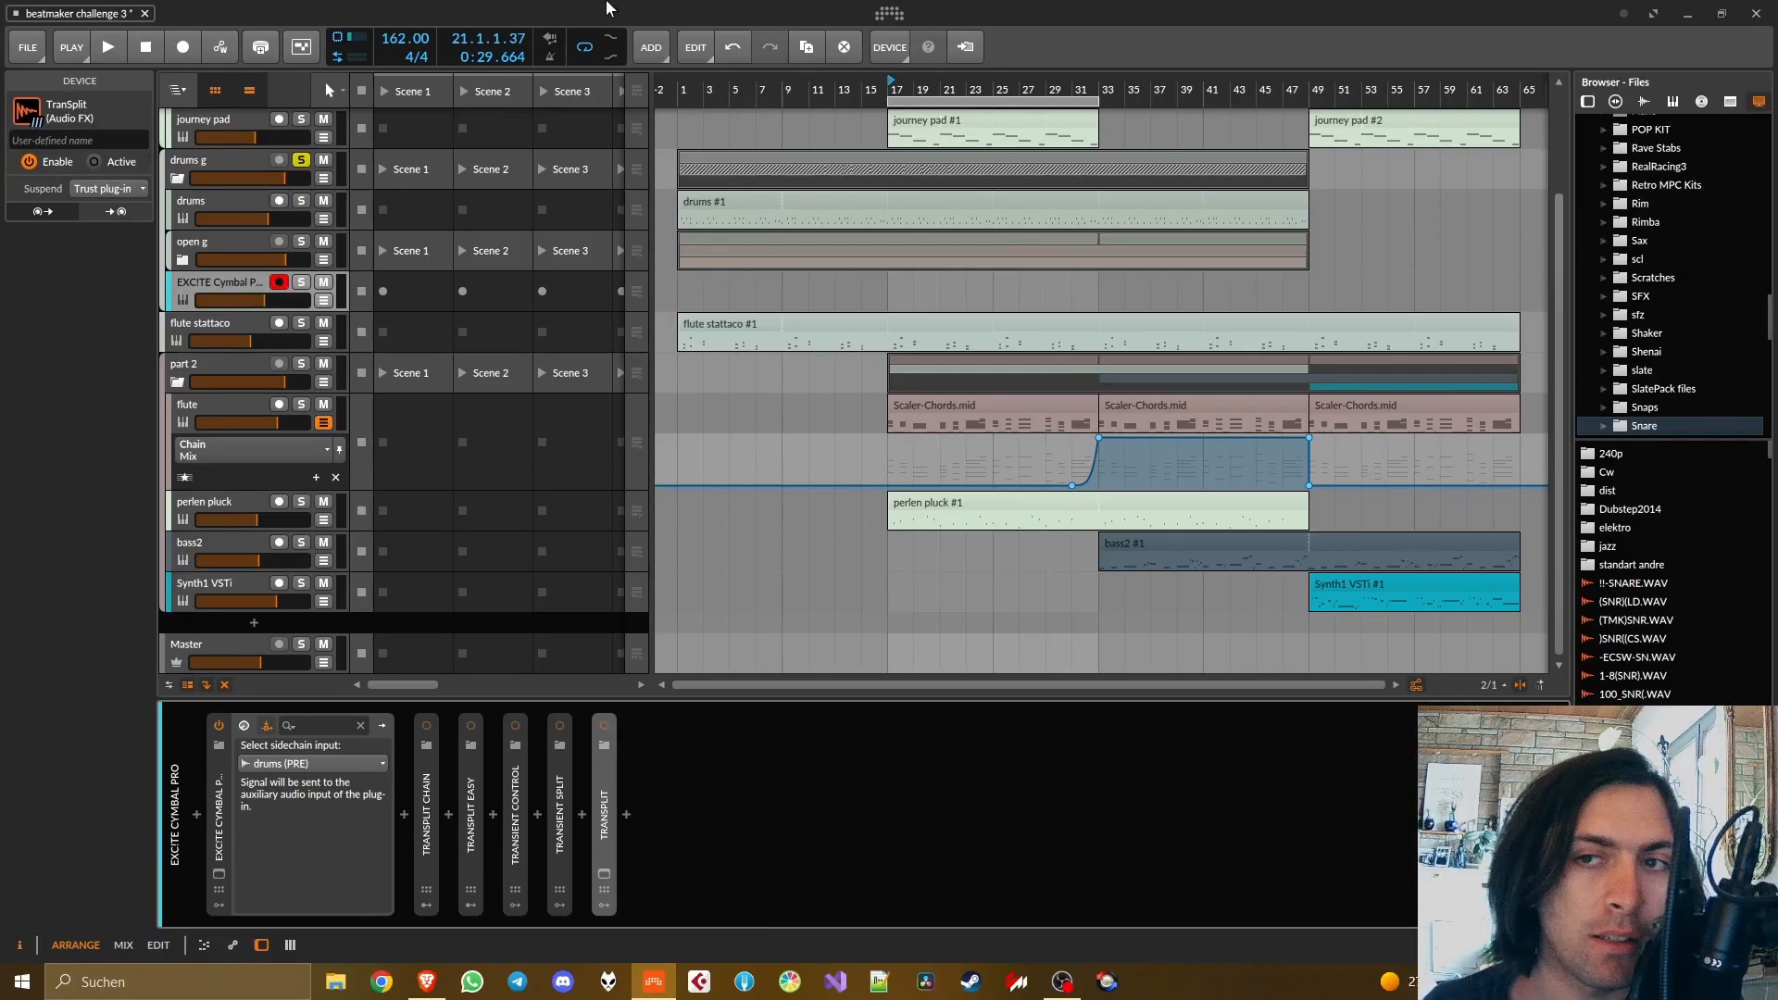
- Reopen the TranSplit plugin window to confirm 100% transients, 0% sustain and Highs trigger
click(107, 47)
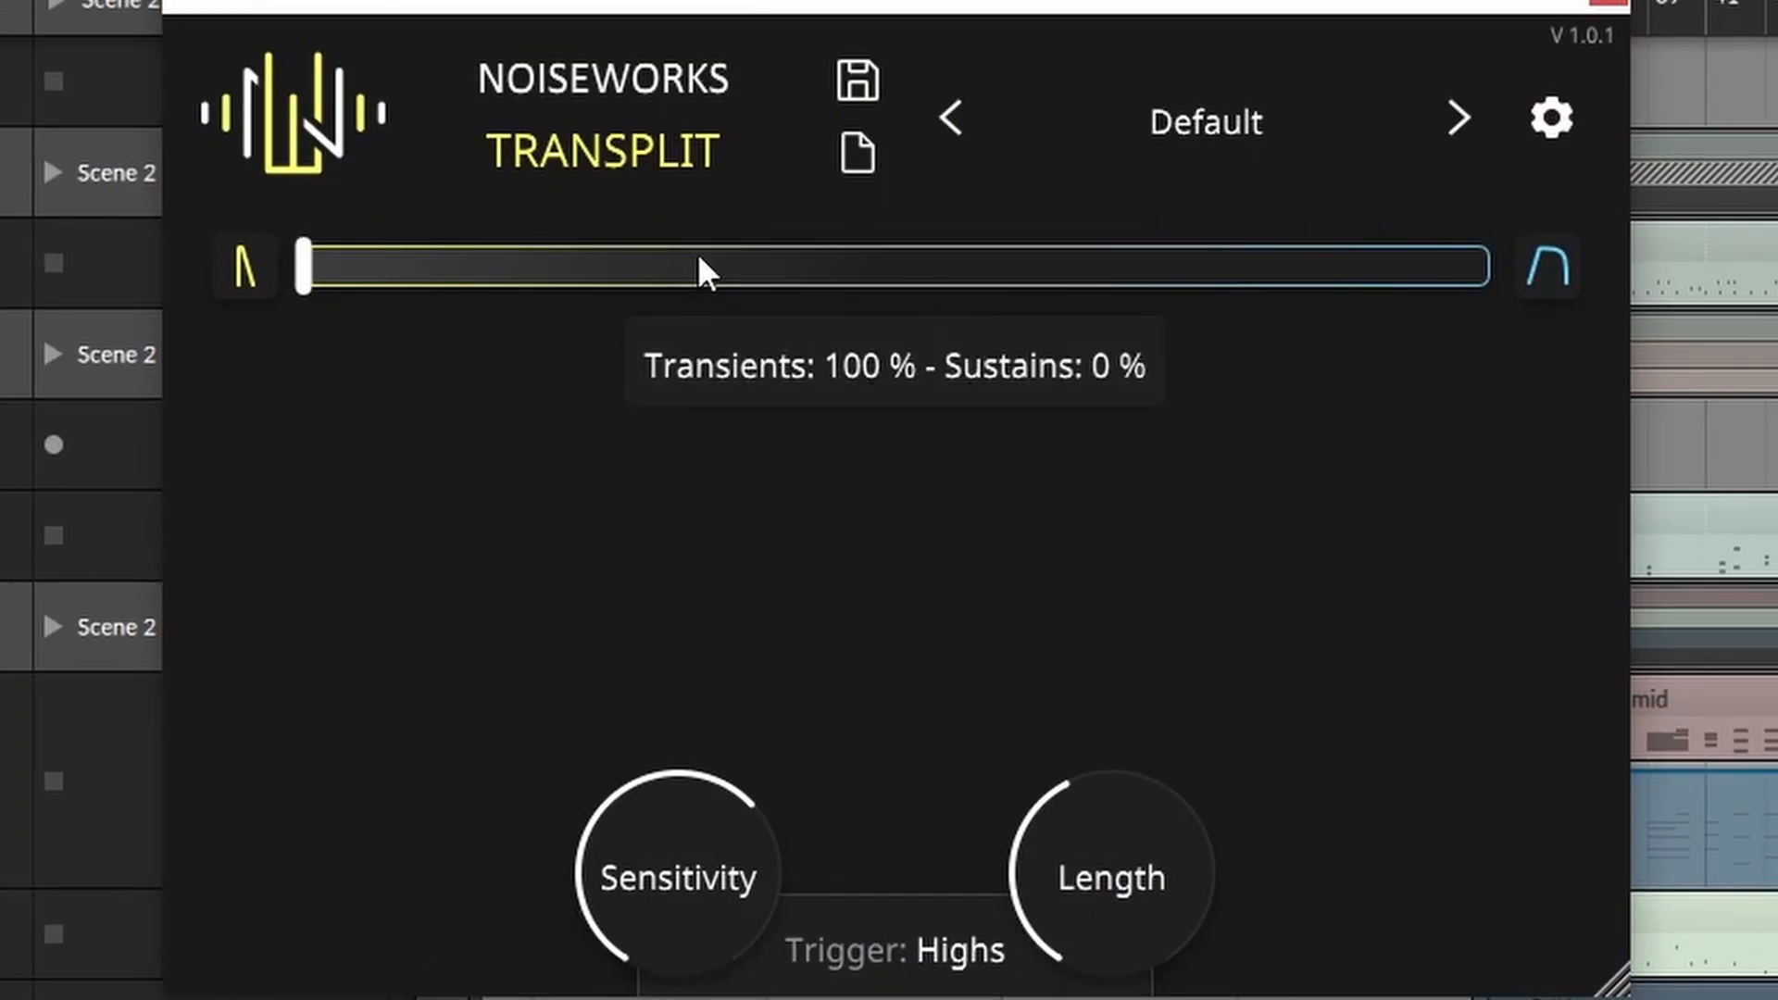
mouse_move(306, 281)
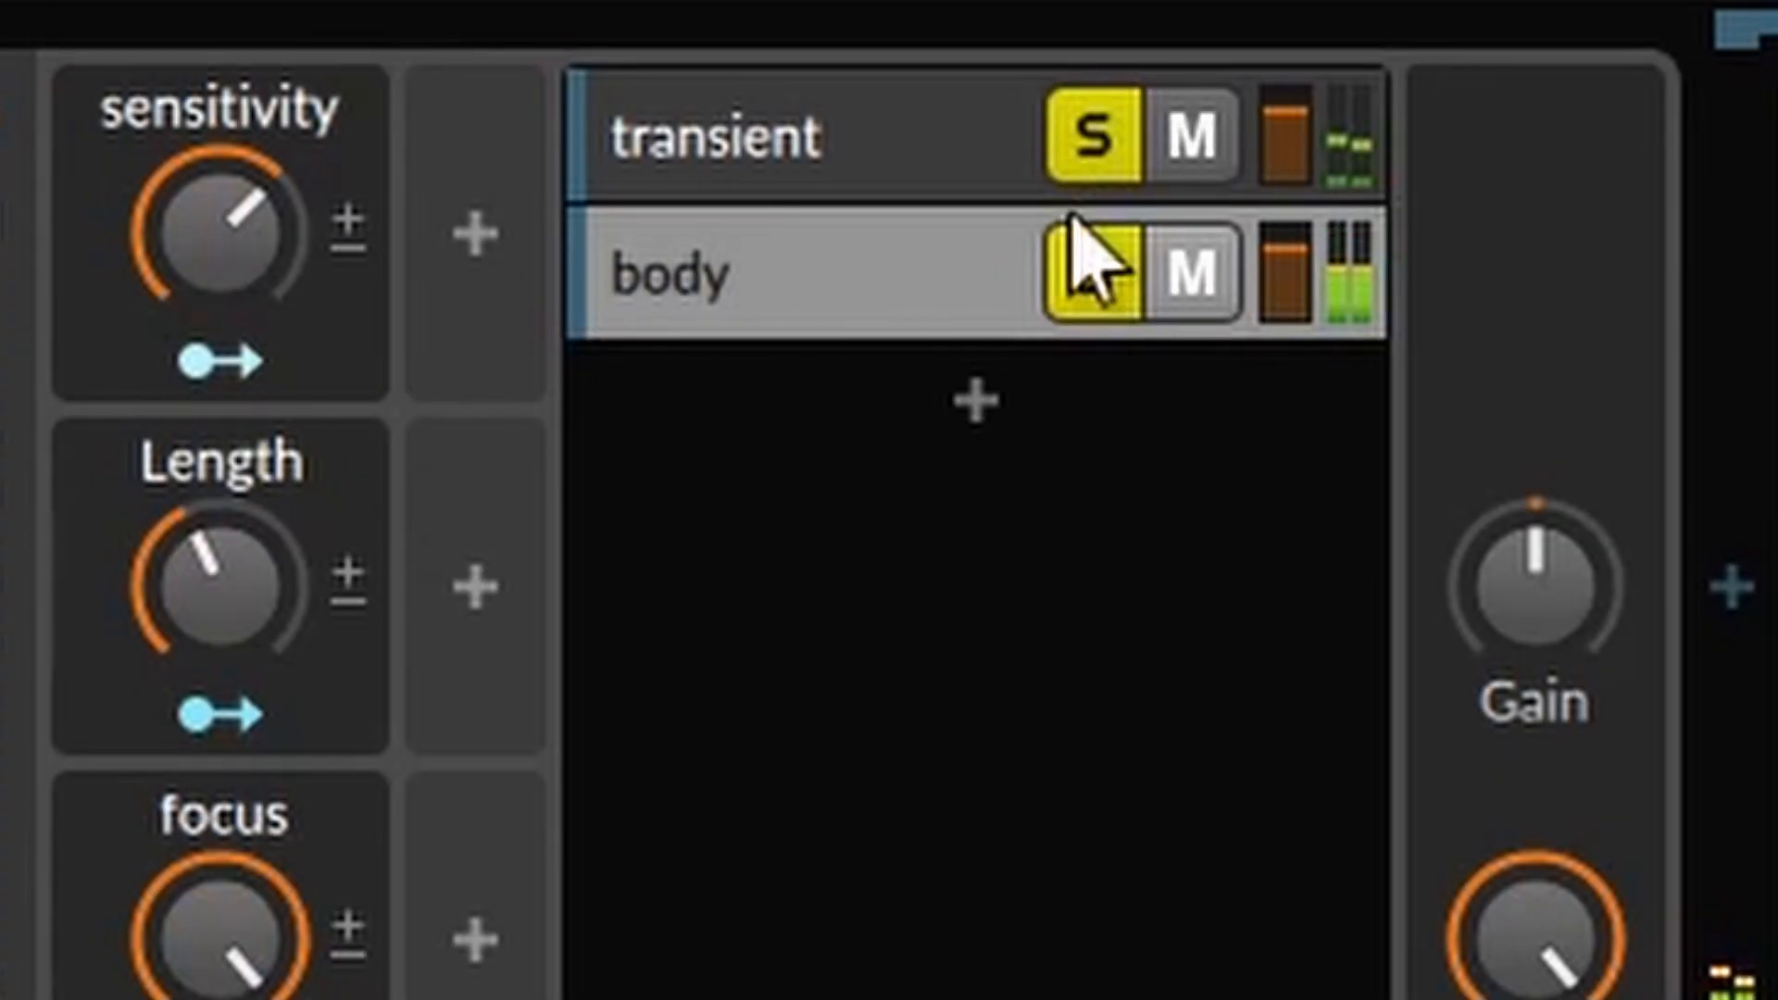
- Collapse the Transplit Easy FX Layer device in the cymbal drum chain
click(1091, 274)
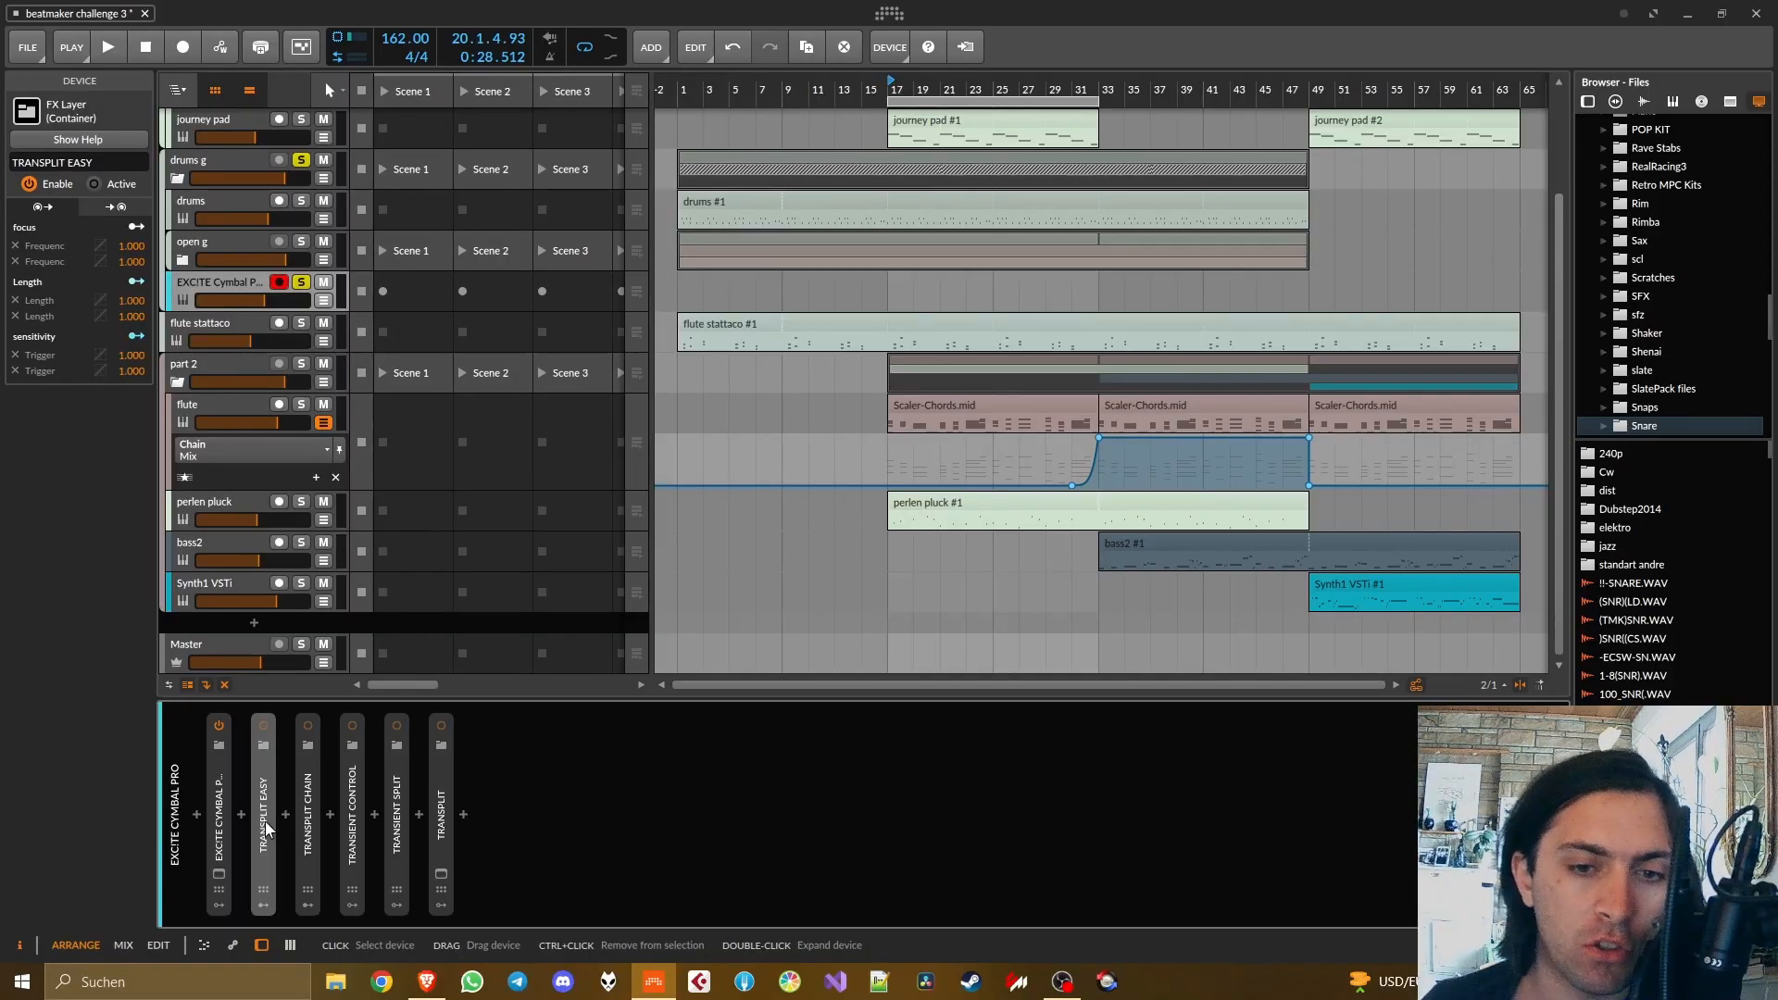
click(352, 794)
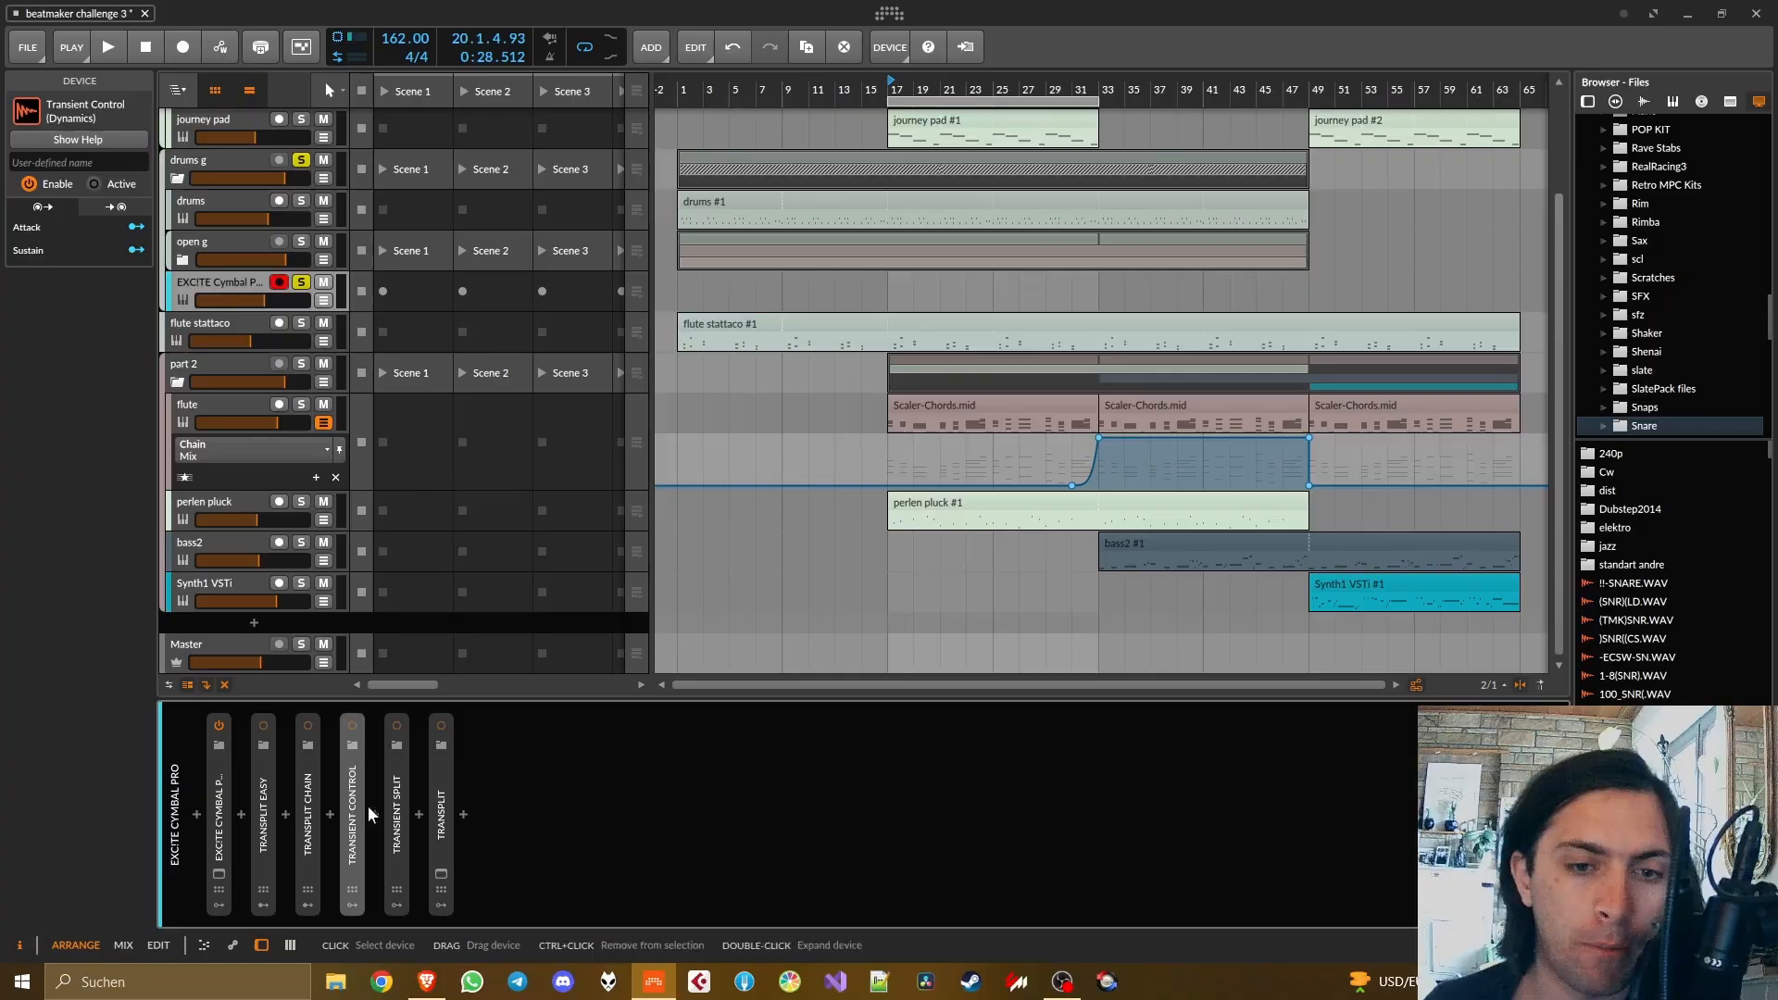
double_click(395, 813)
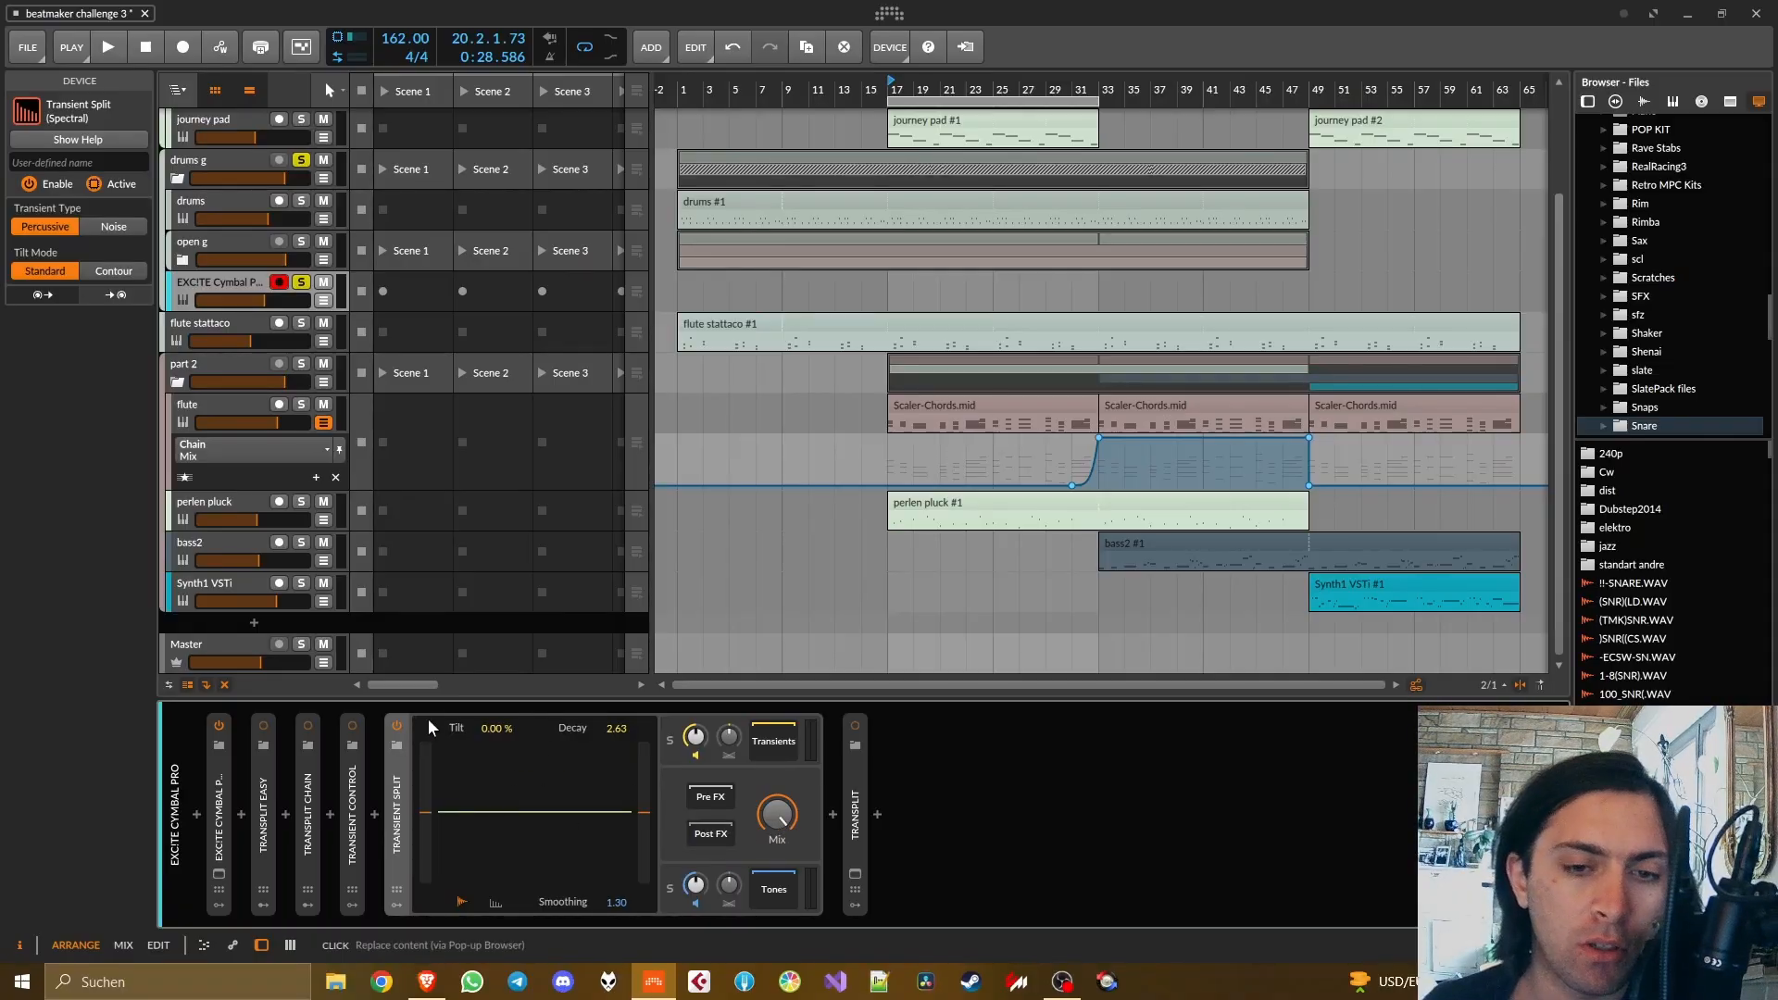
mouse_move(395, 798)
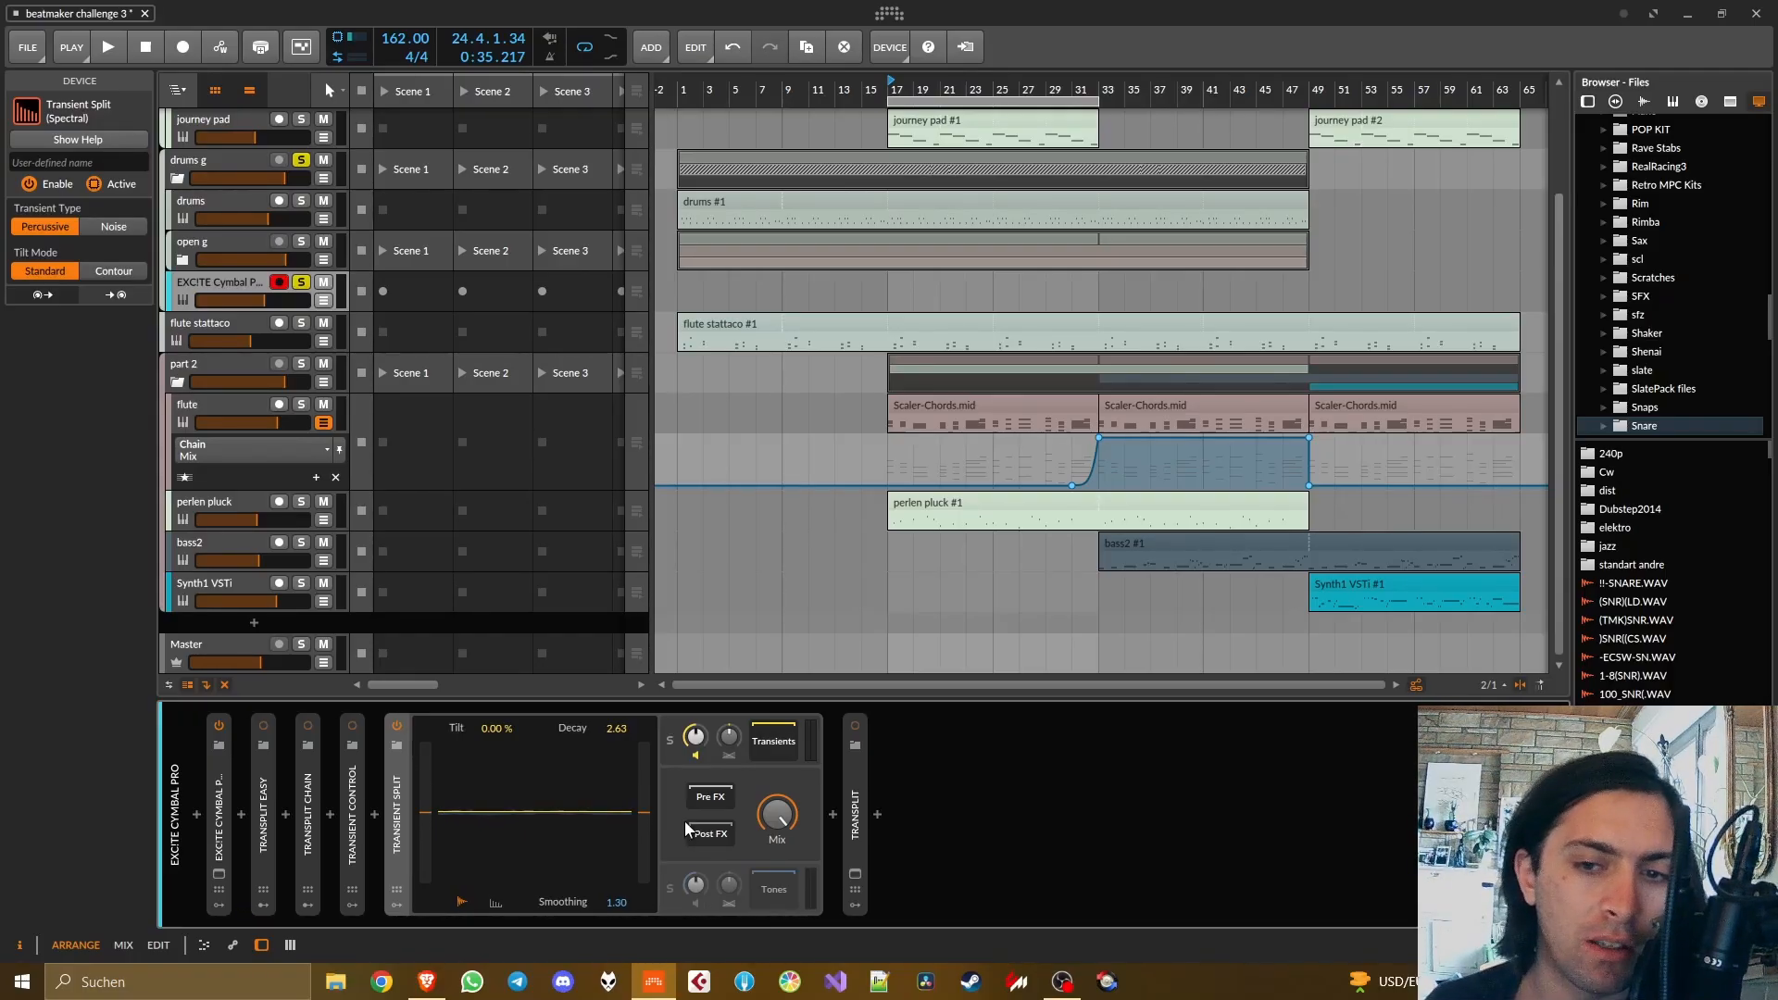
click(107, 46)
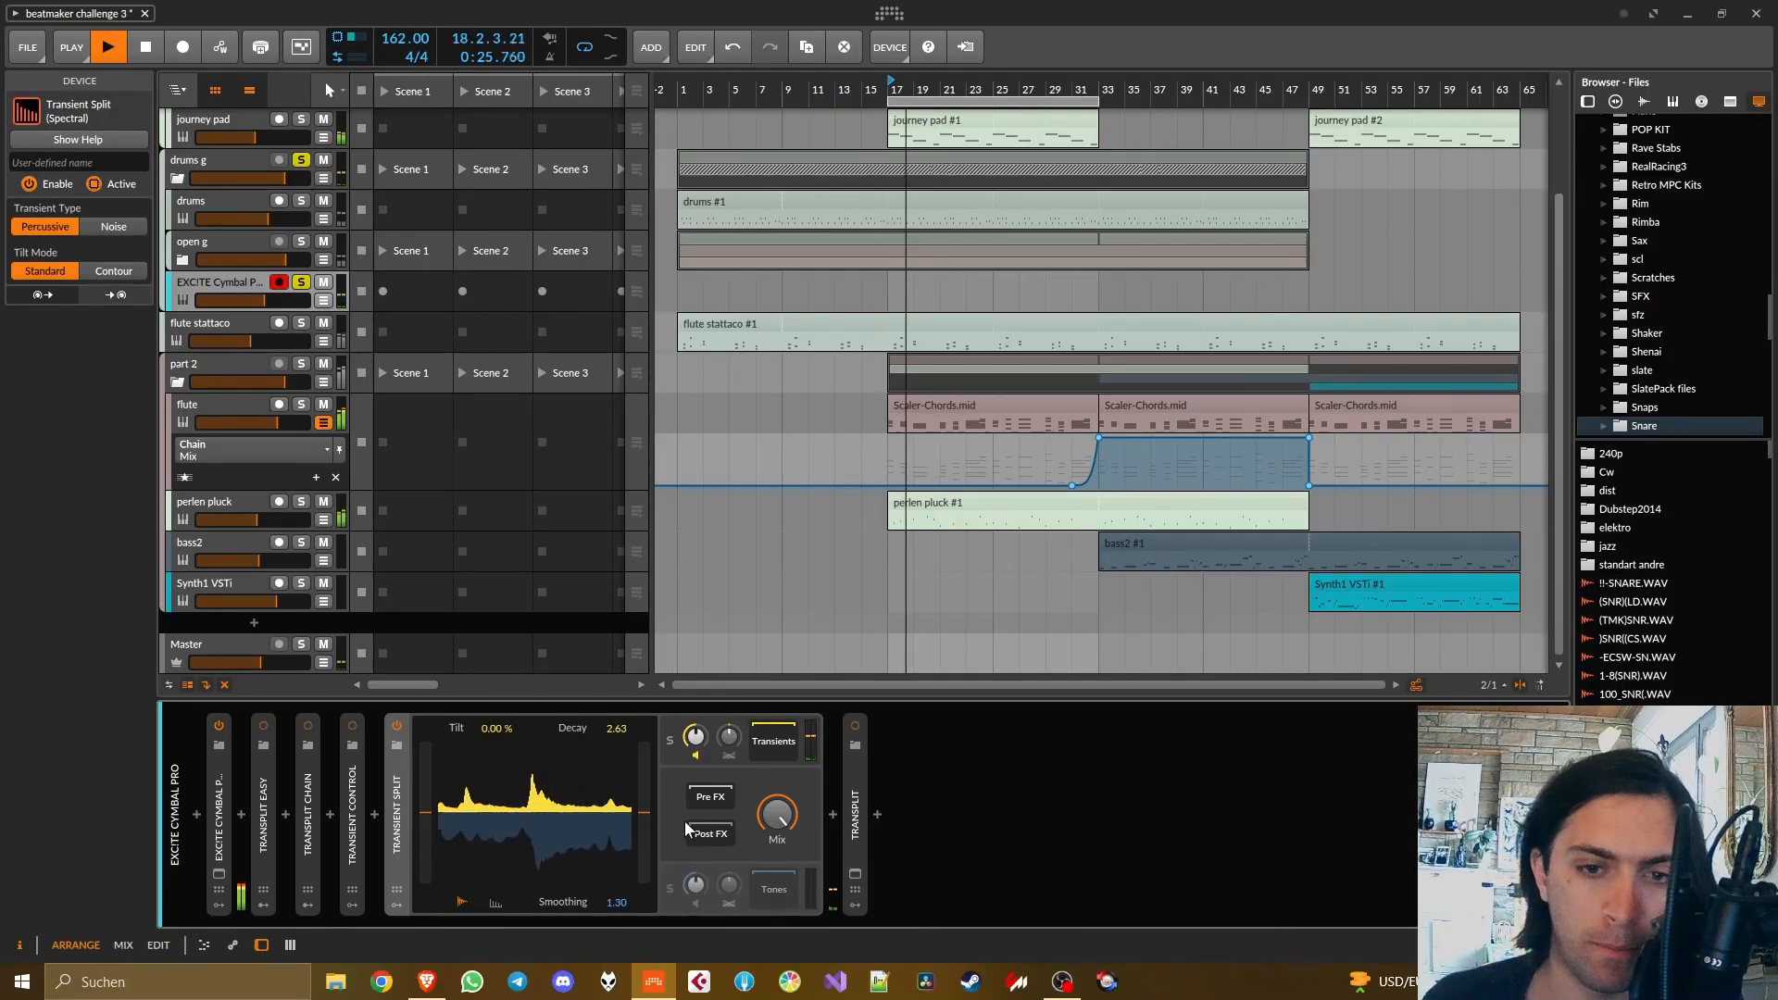
click(145, 46)
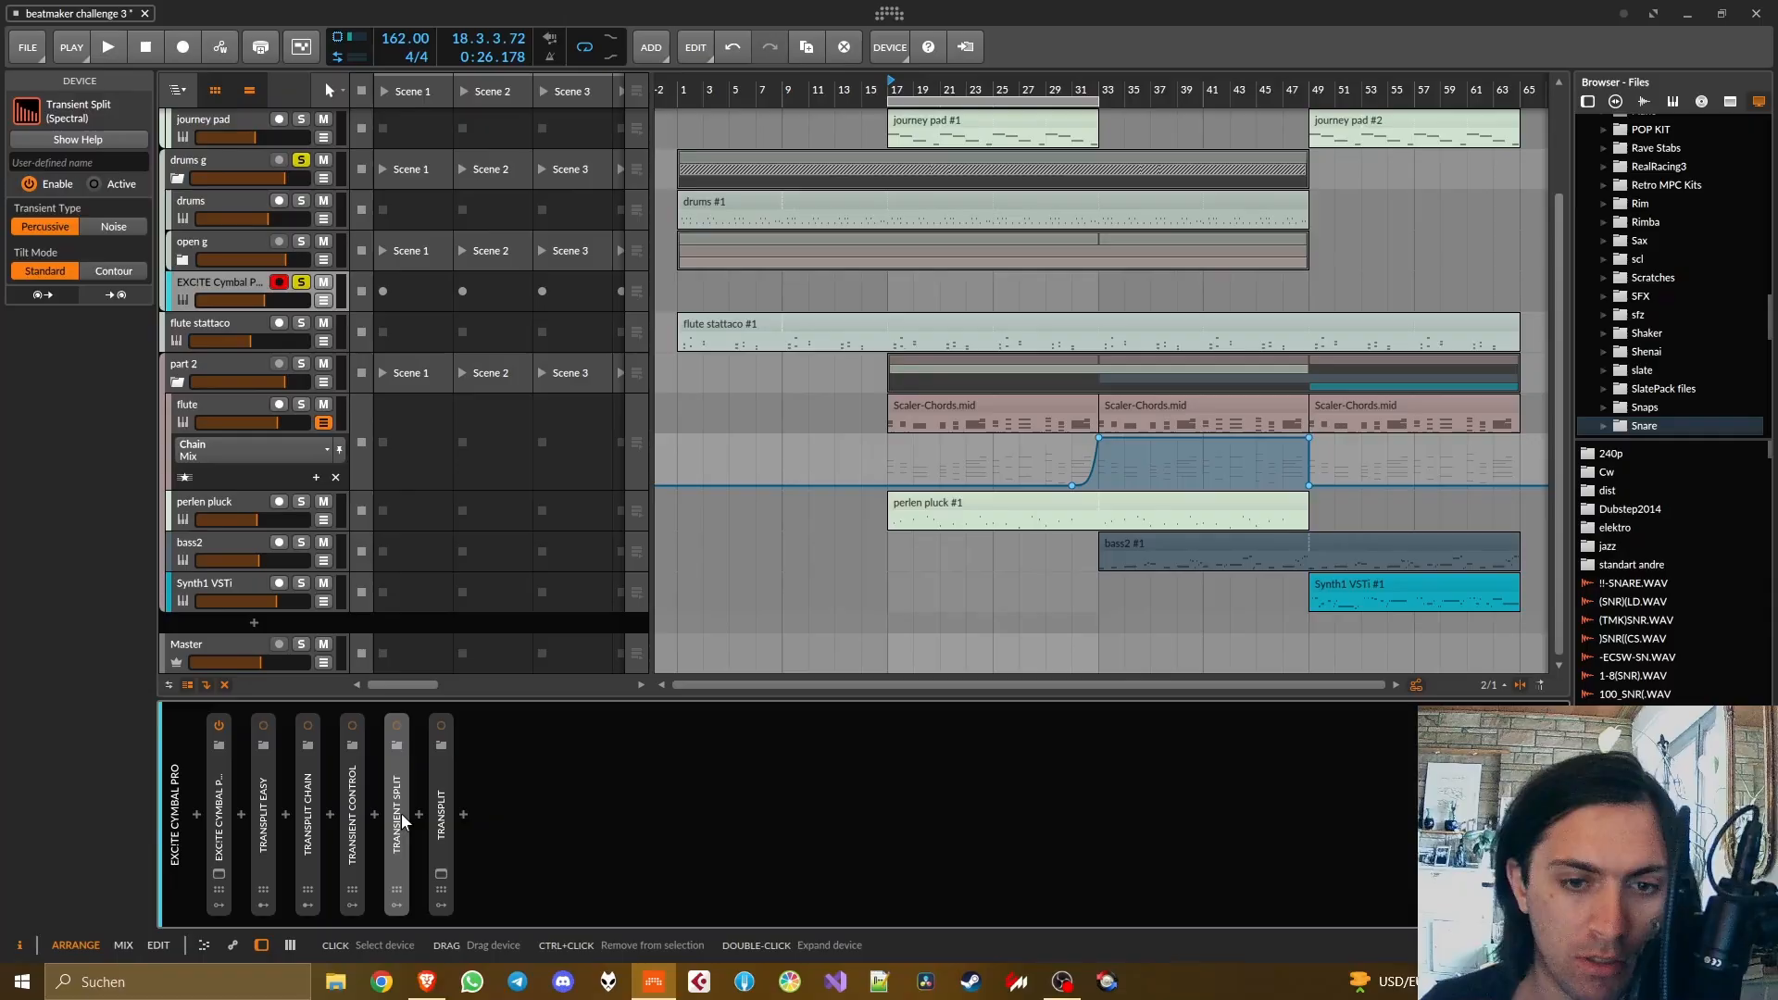
- Expand Transient Control, view Free Clip 2 in its FX chain, then hide the chain
double_click(395, 793)
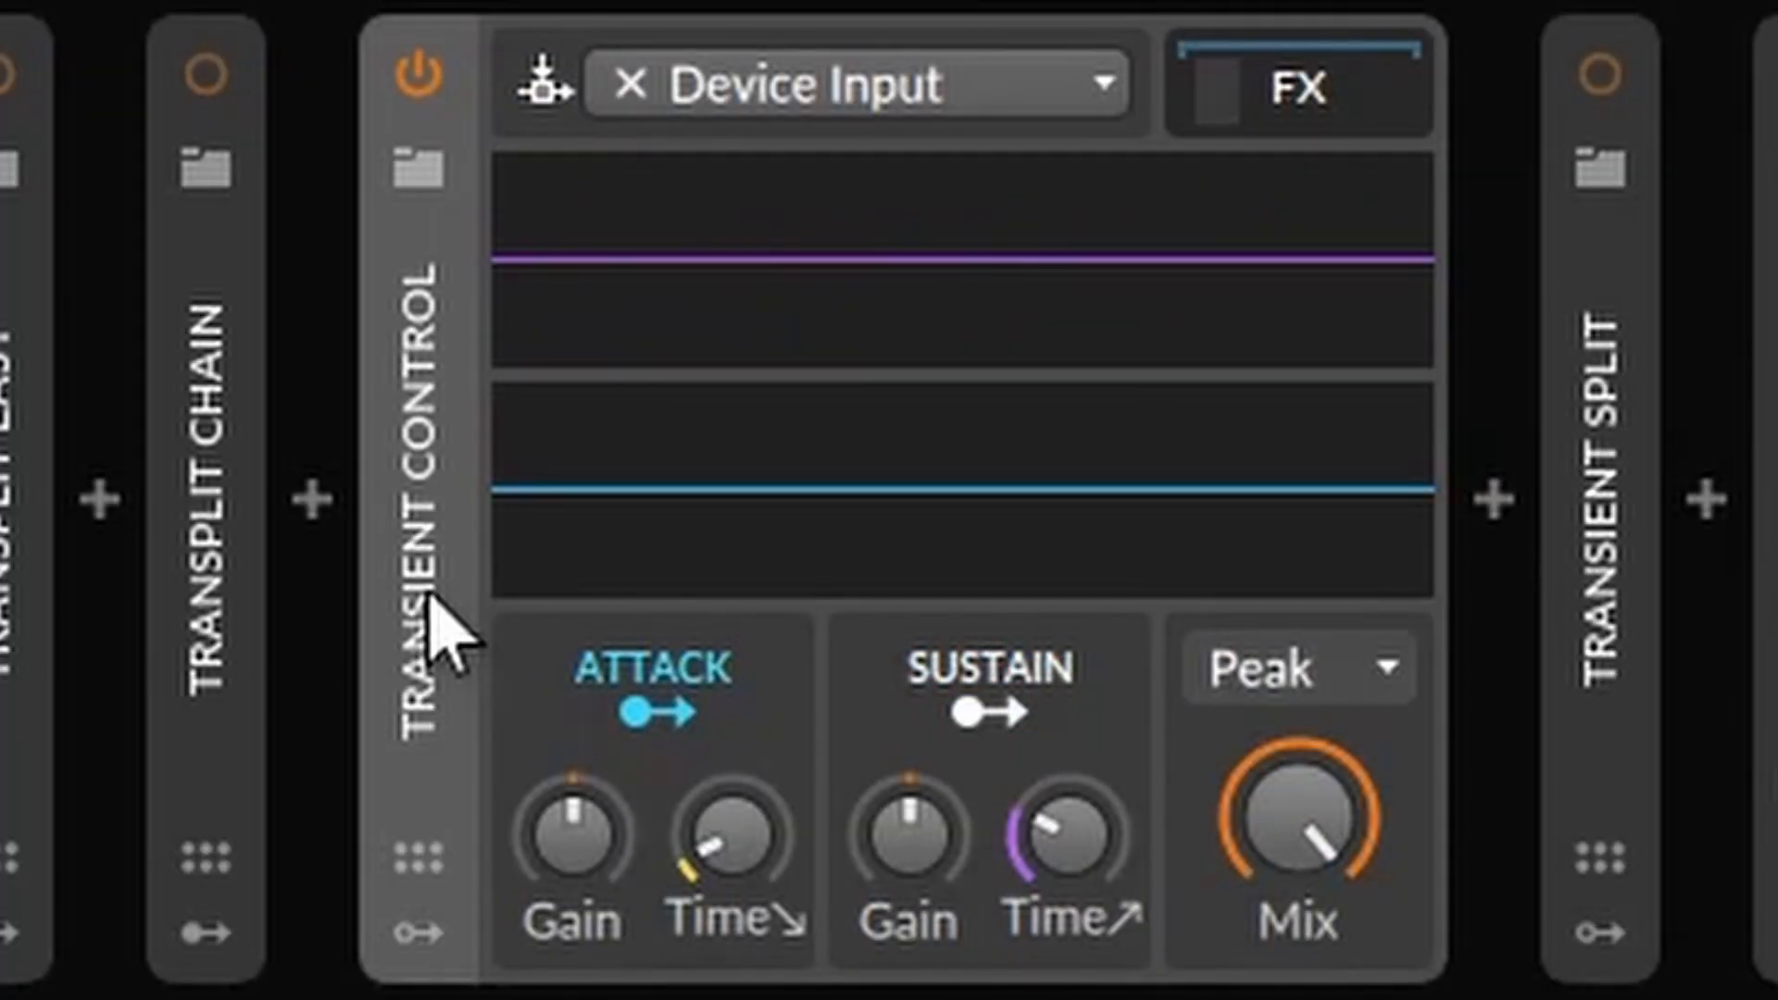
mouse_move(629, 636)
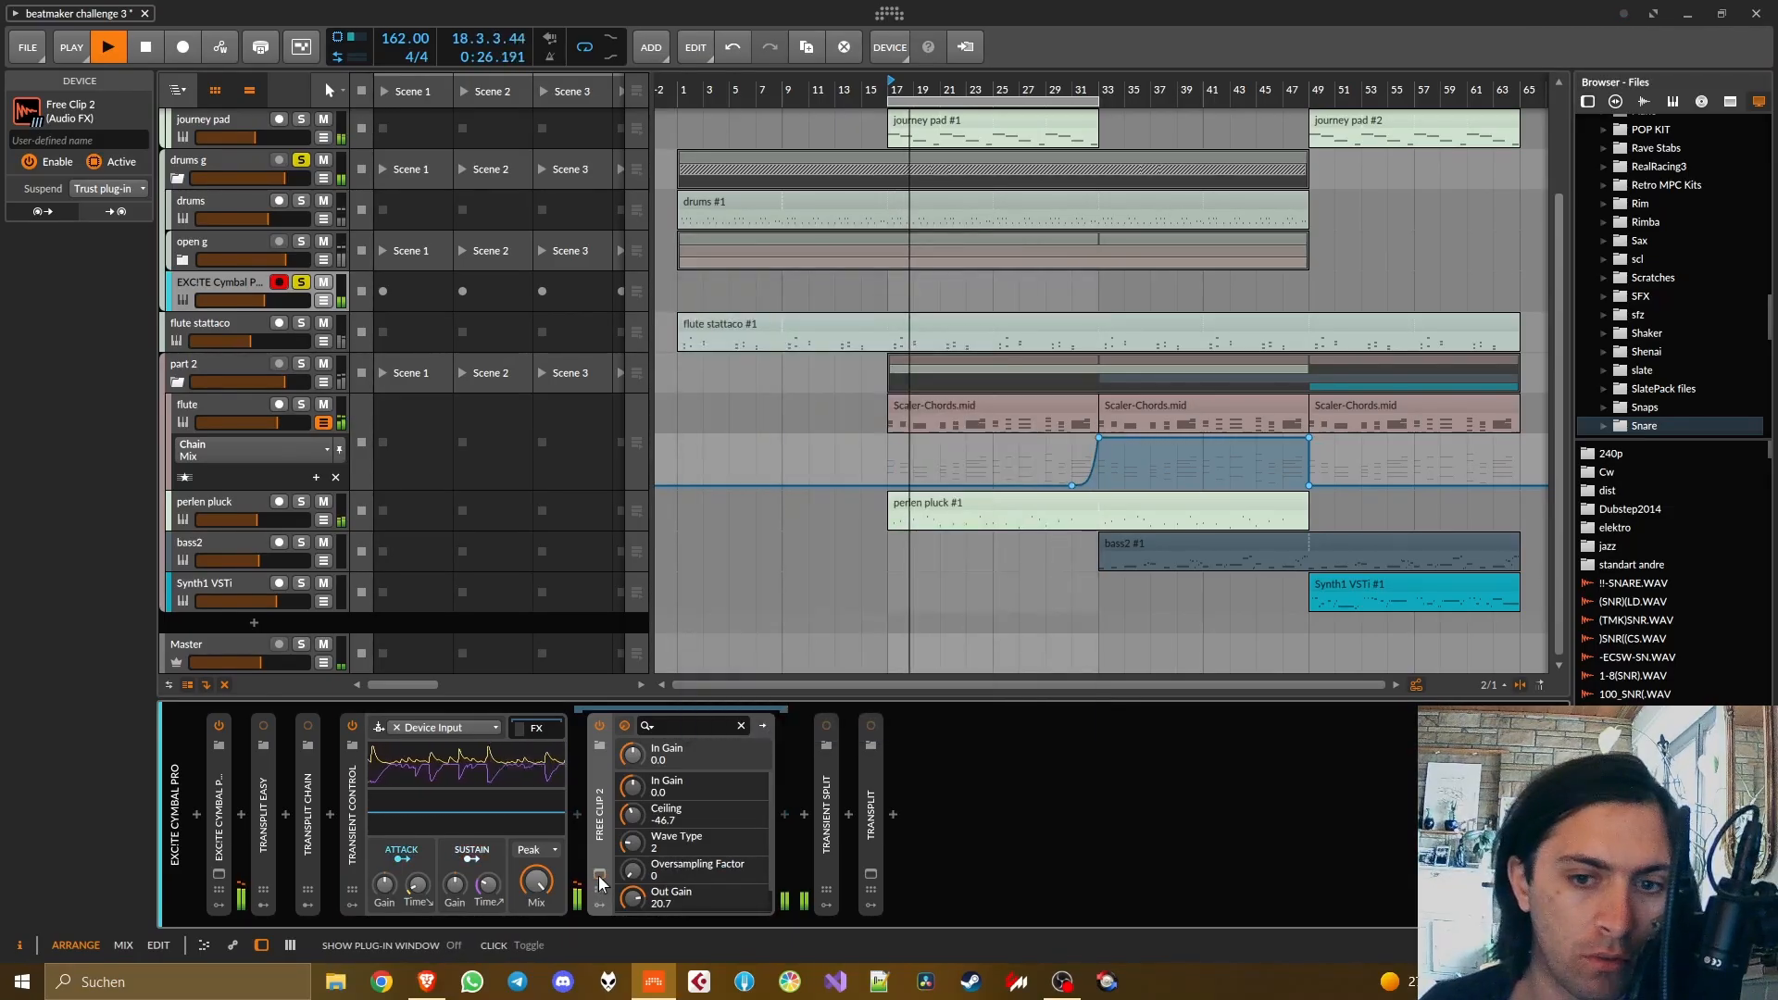
click(107, 46)
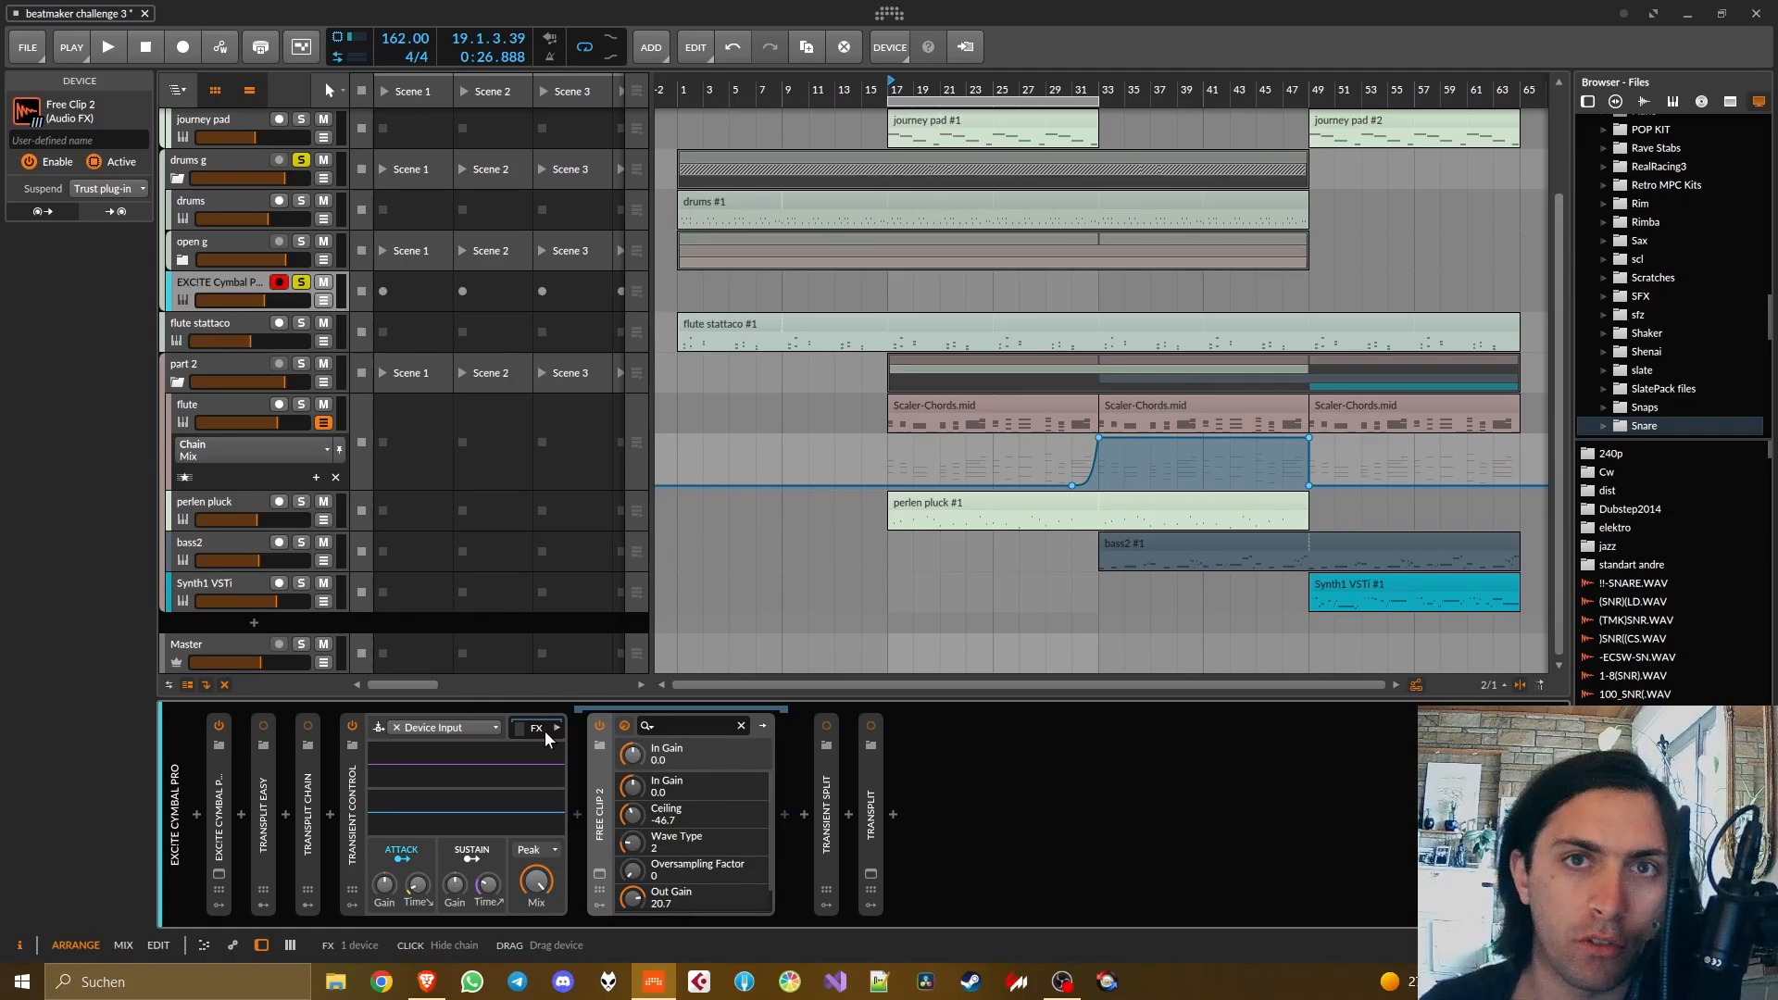
mouse_move(566, 737)
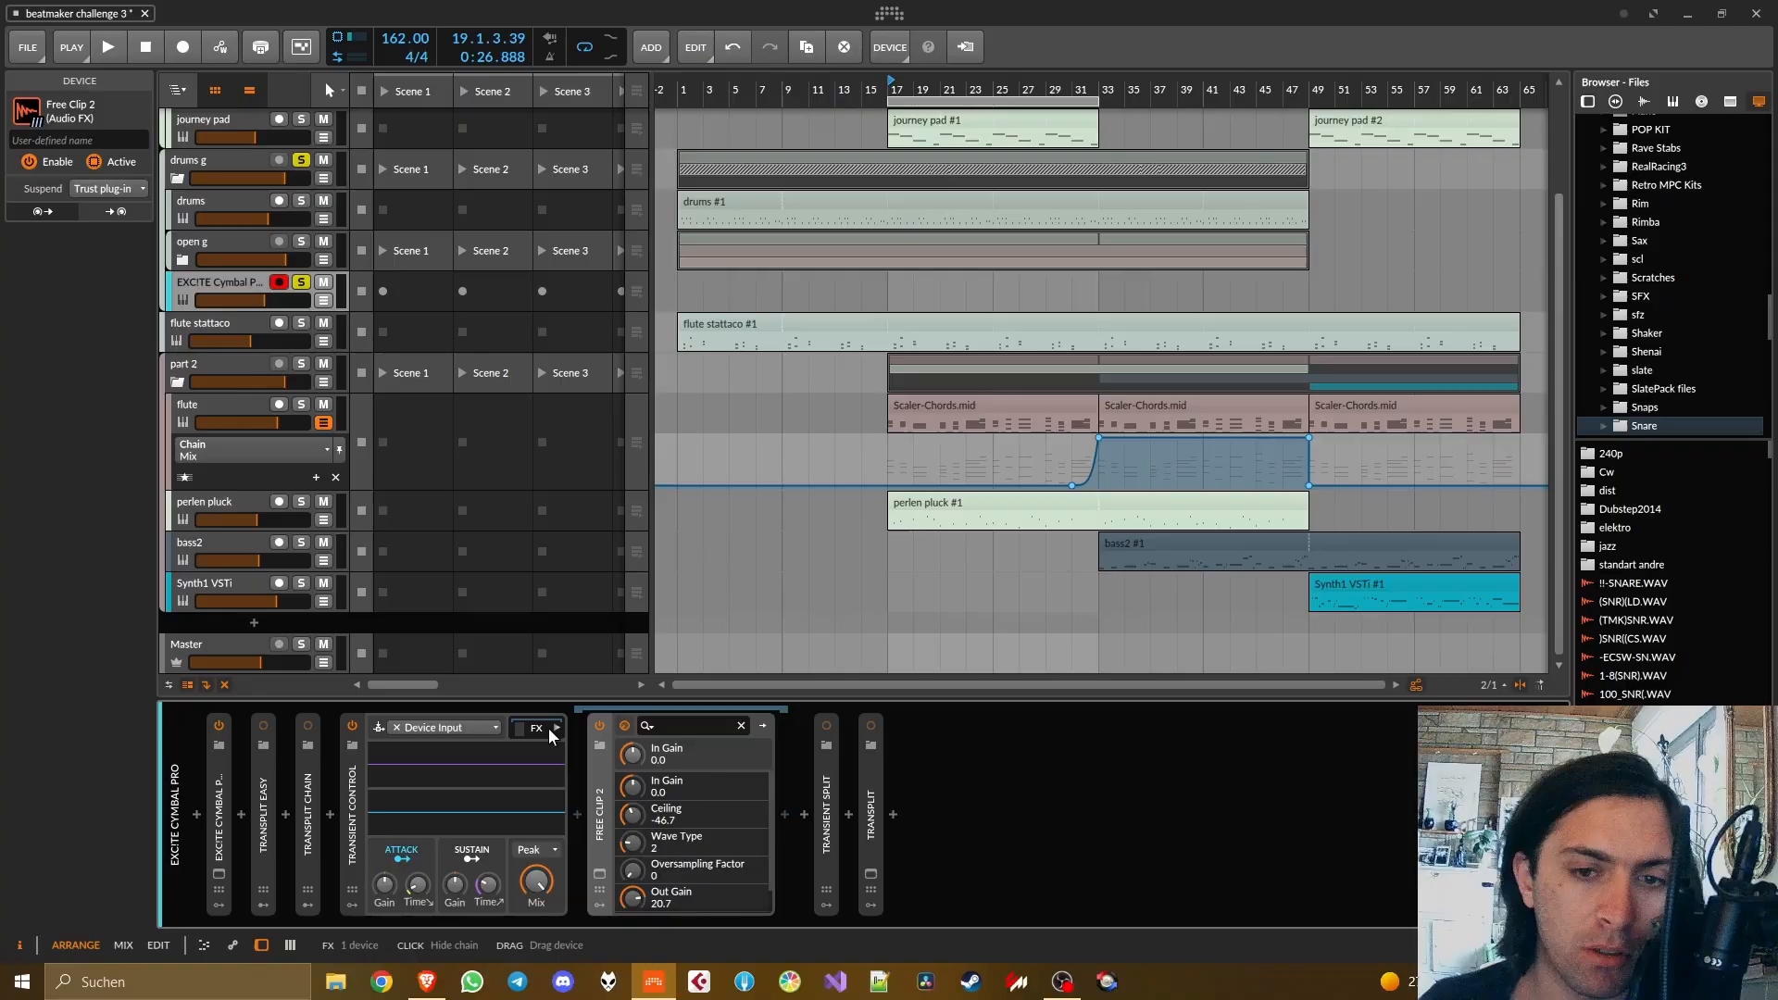
mouse_move(546, 738)
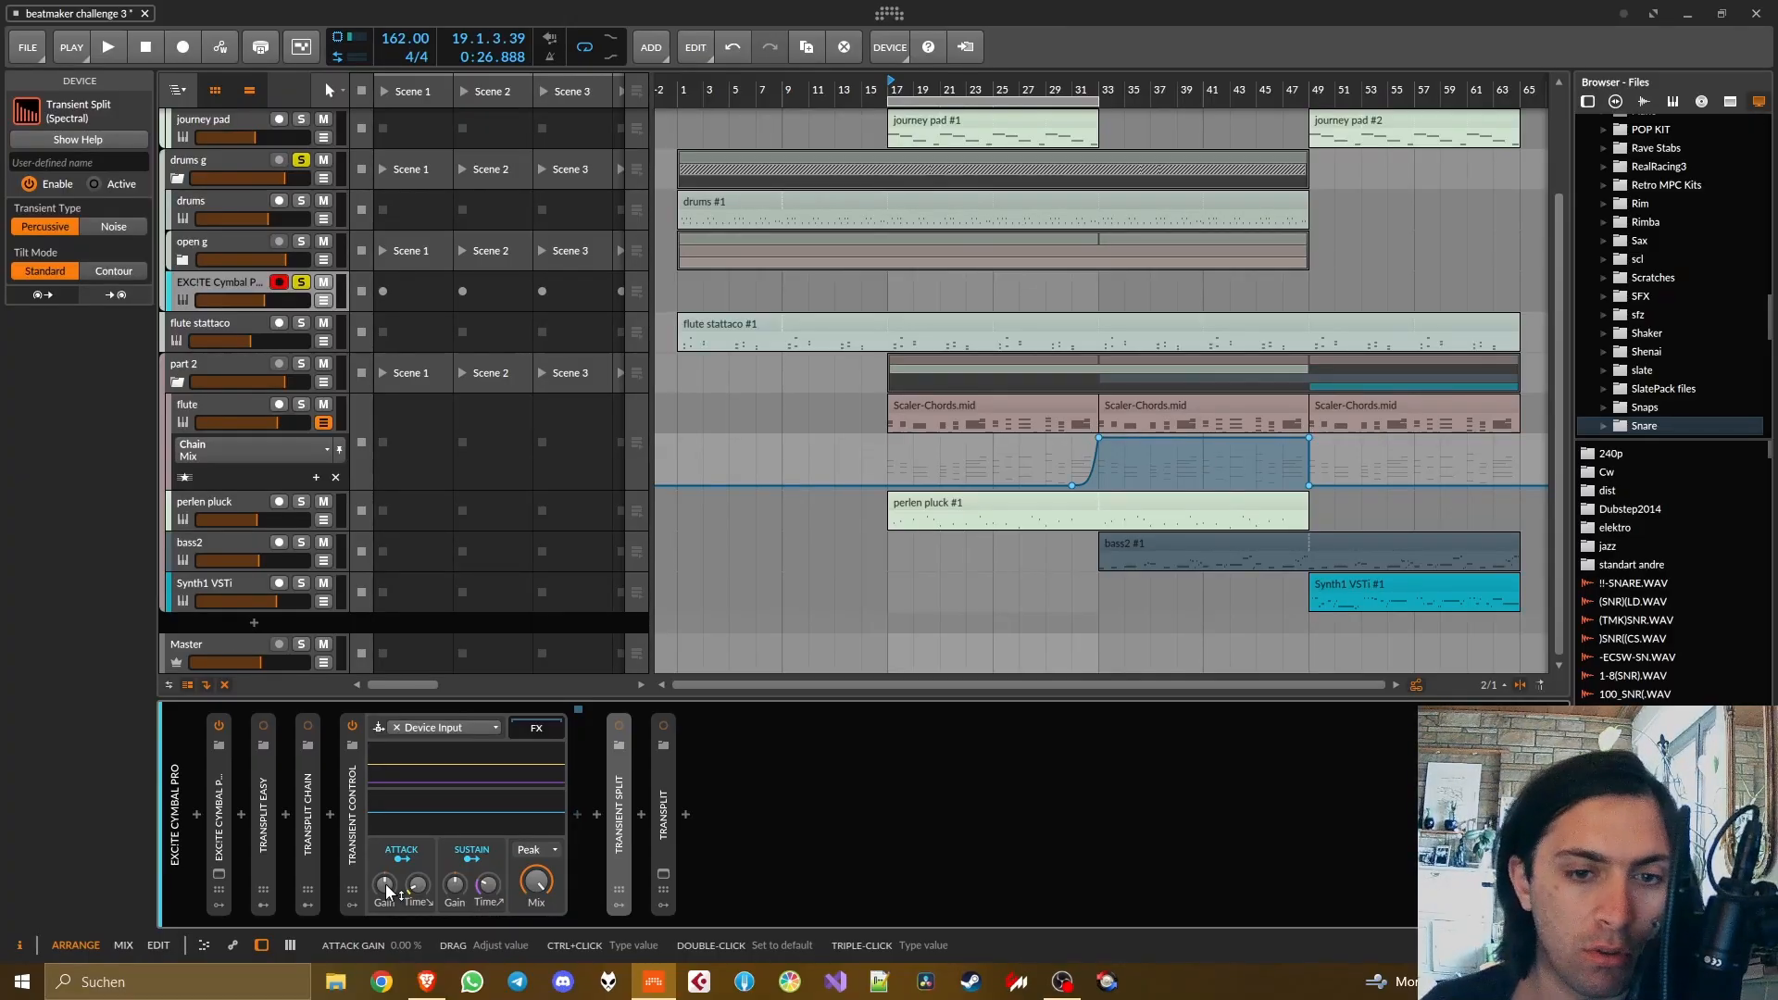
- Feed Transient Control from drums PRE, then reveal PRE, Transplit and the FX Layer
click(352, 793)
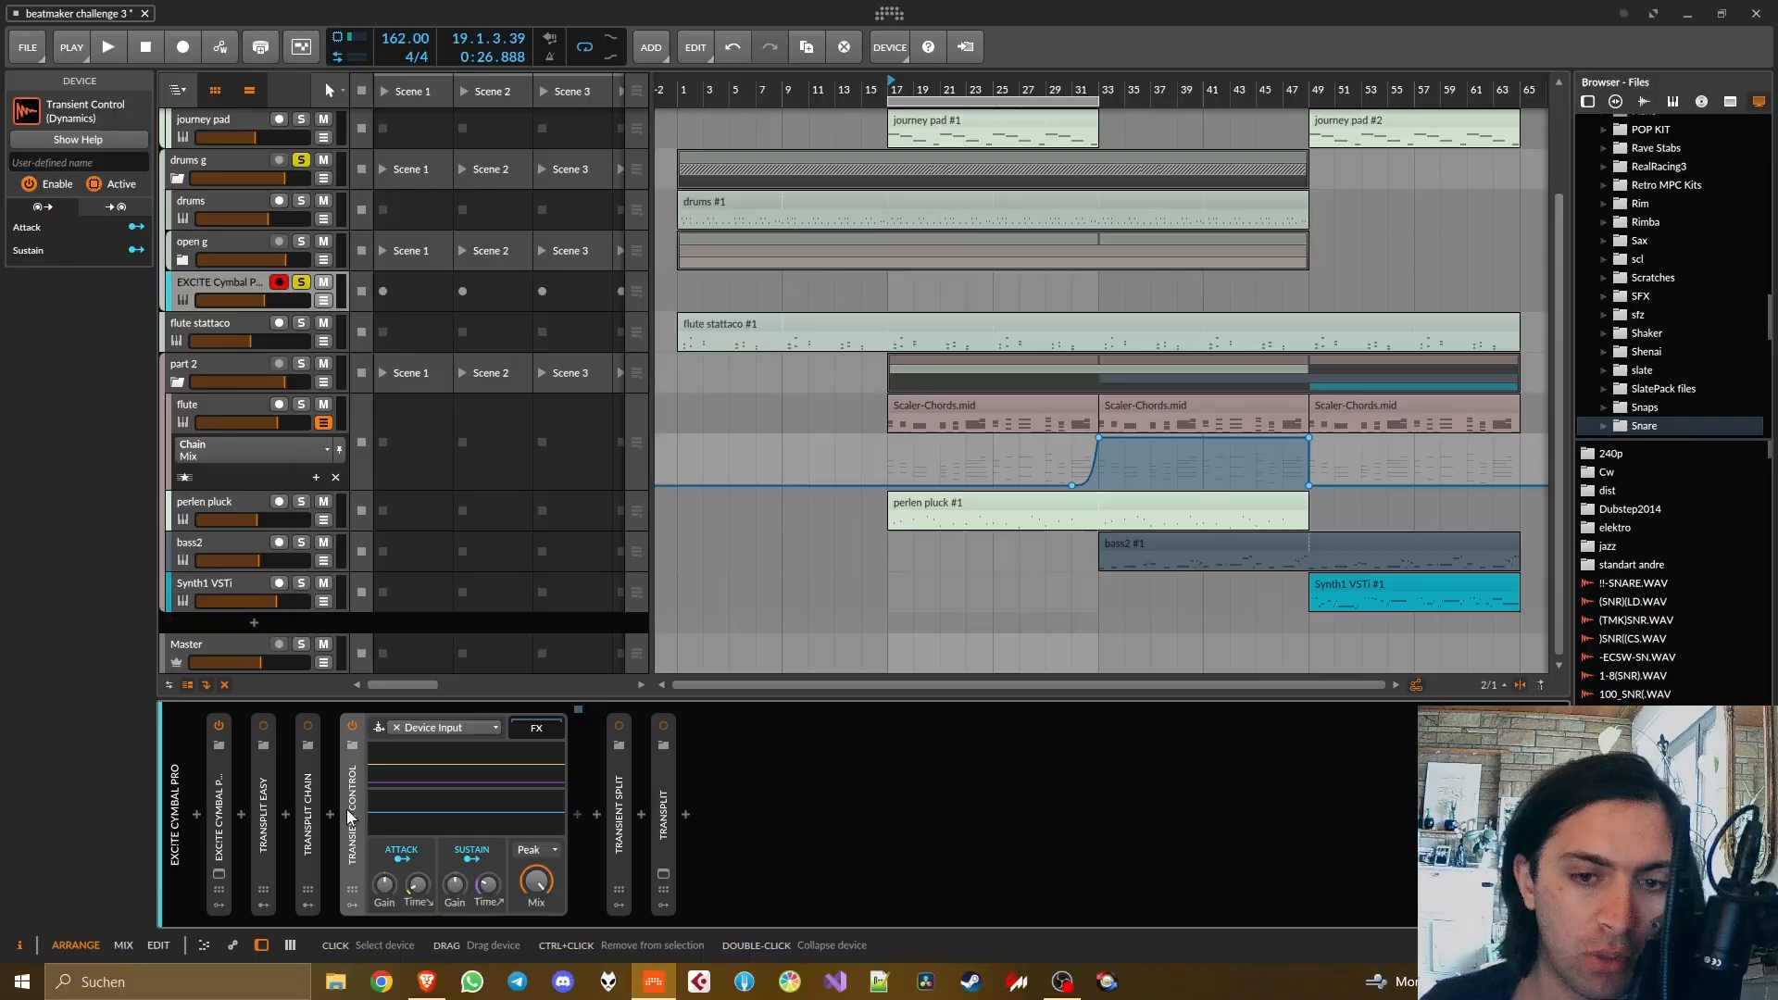
click(443, 726)
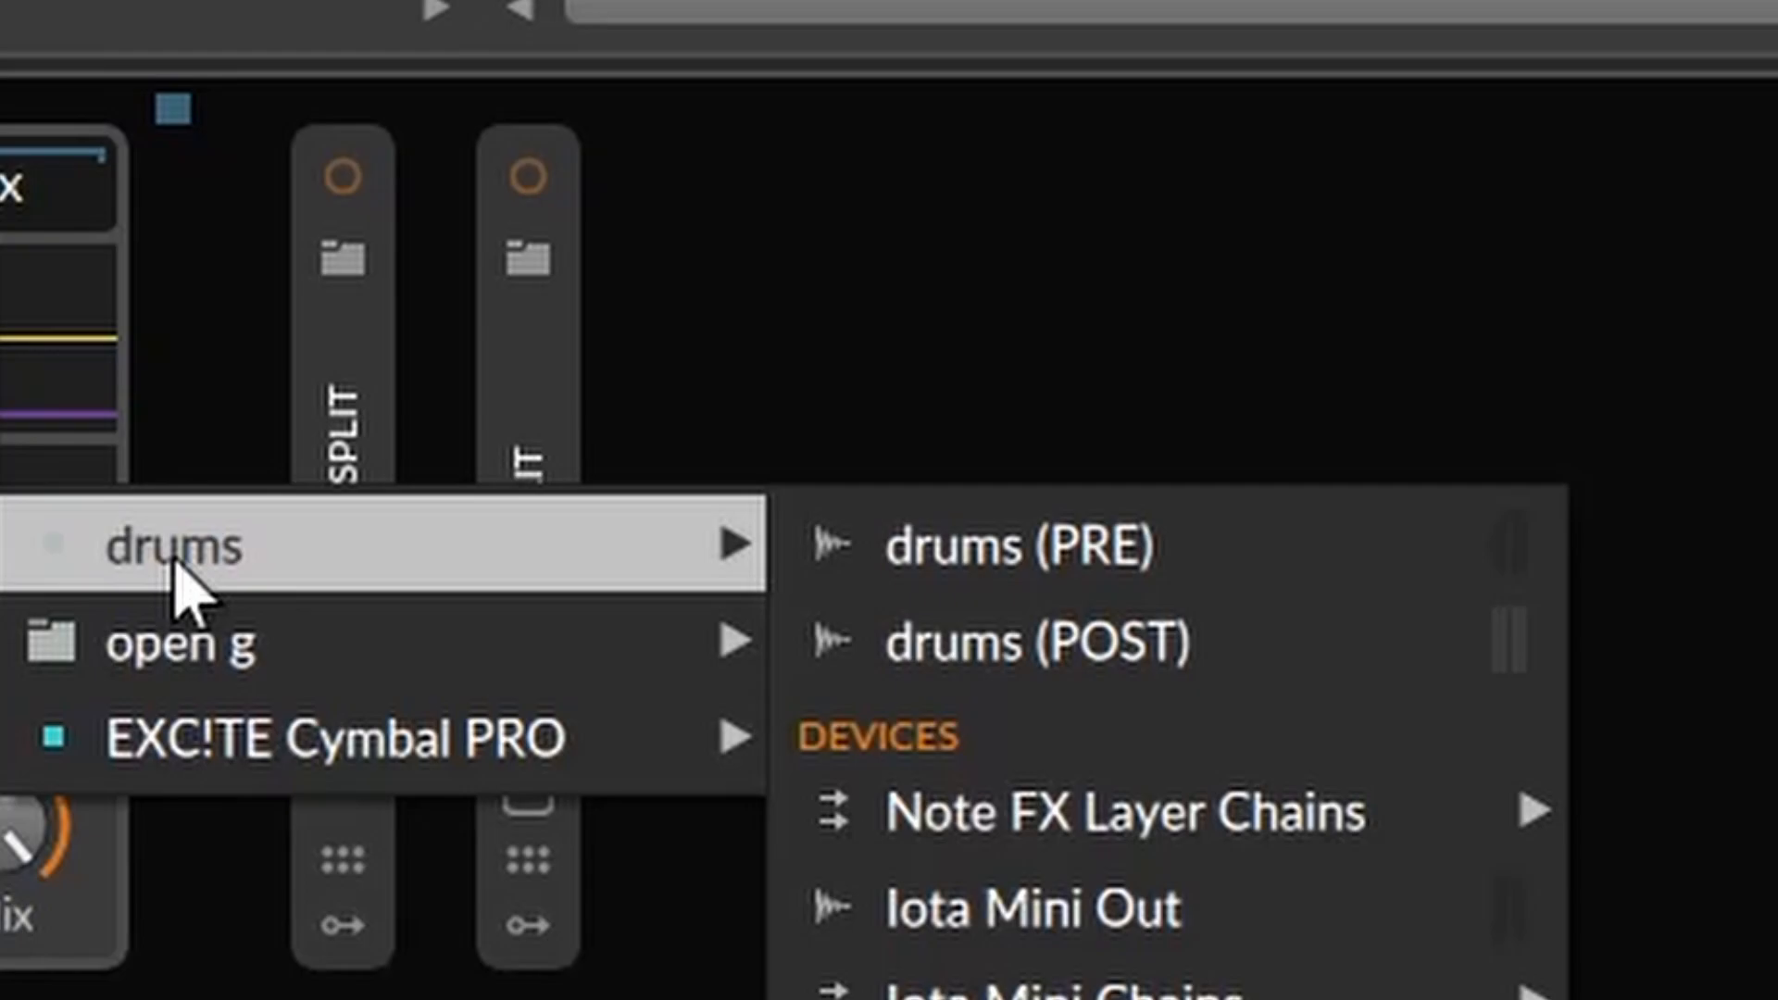
click(1015, 546)
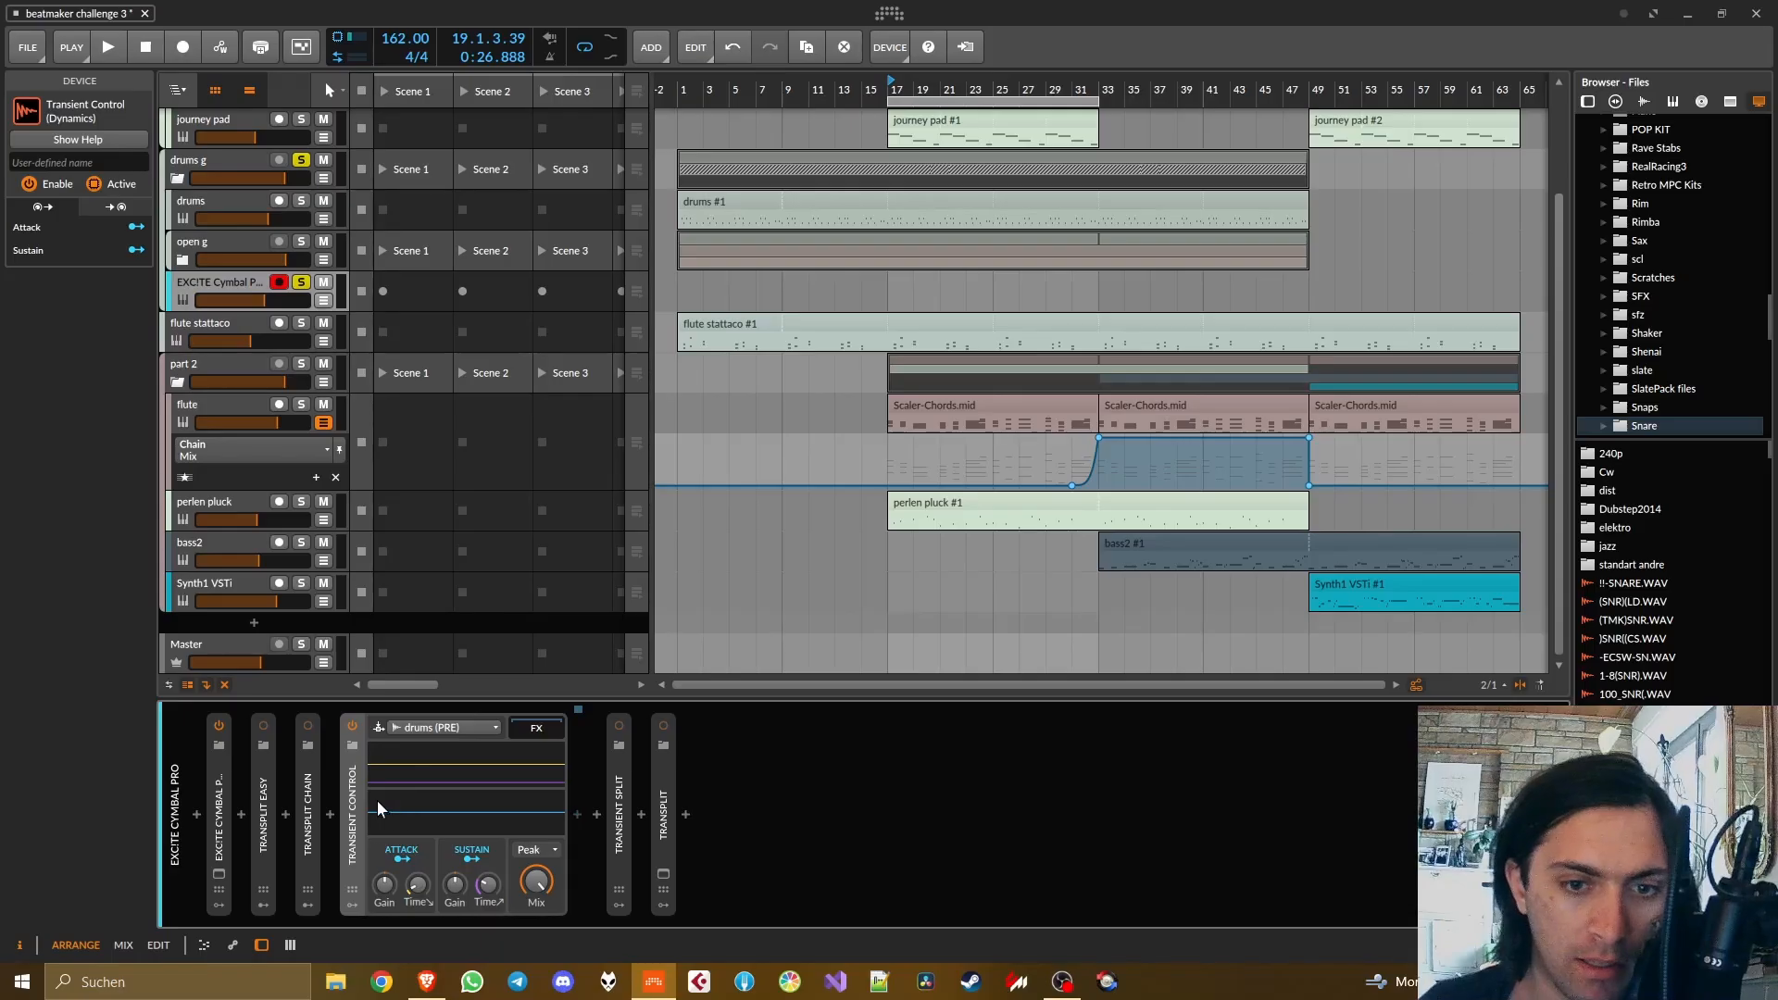
mouse_move(363, 805)
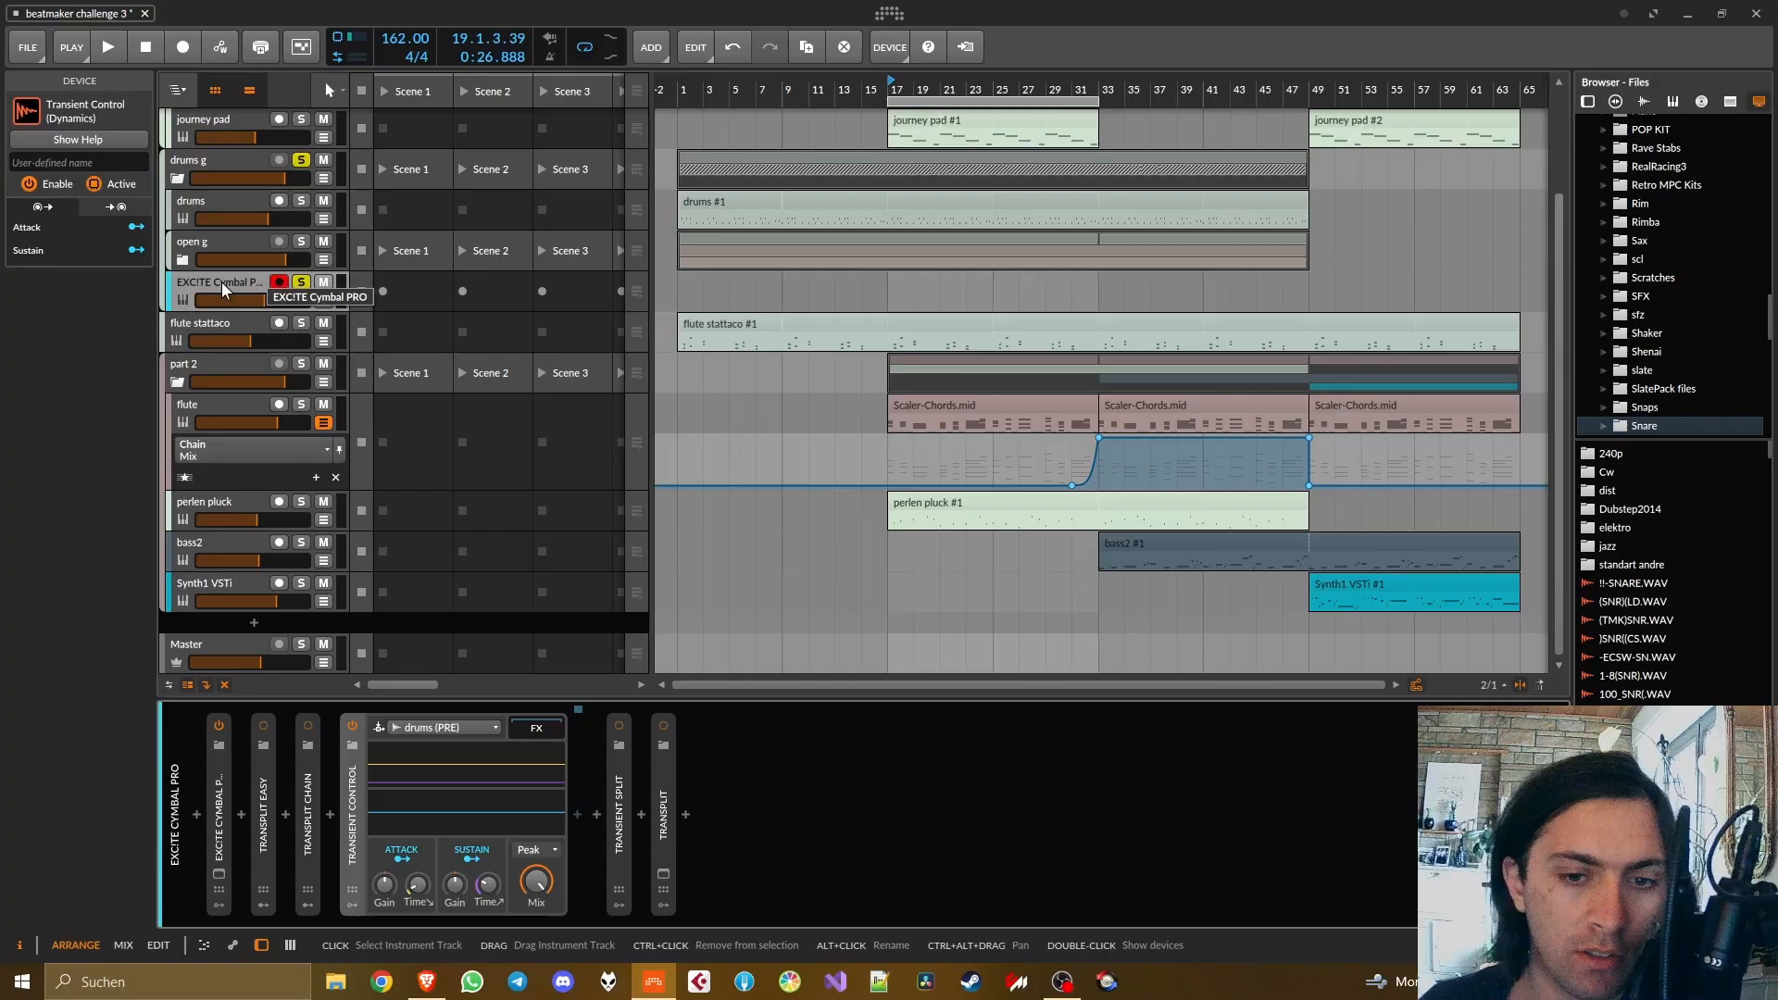
click(107, 47)
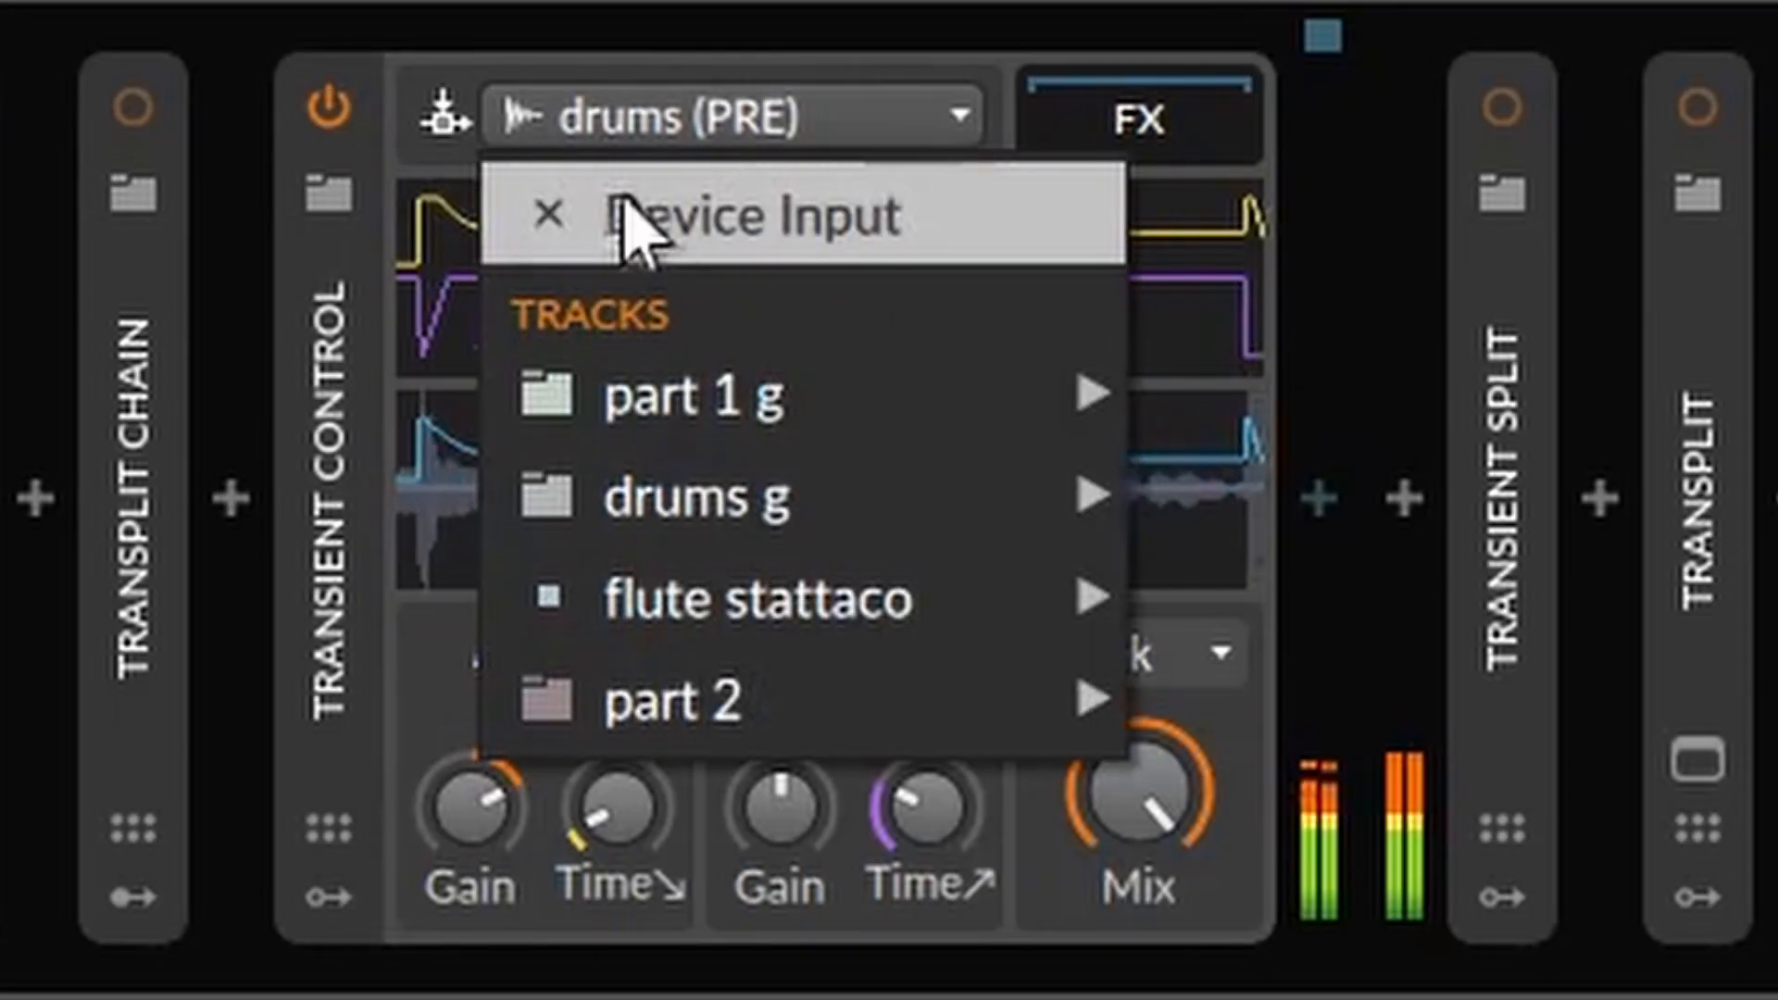
click(732, 214)
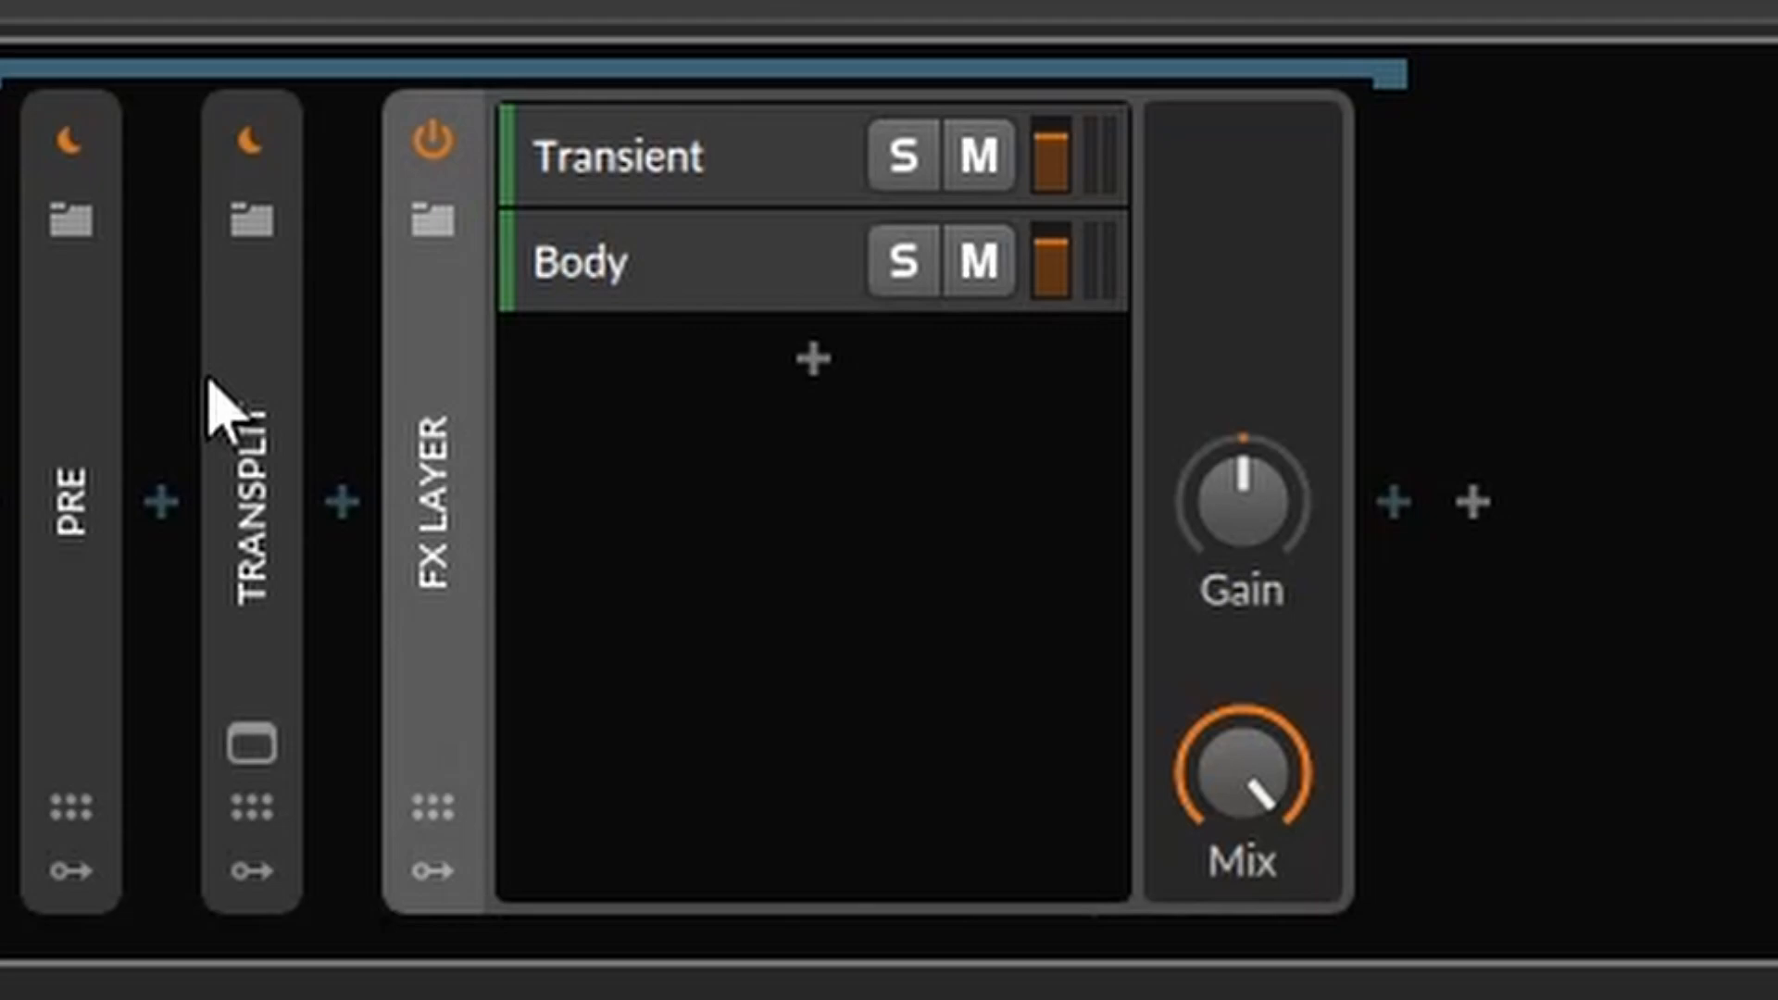
- Select the Transient and Body layers, solo Transient to audition it, then unsolo it
click(635, 156)
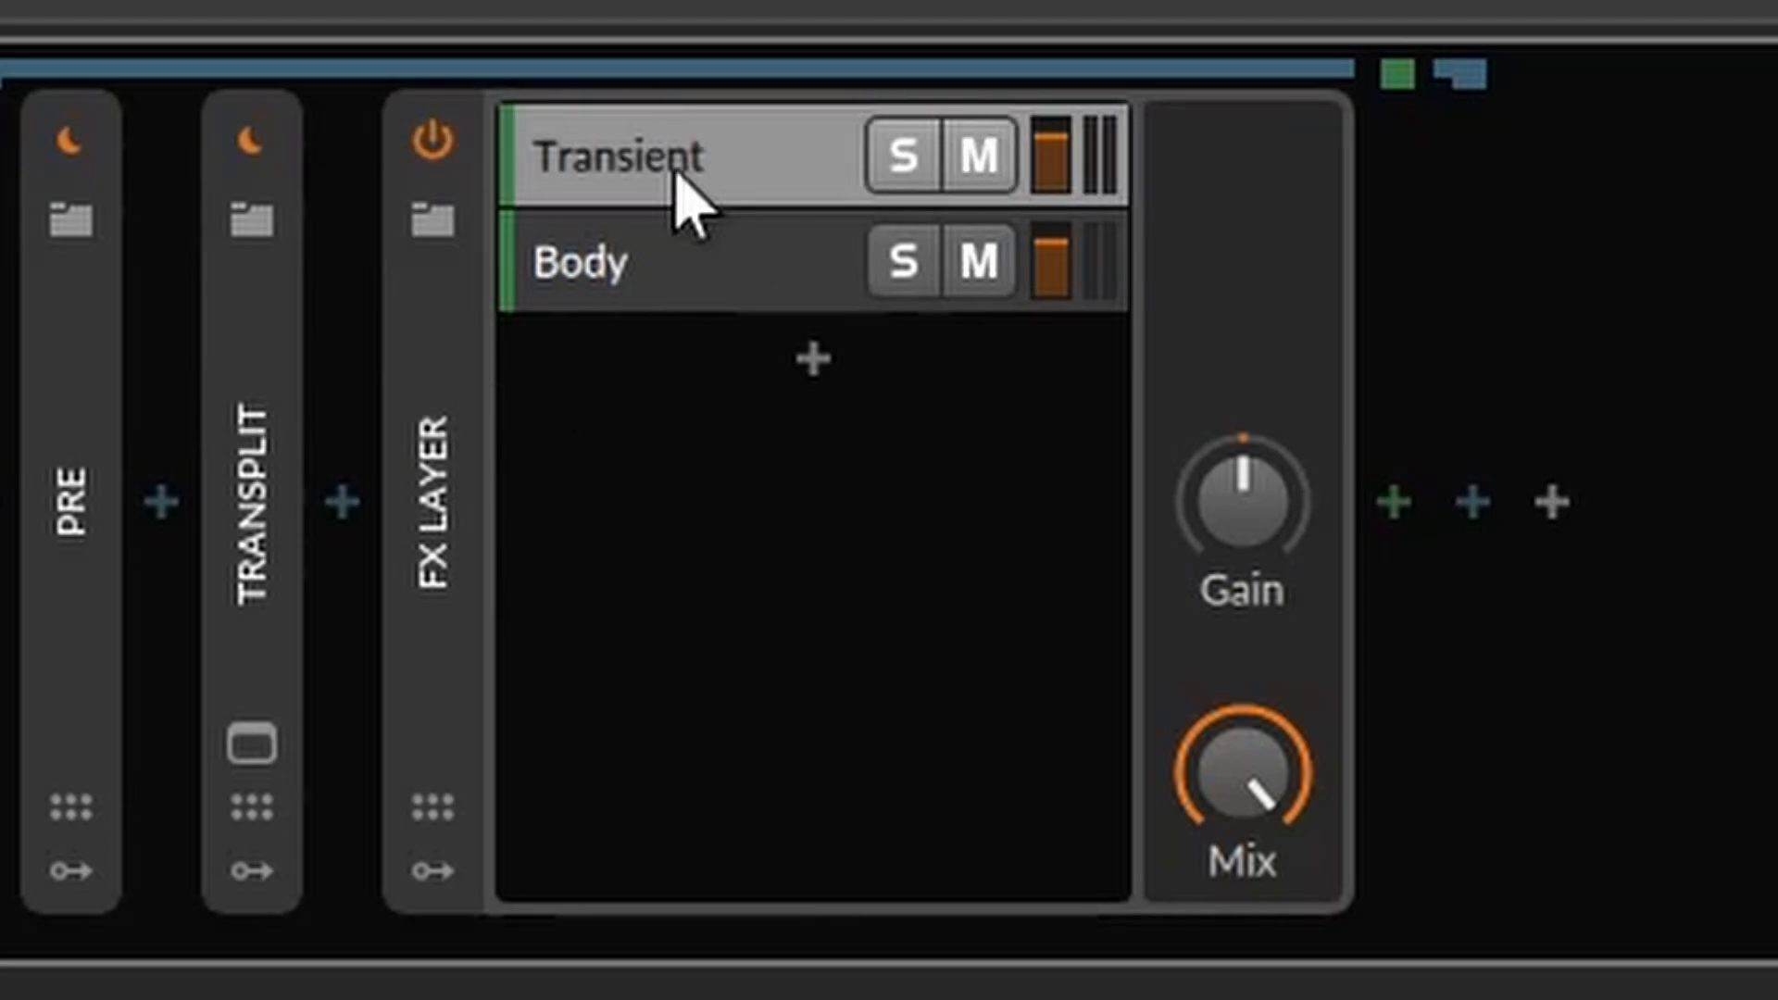
mouse_move(641, 317)
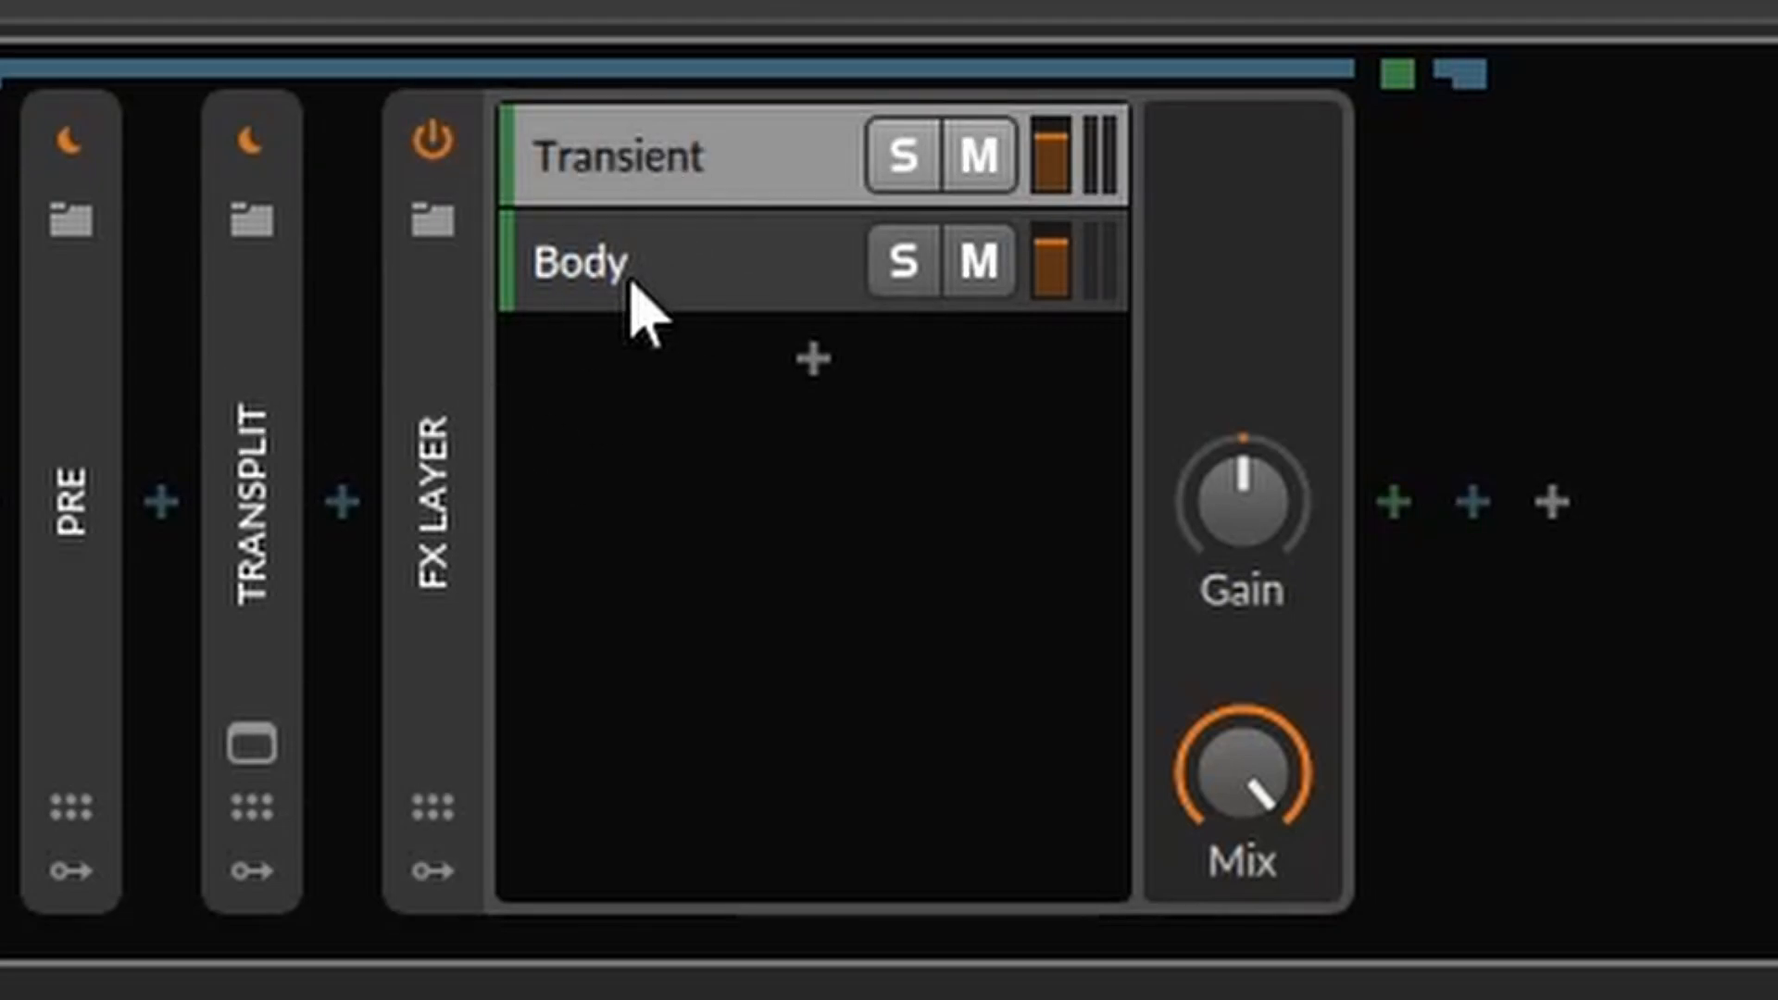
click(900, 154)
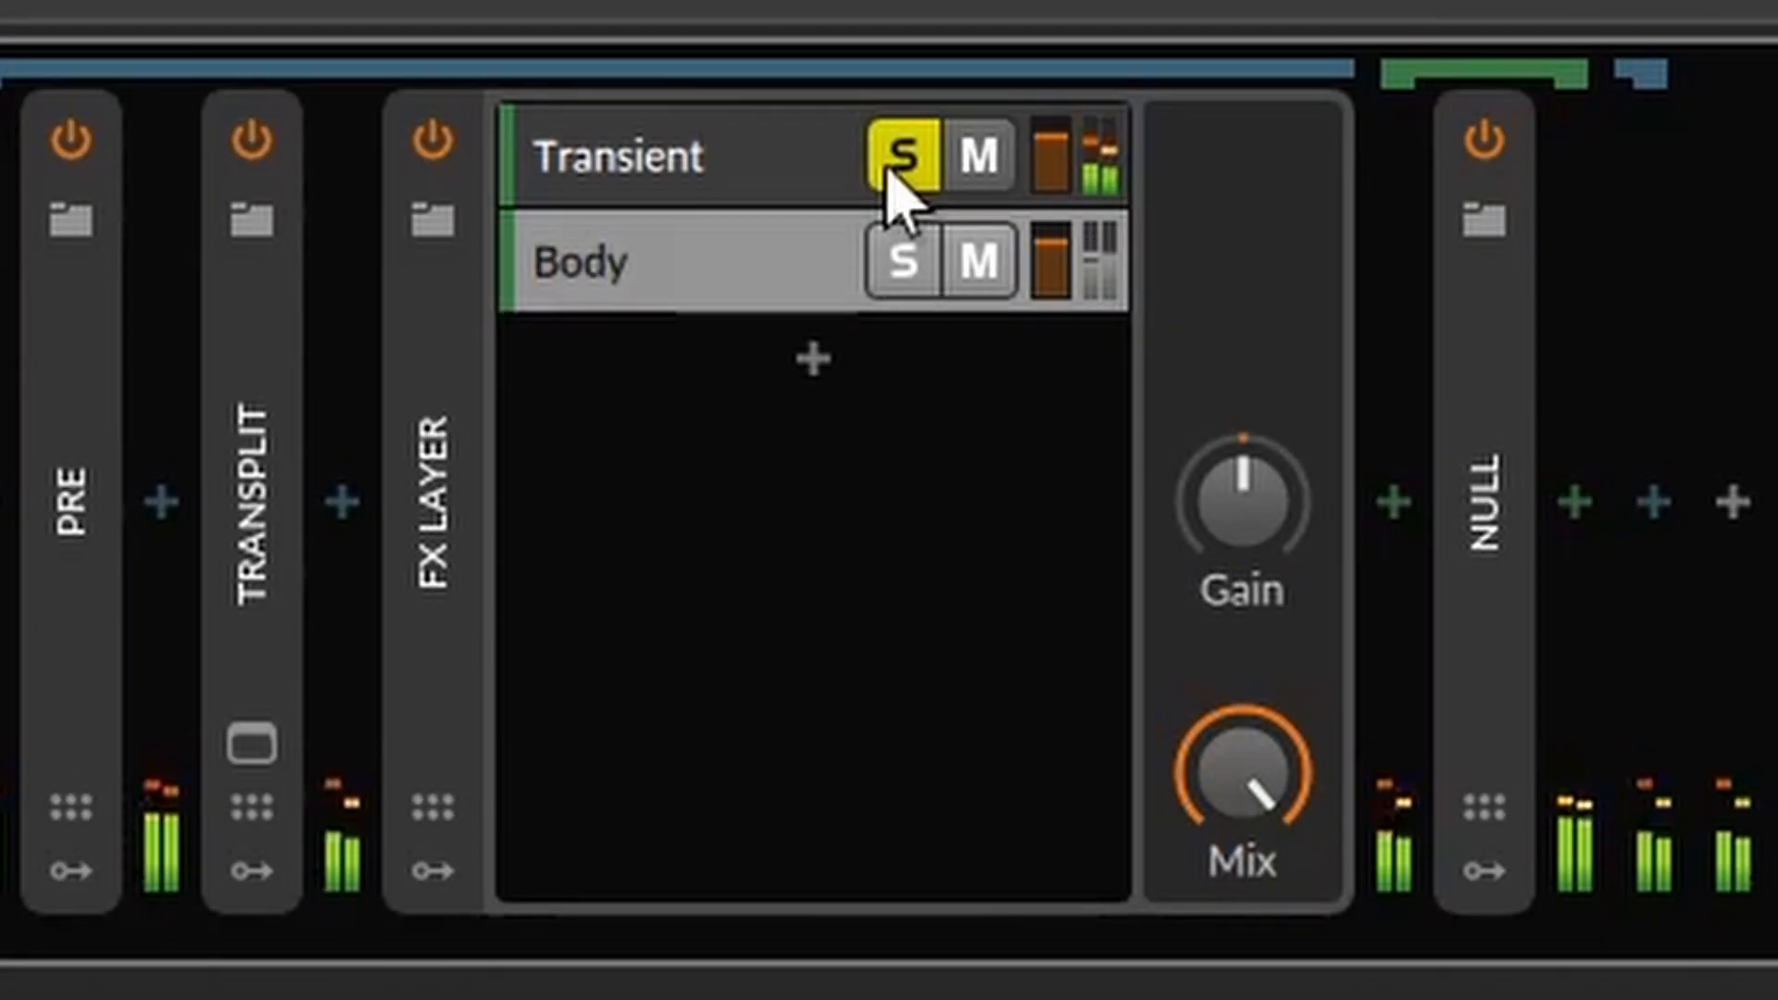
click(899, 261)
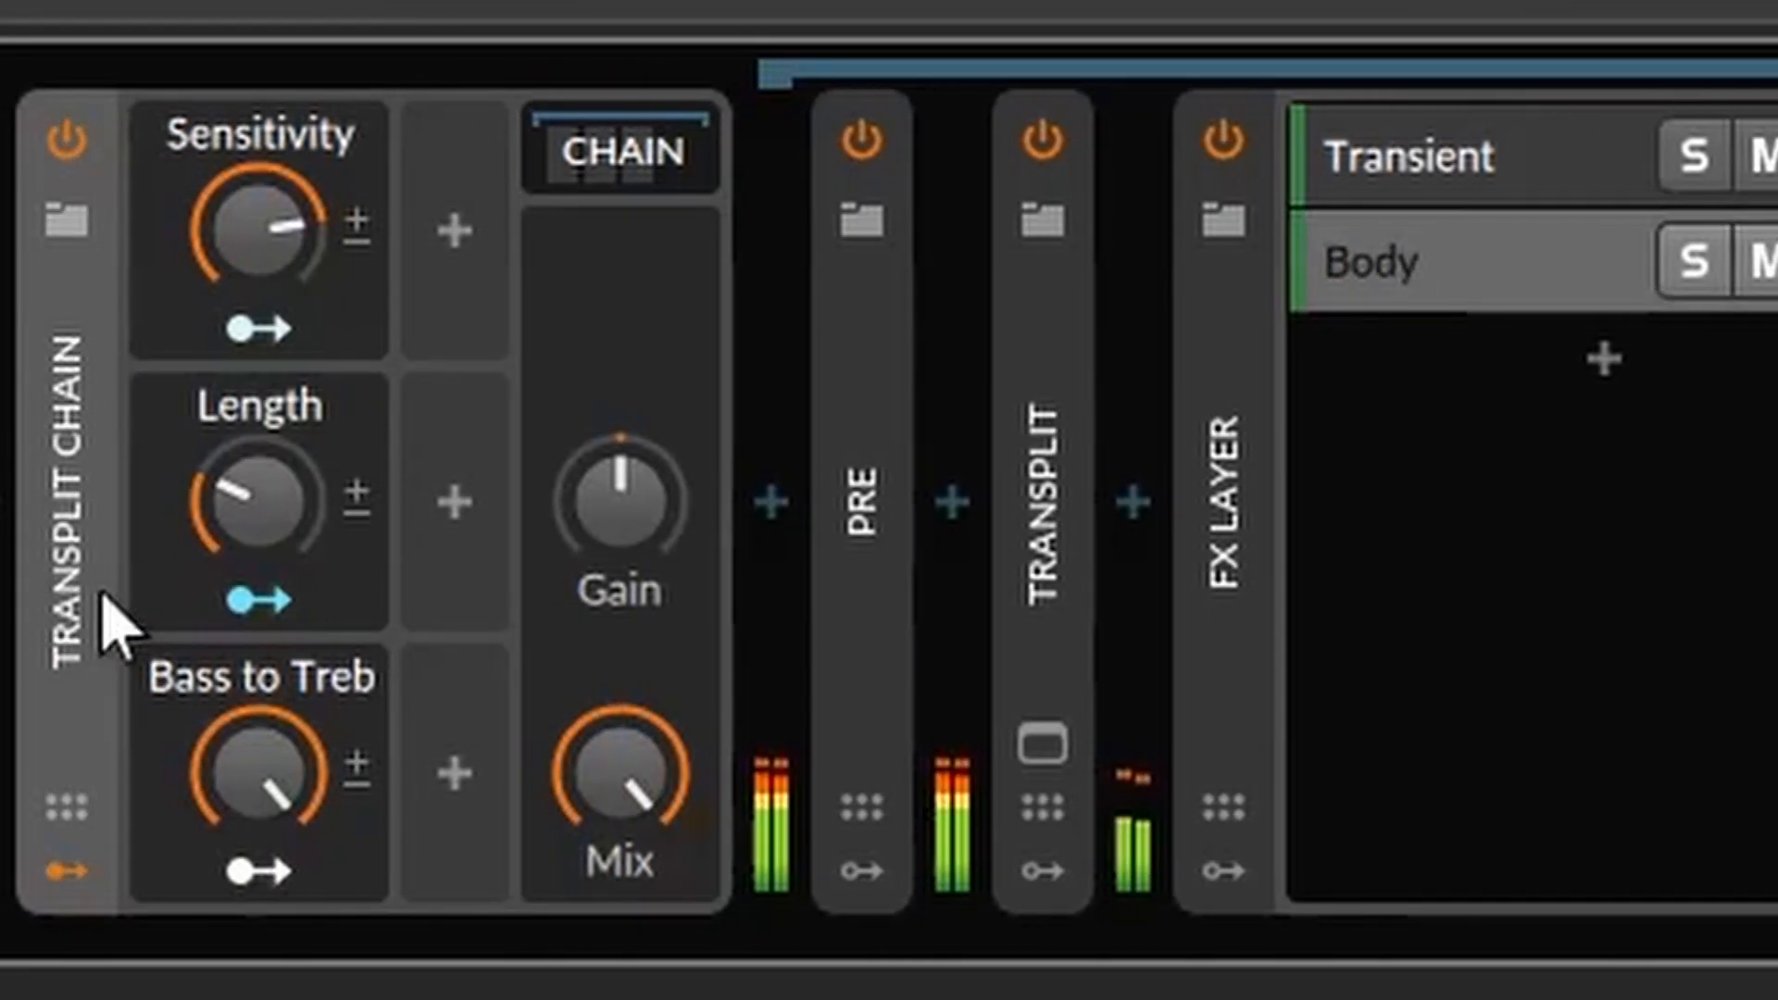
- Scroll the device chain right to the Null FX Layer with POLARITY FLIP and PRE OUT
scroll(right, 3)
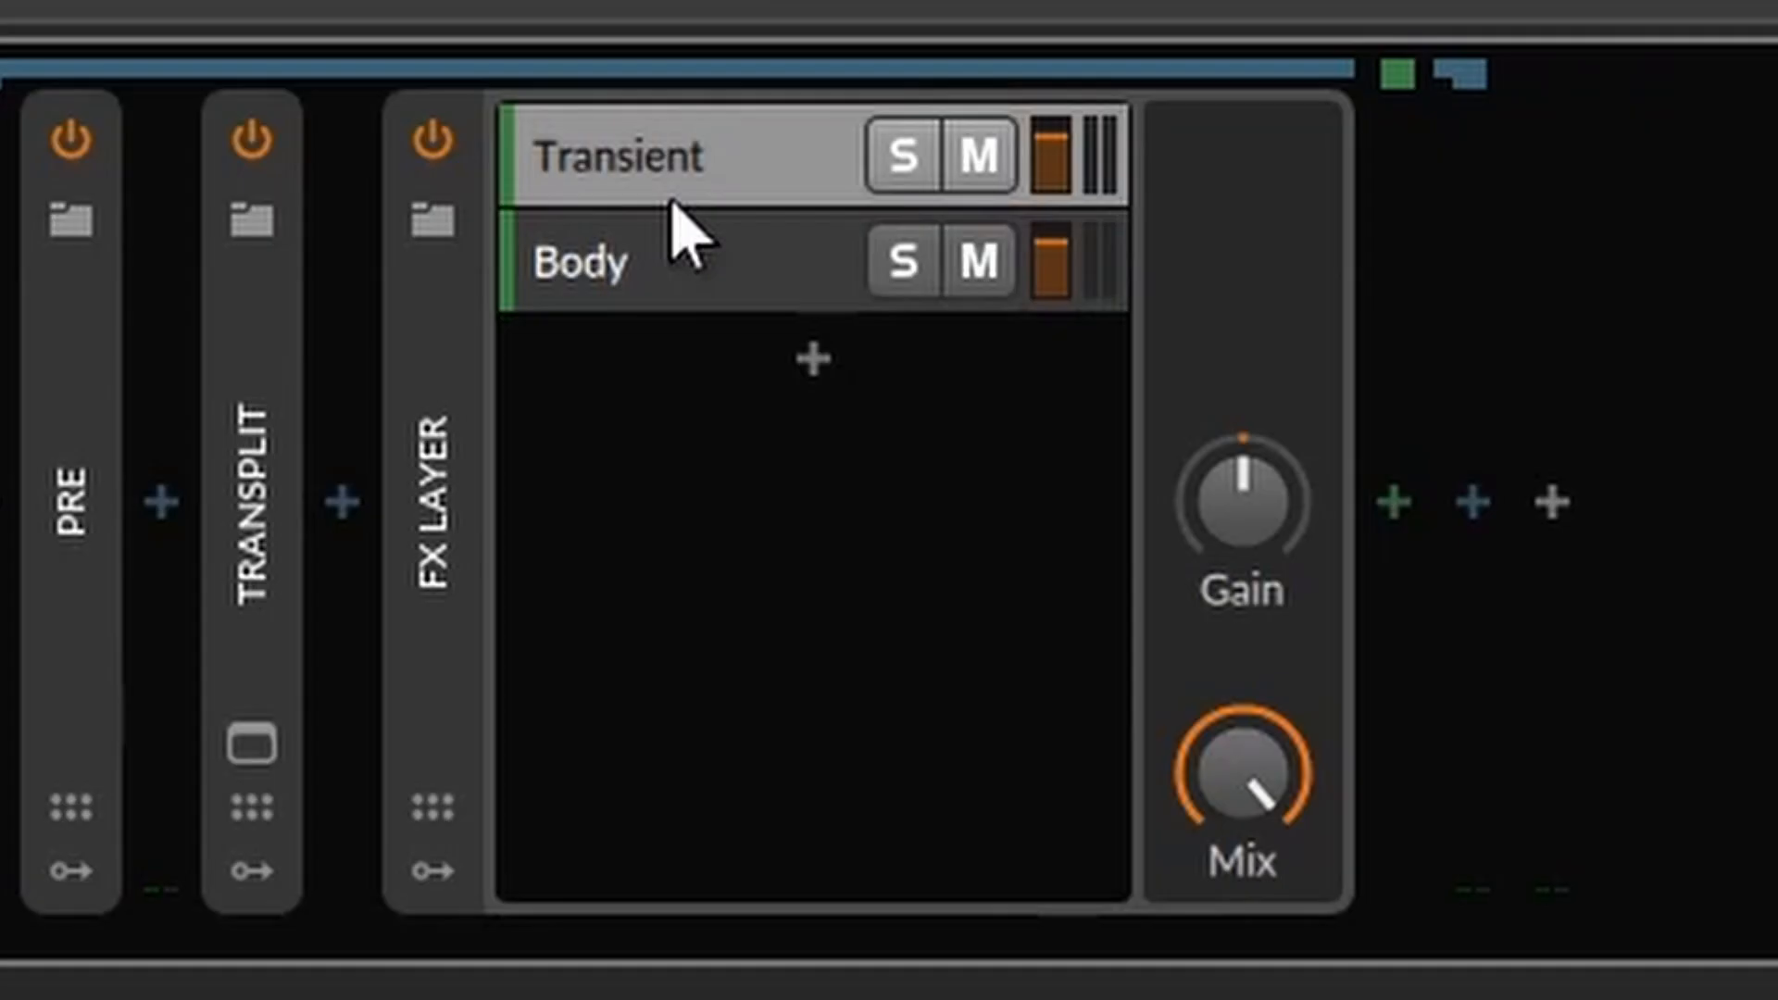
mouse_move(668, 243)
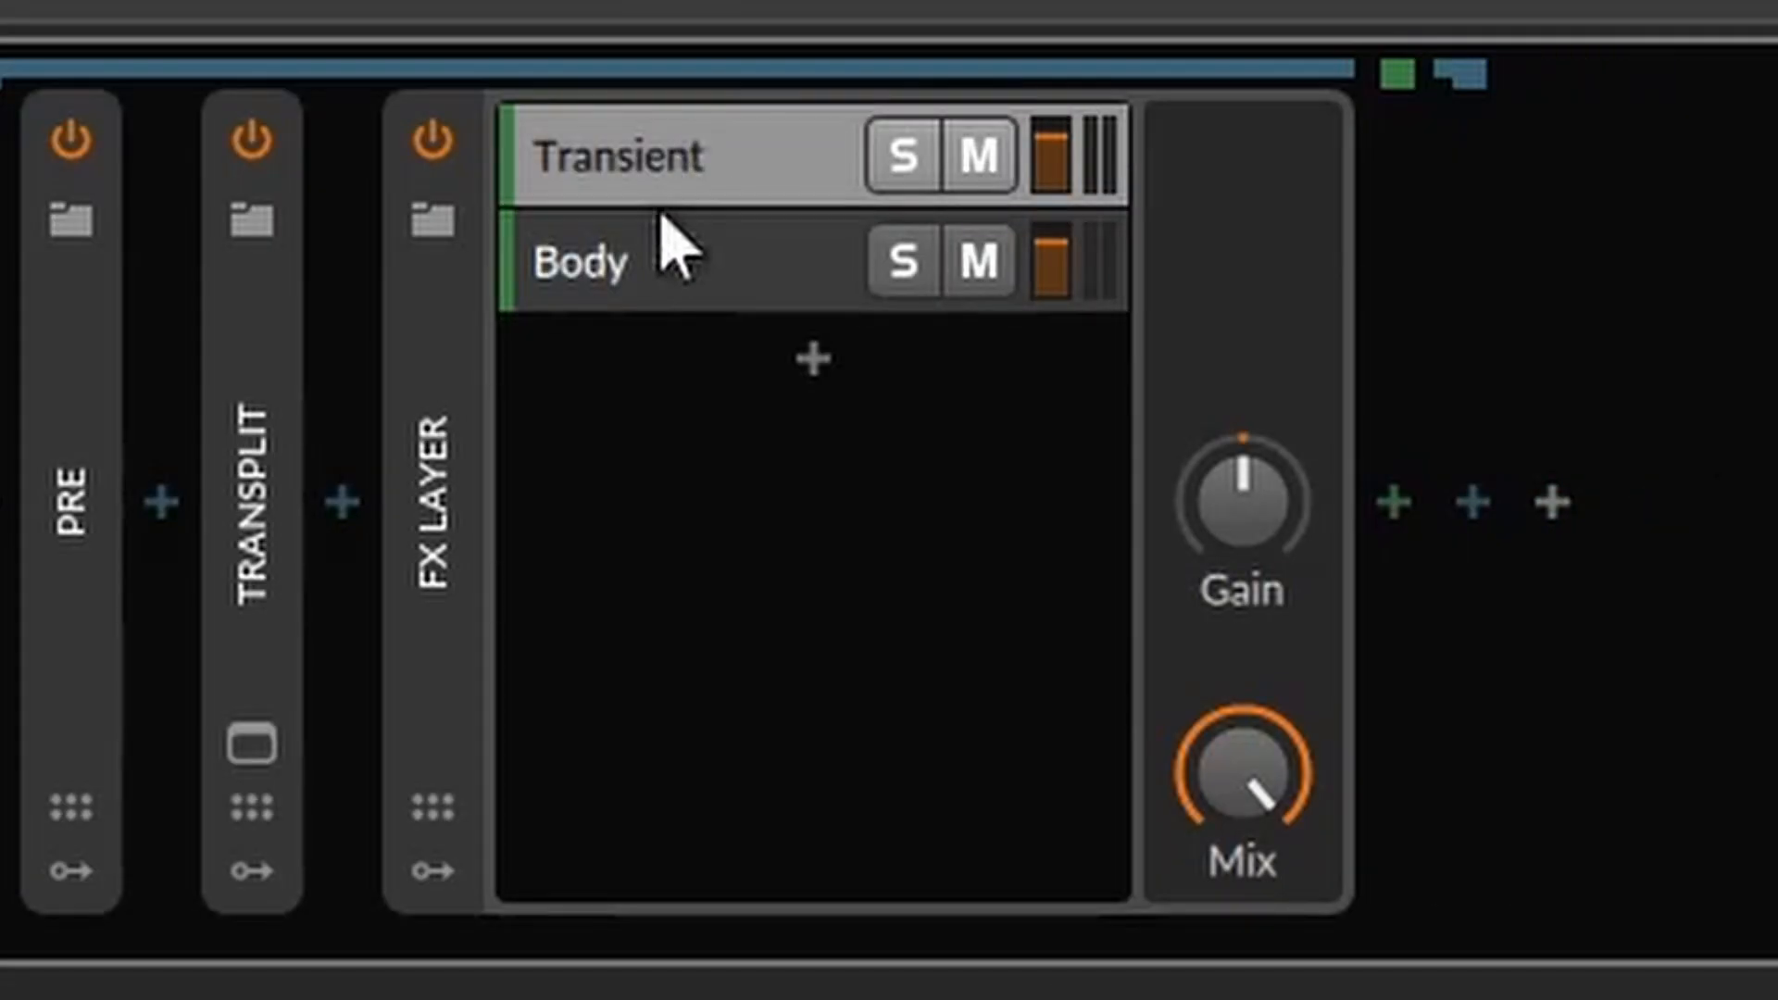
mouse_move(720, 181)
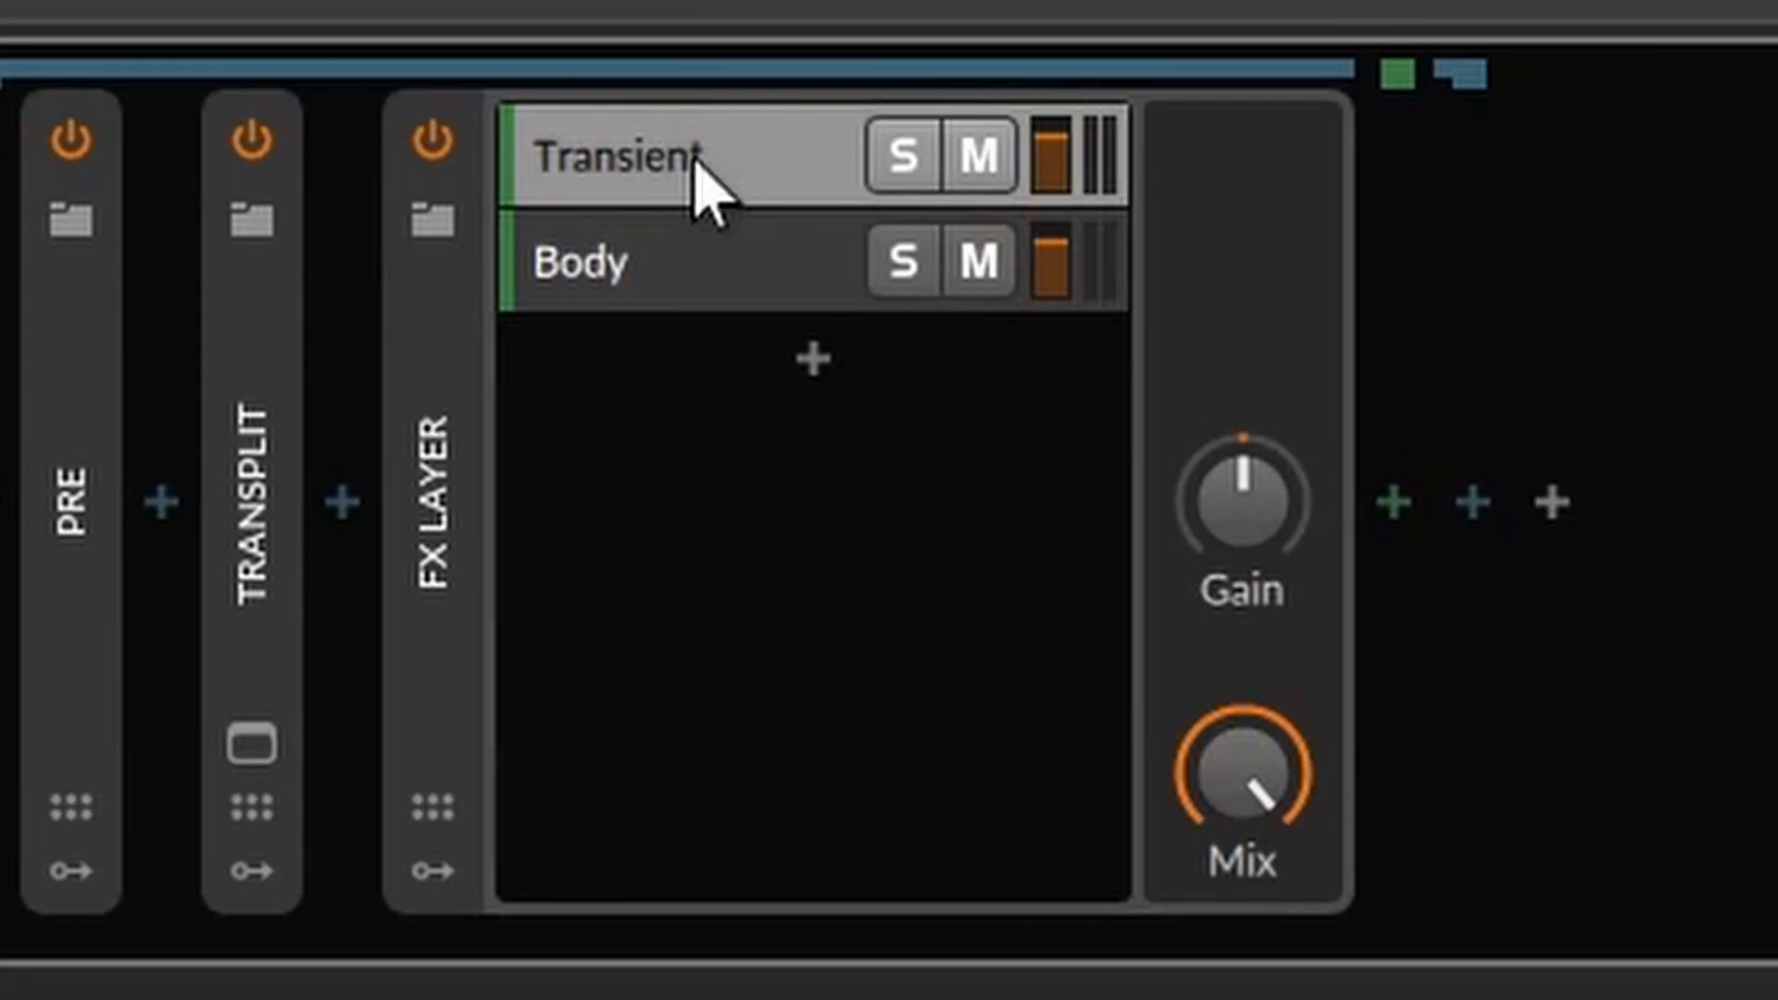
mouse_move(1395, 505)
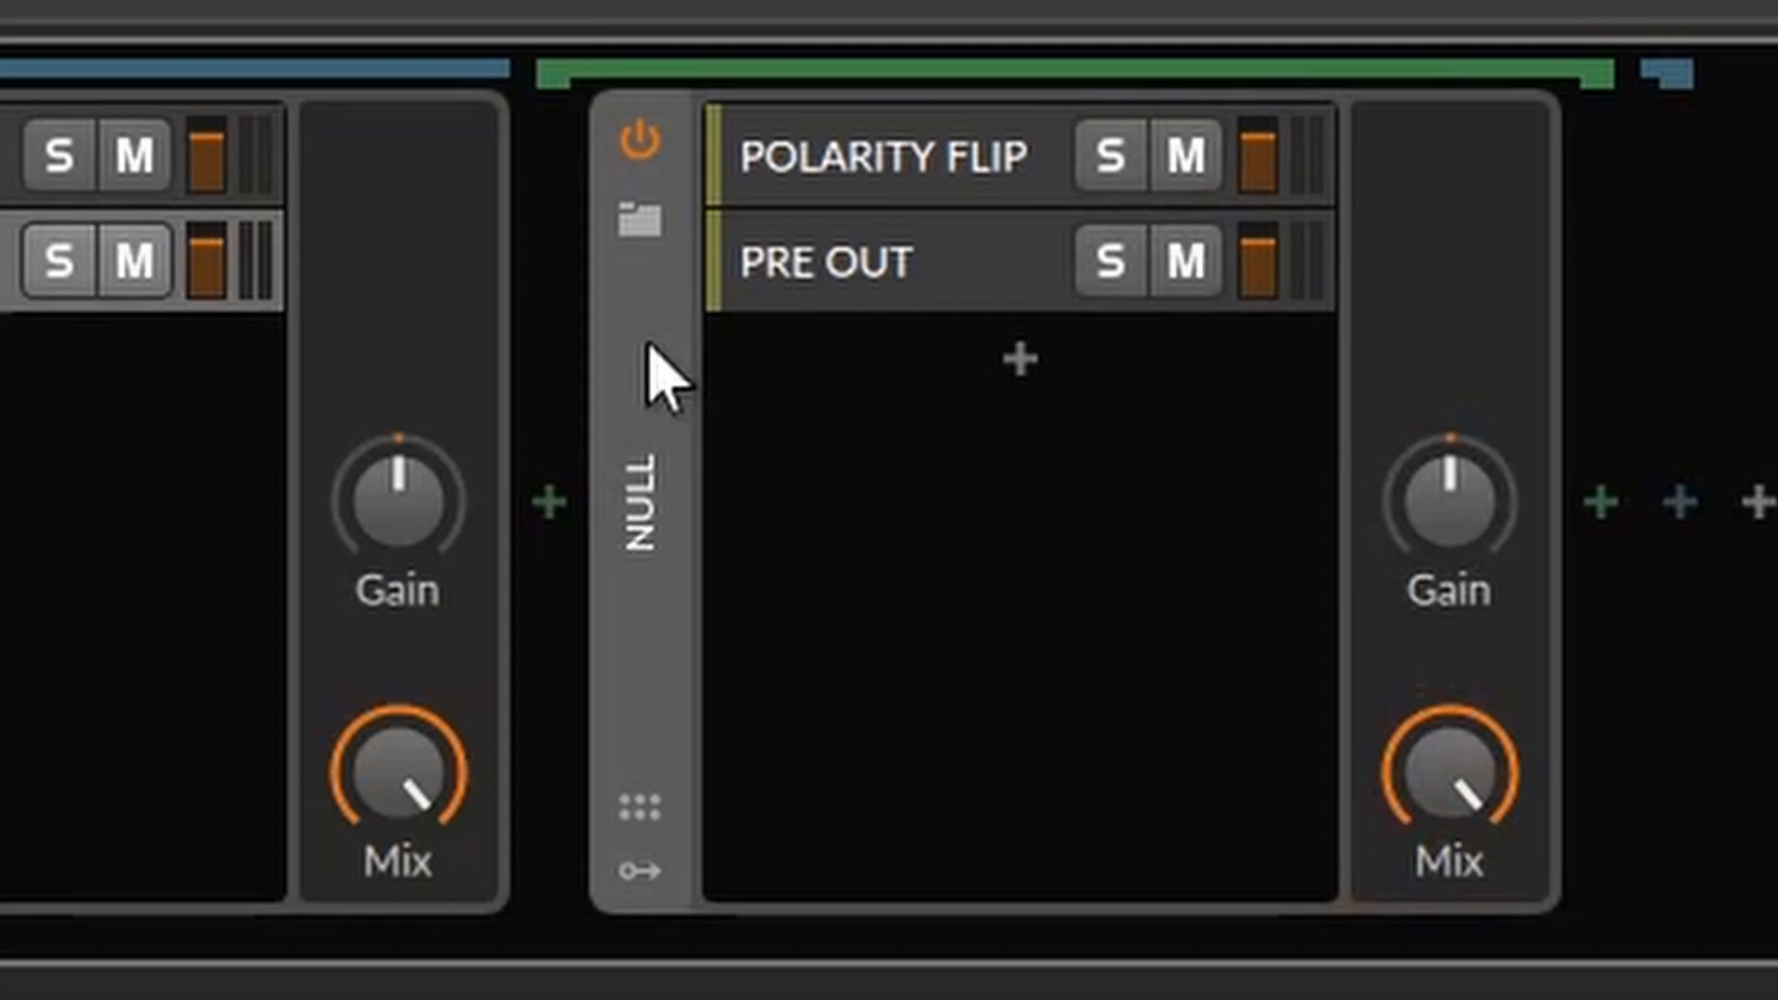
mouse_move(908, 187)
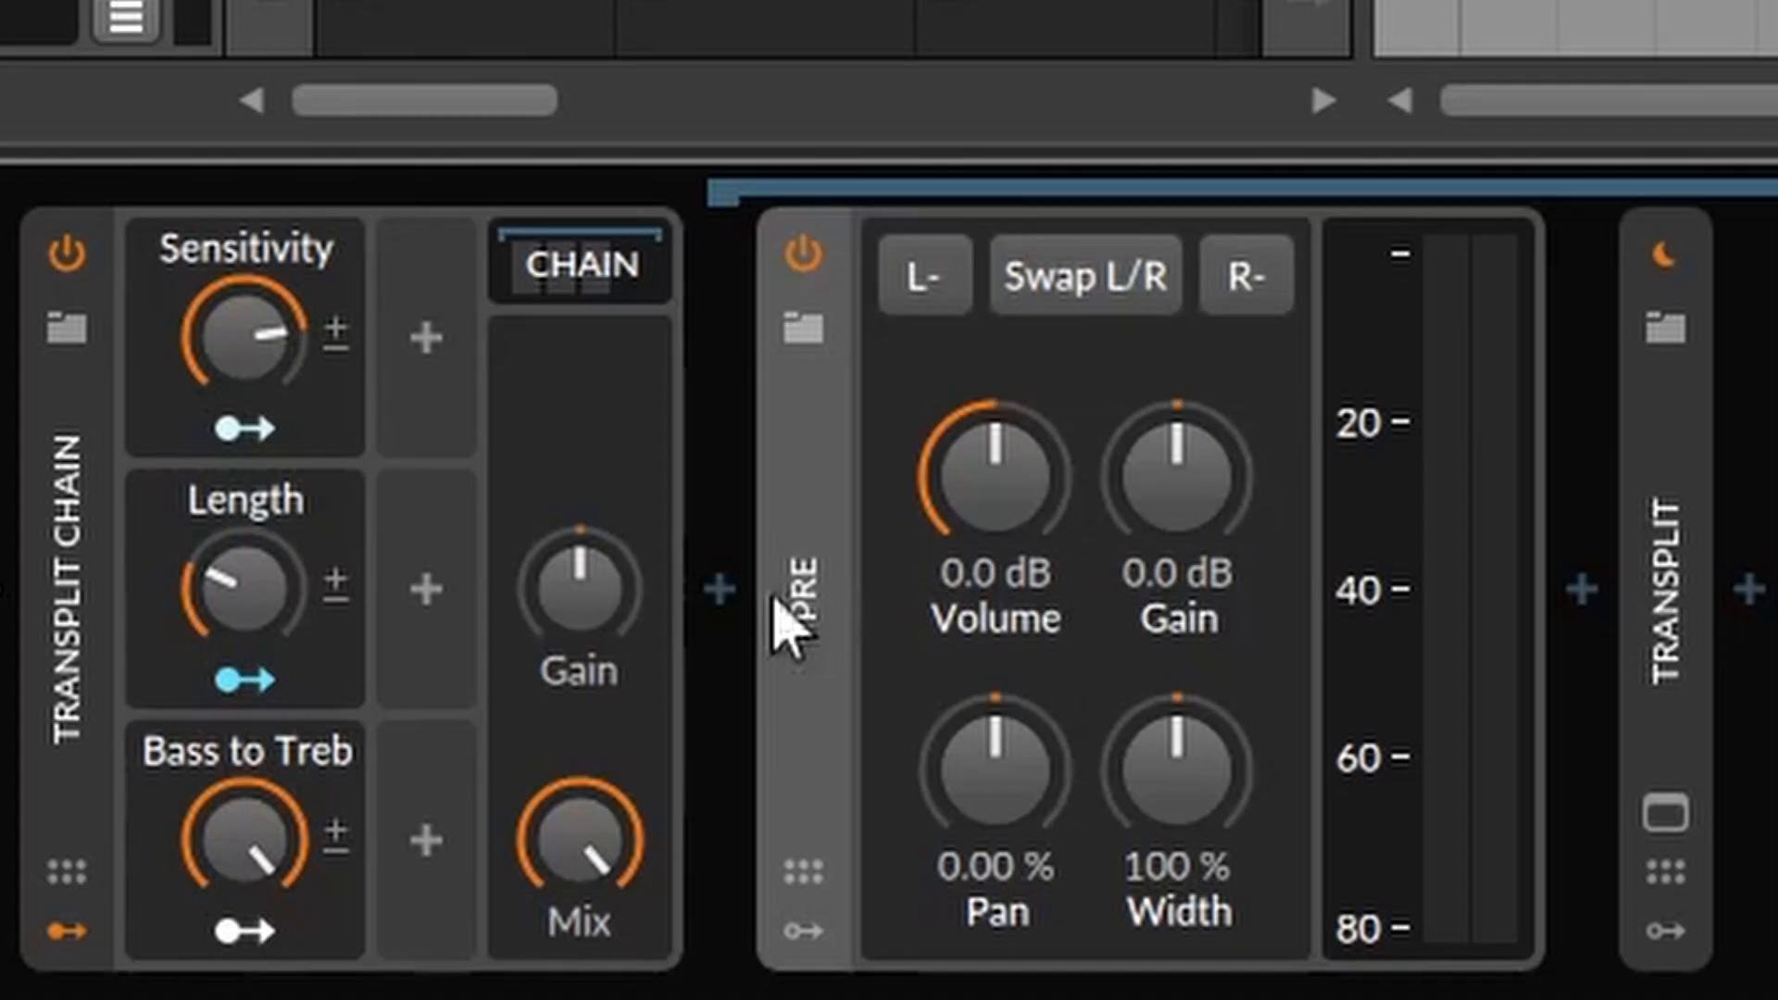
mouse_move(986, 499)
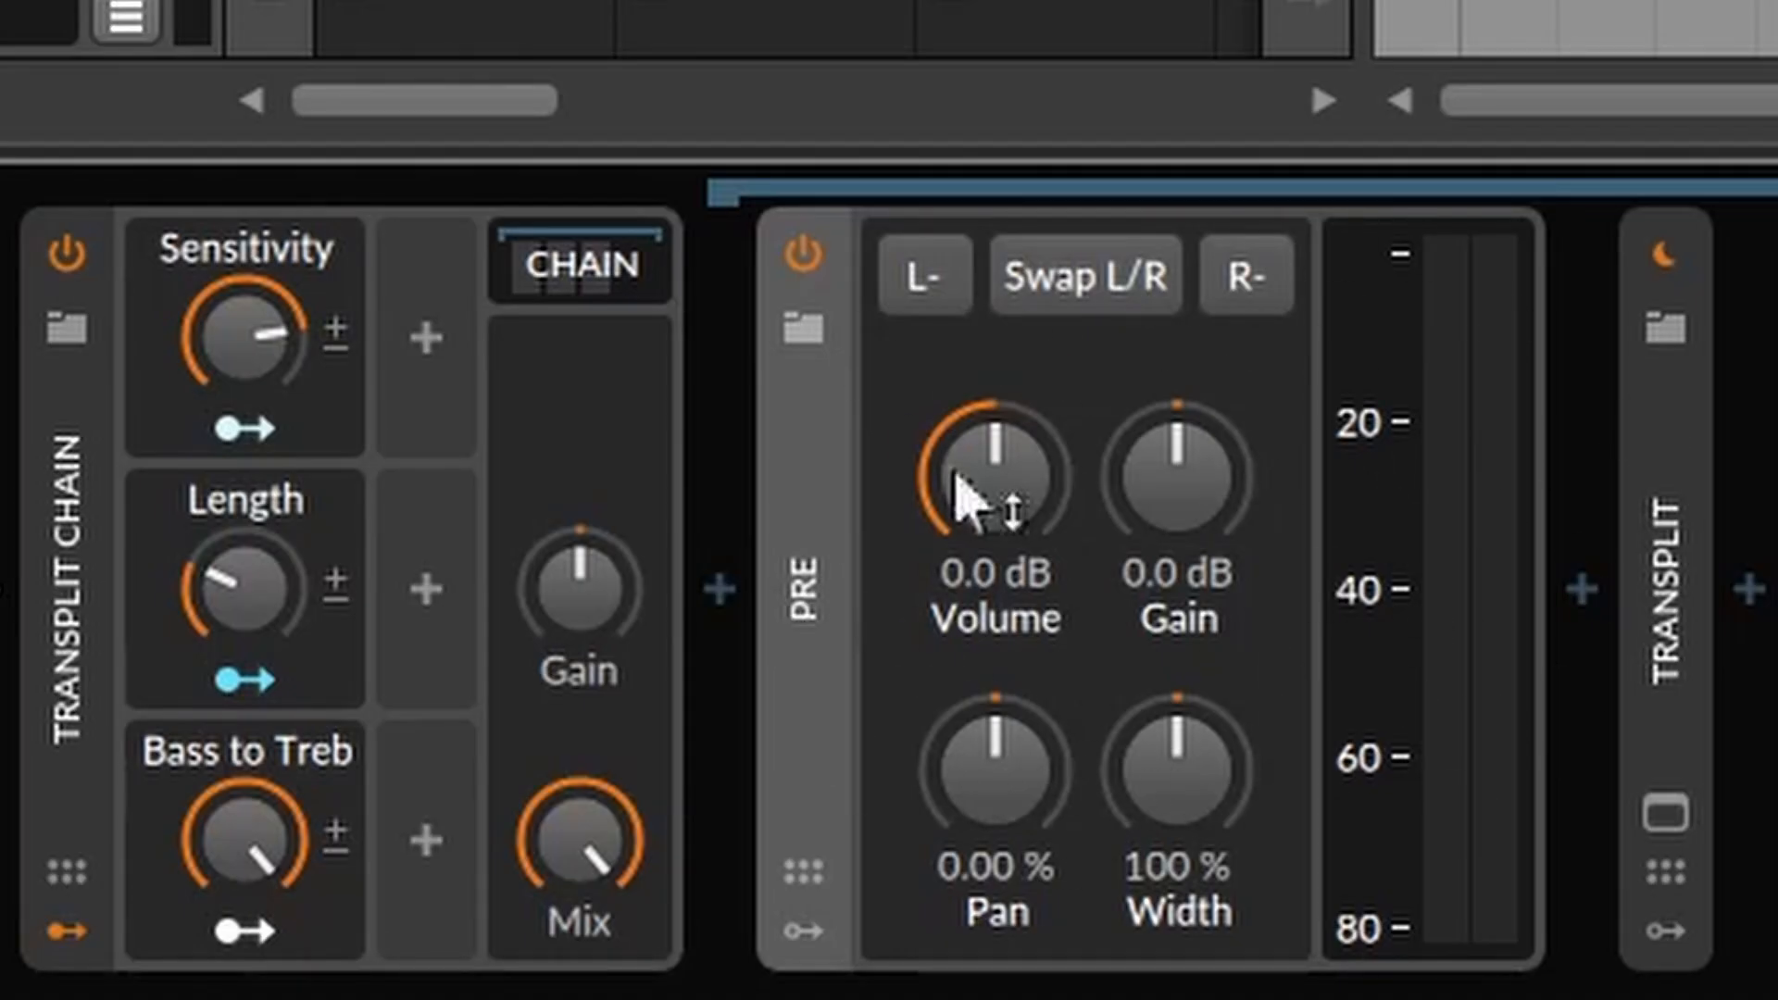
mouse_move(1349, 759)
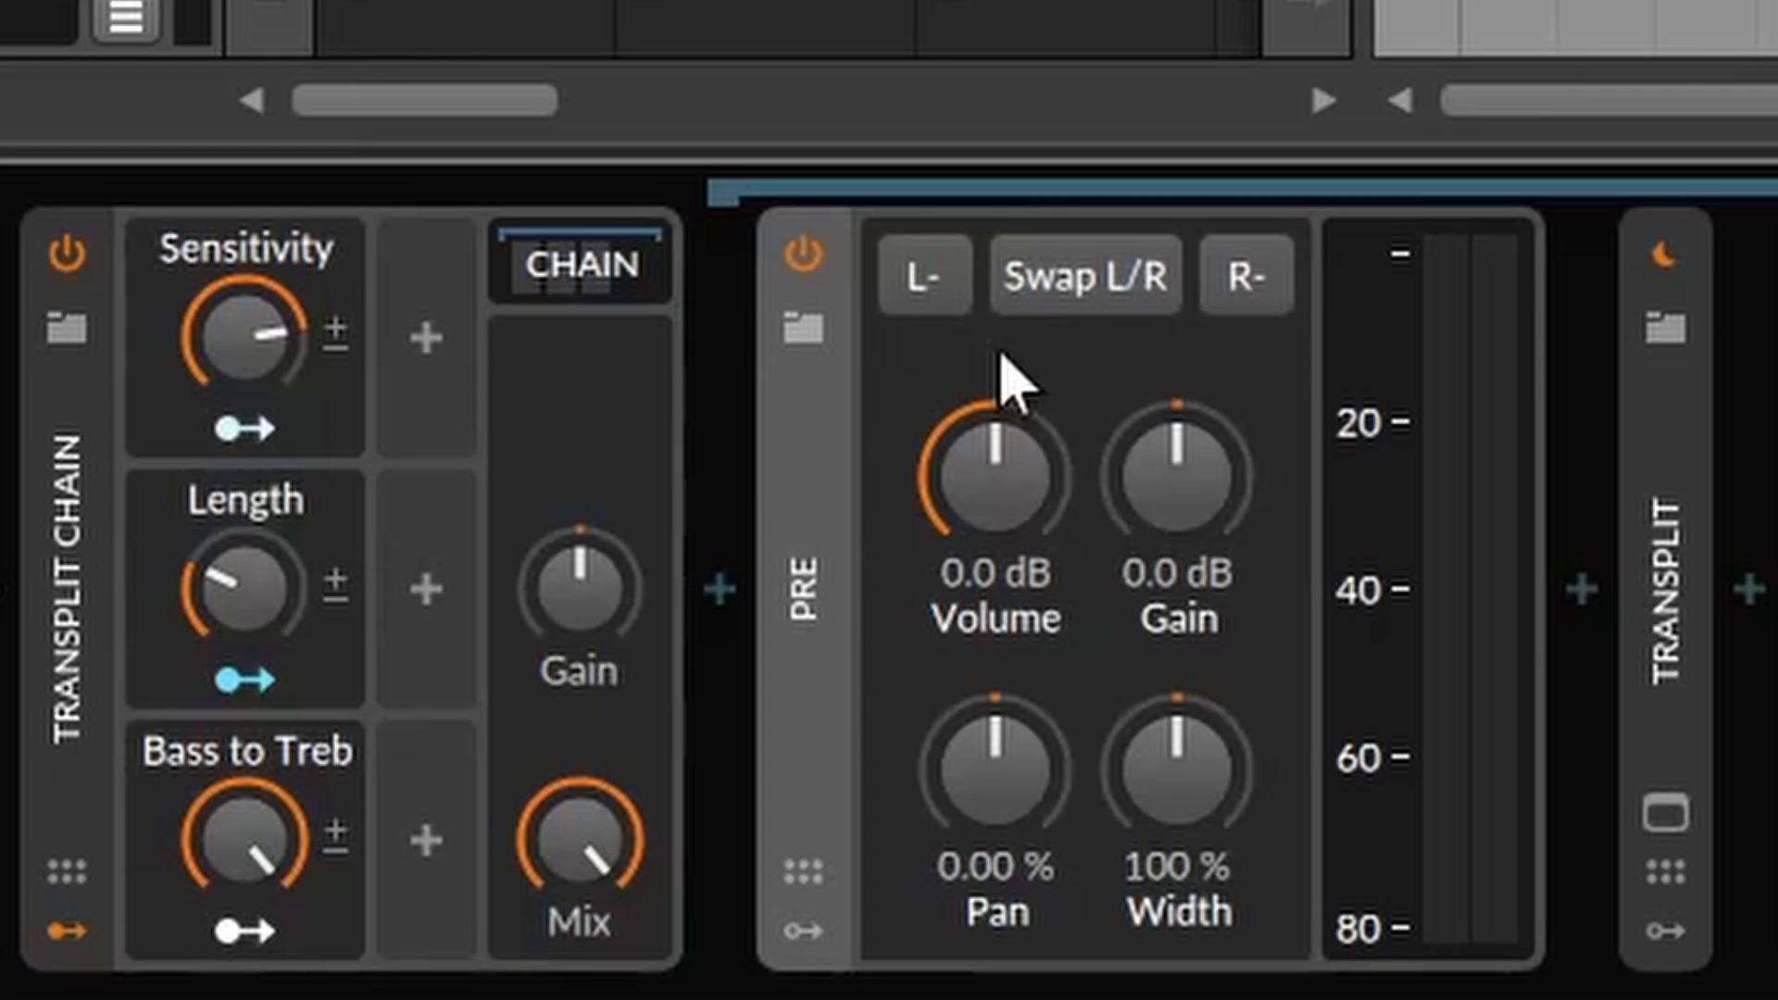
- Solo the Body layer of the FX Layer device
click(1355, 325)
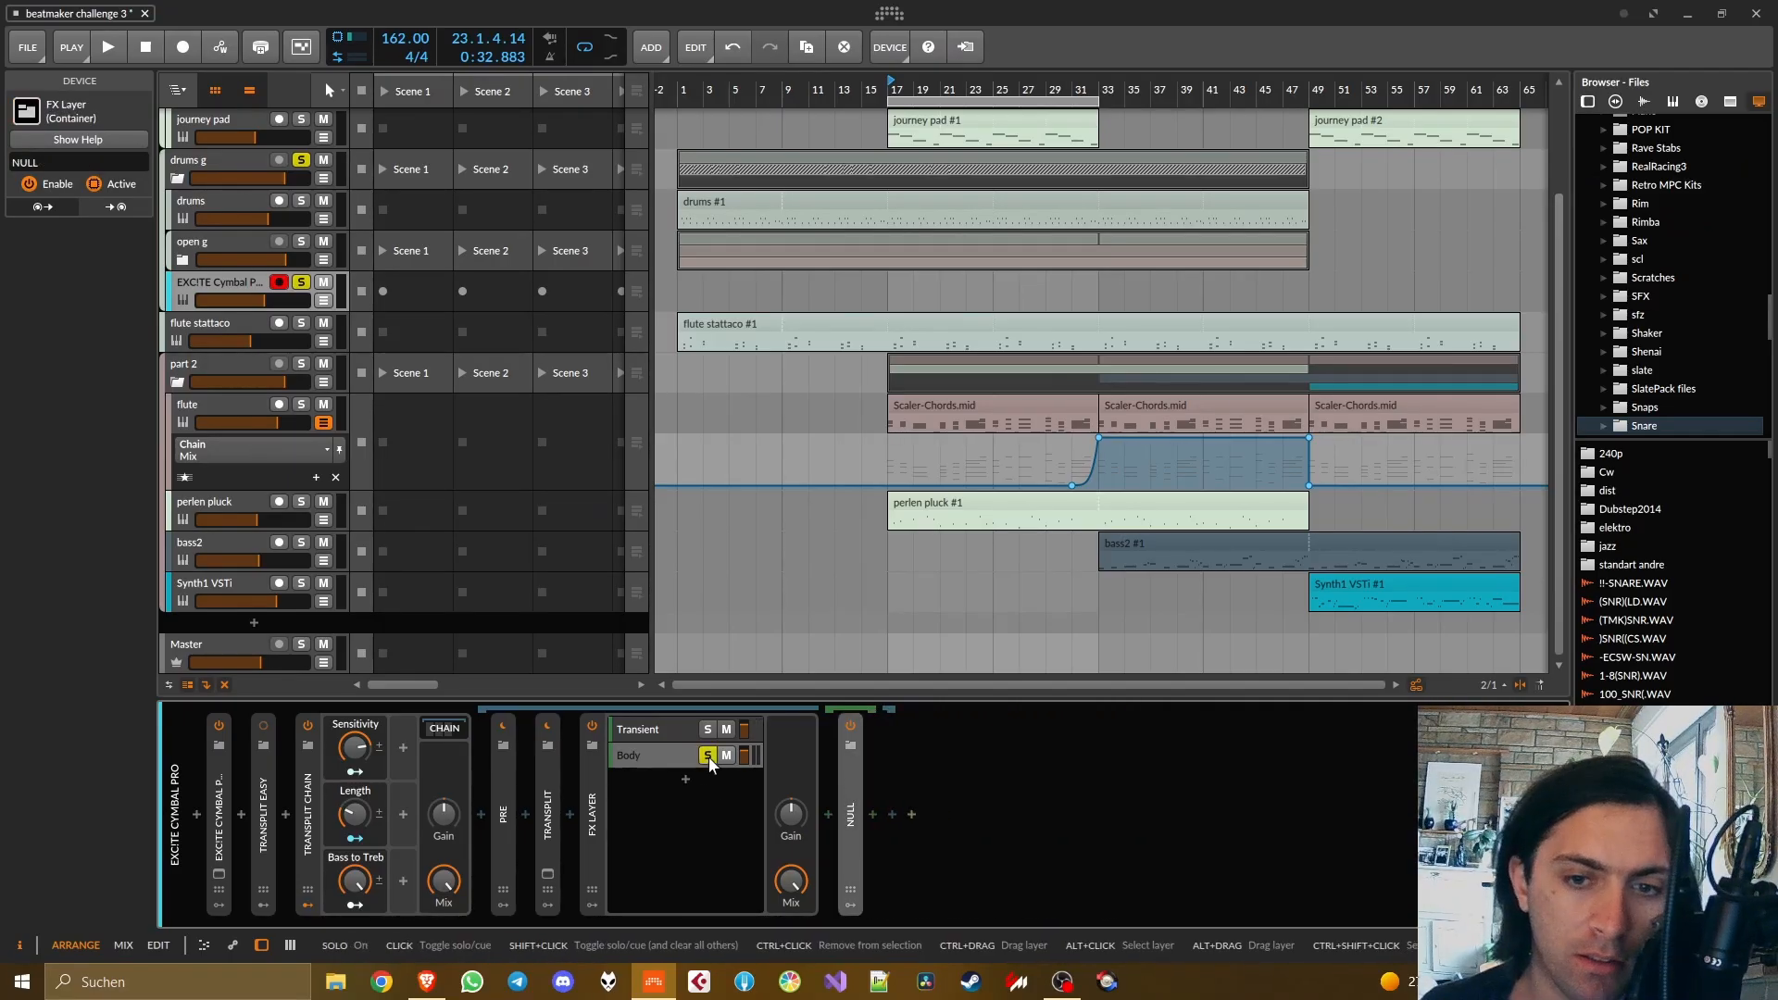
- Play the soloed Body, unsolo it, refold the FX Layer and bring up the device browser
click(107, 47)
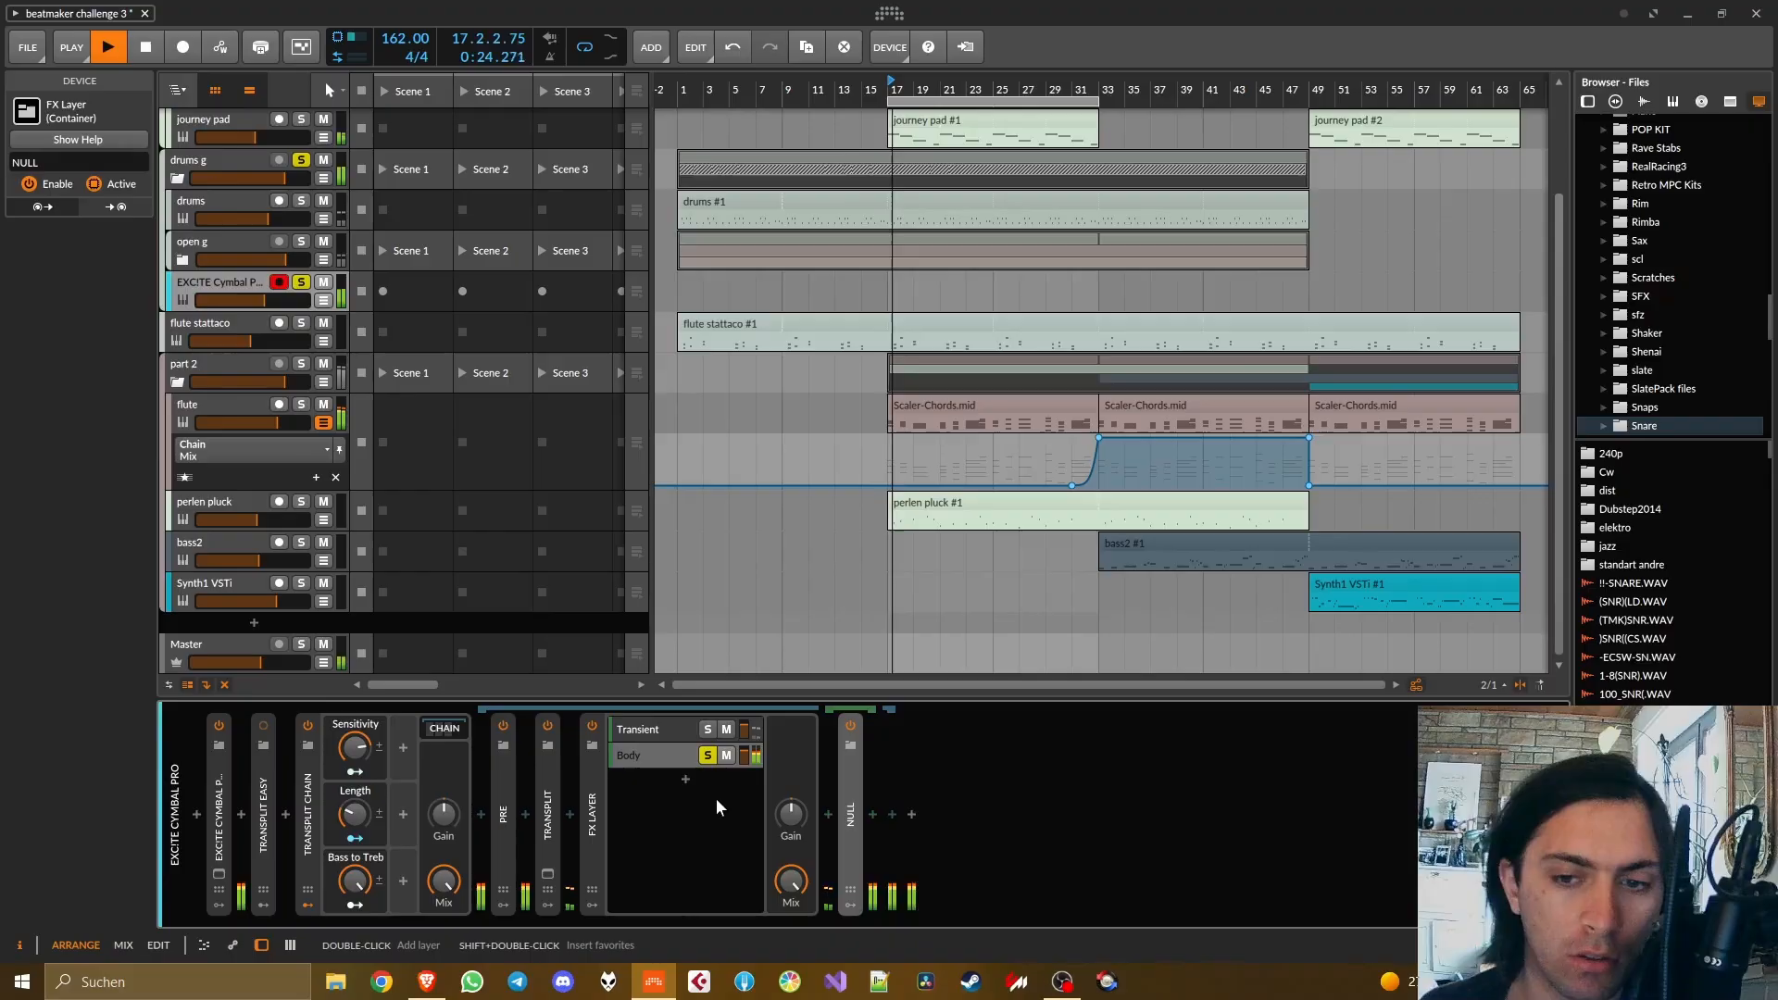
click(145, 46)
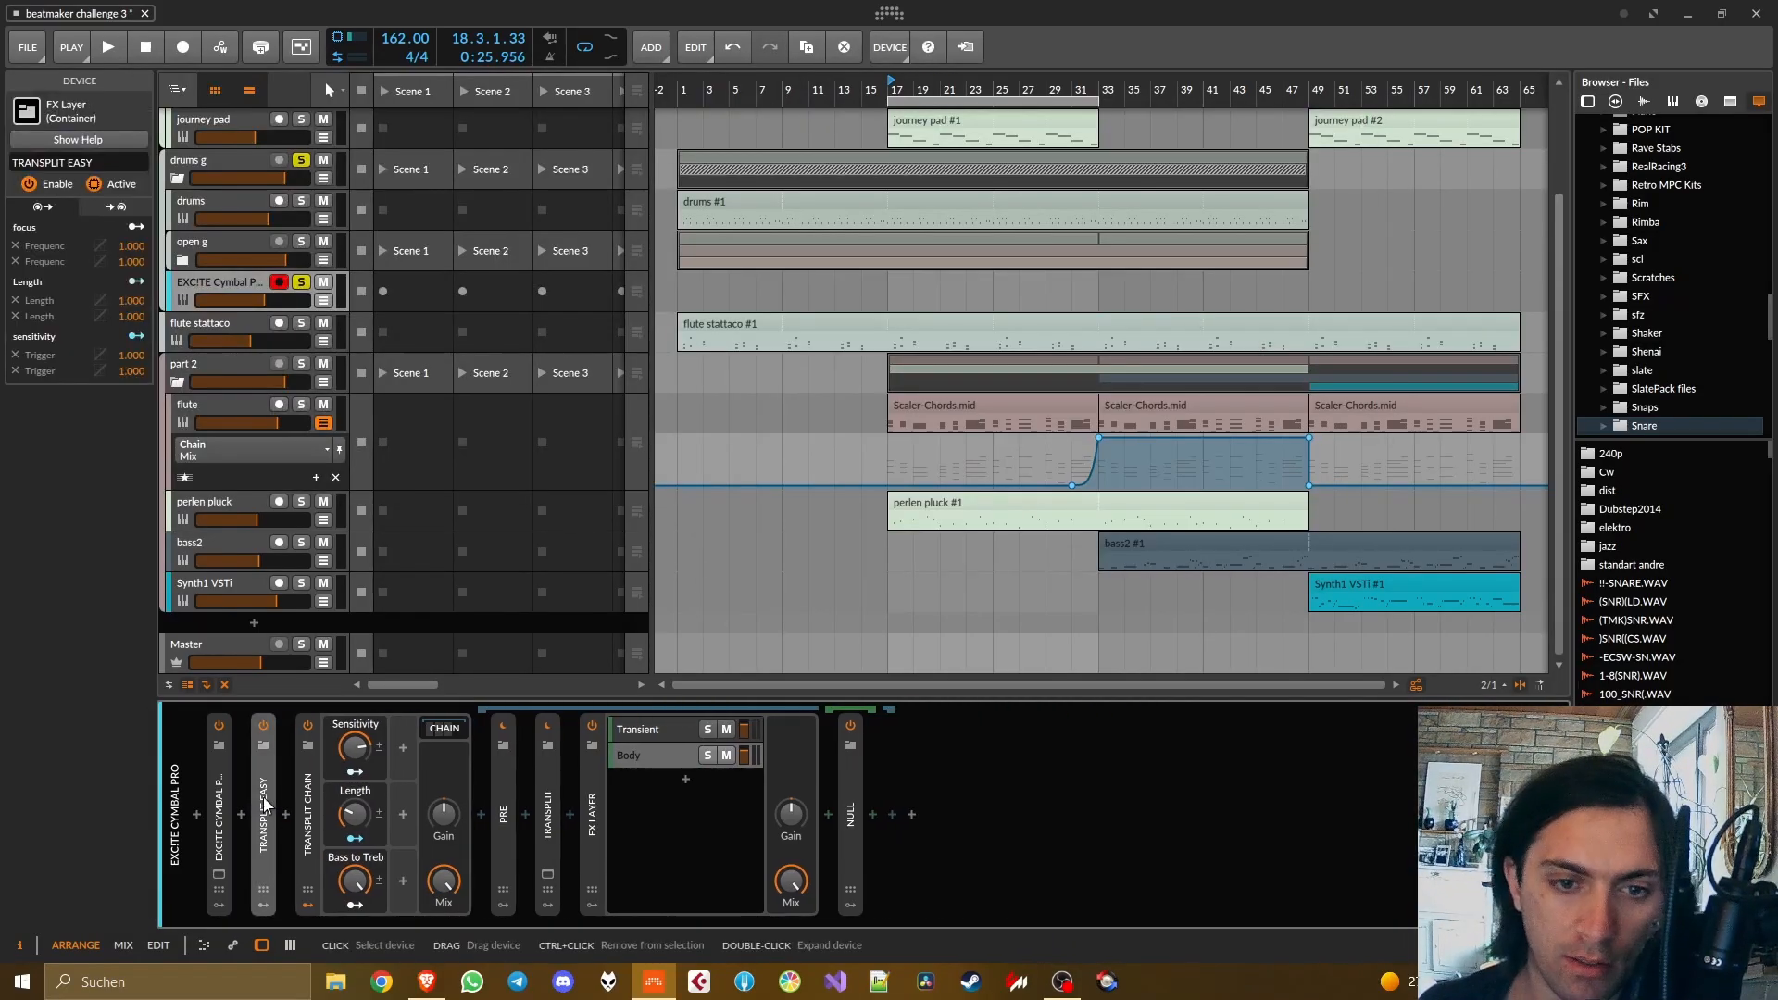
click(547, 874)
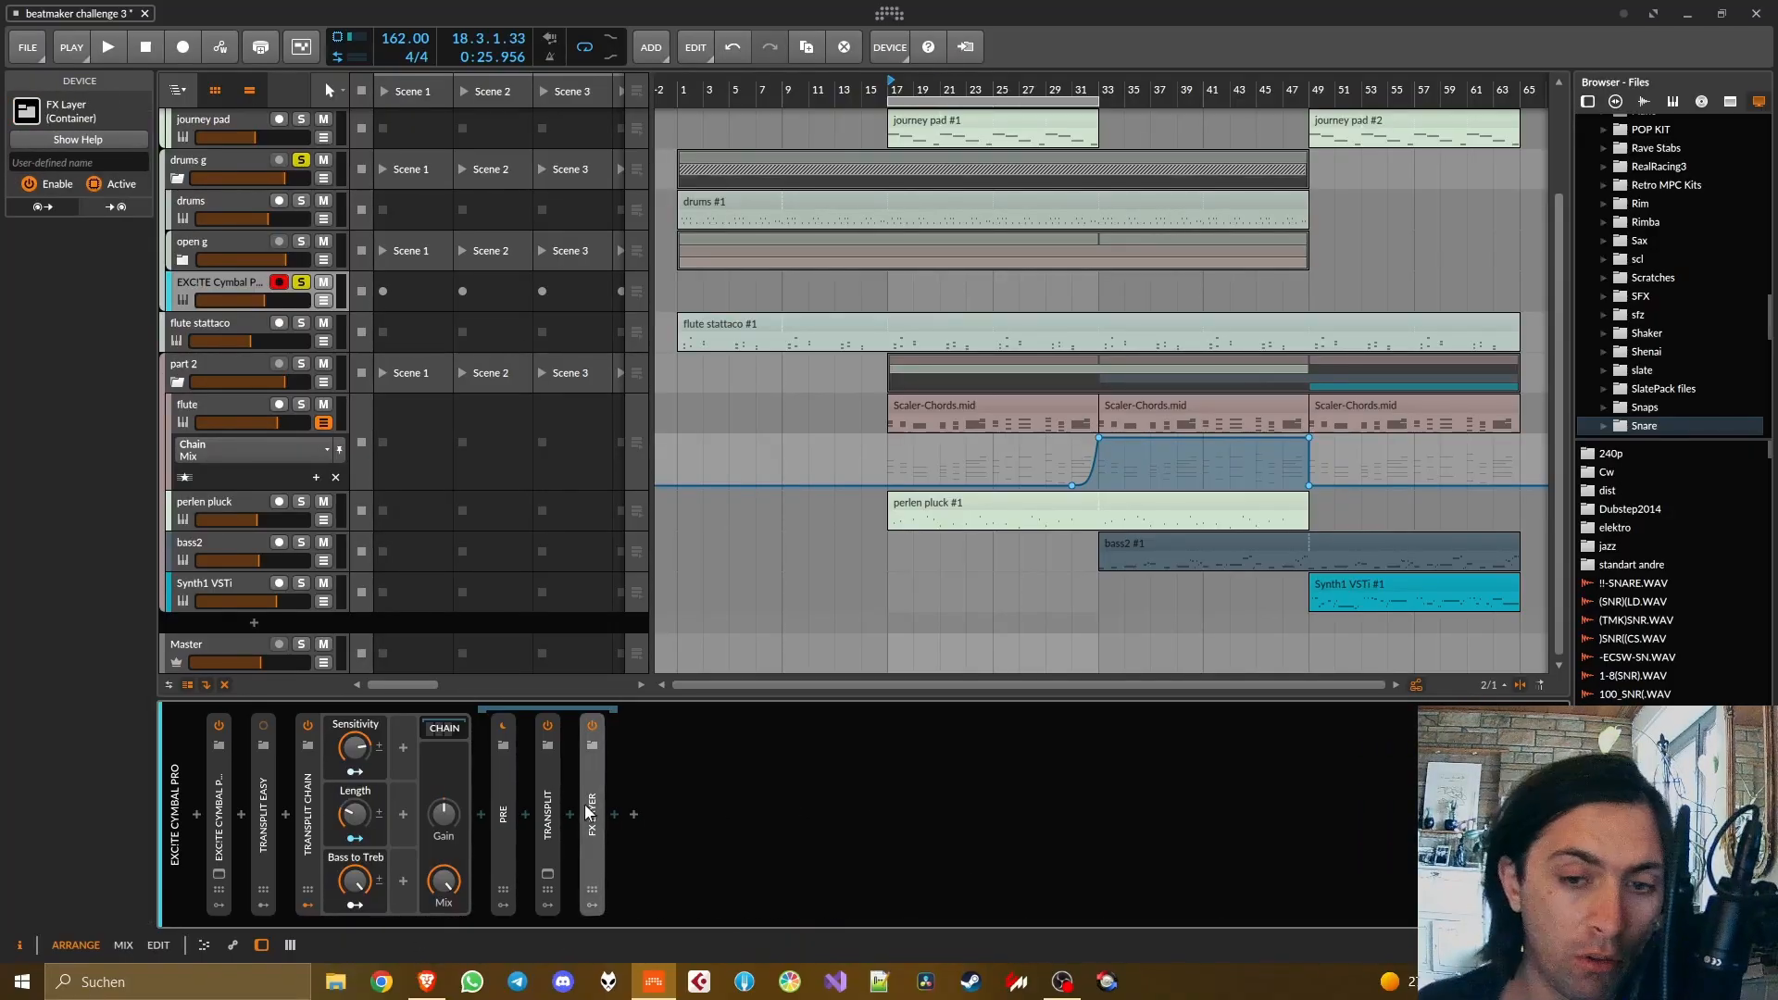
click(589, 786)
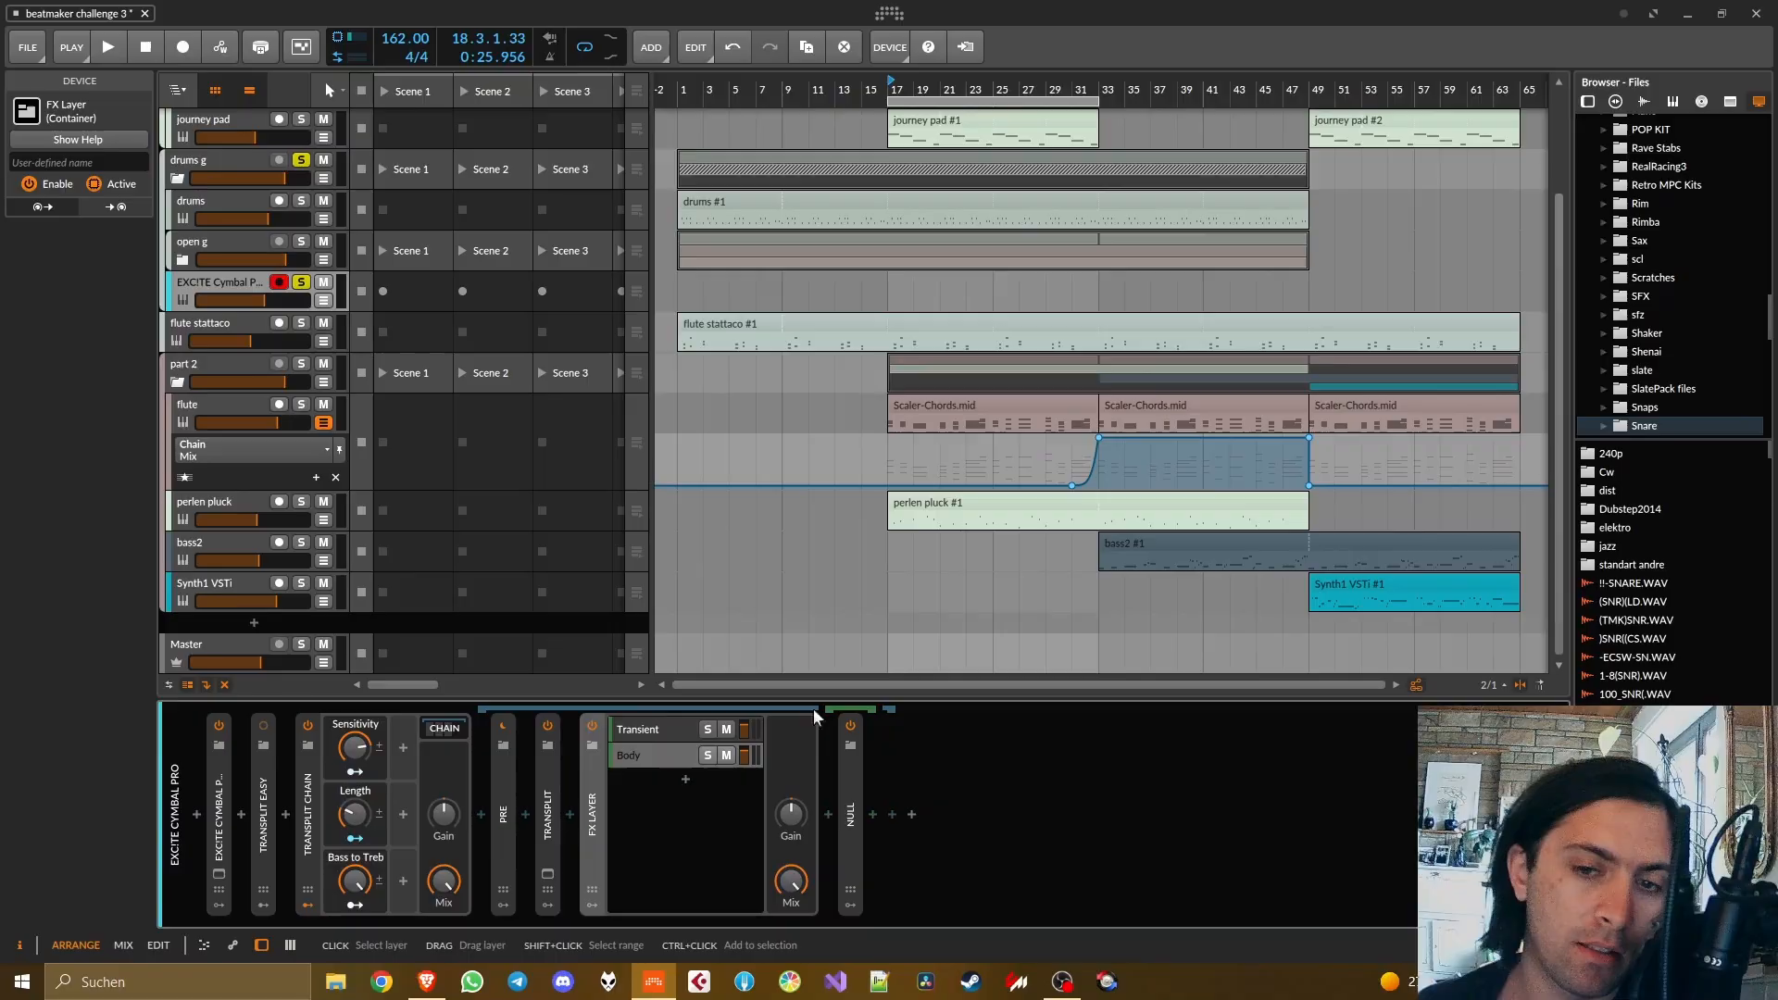
click(629, 753)
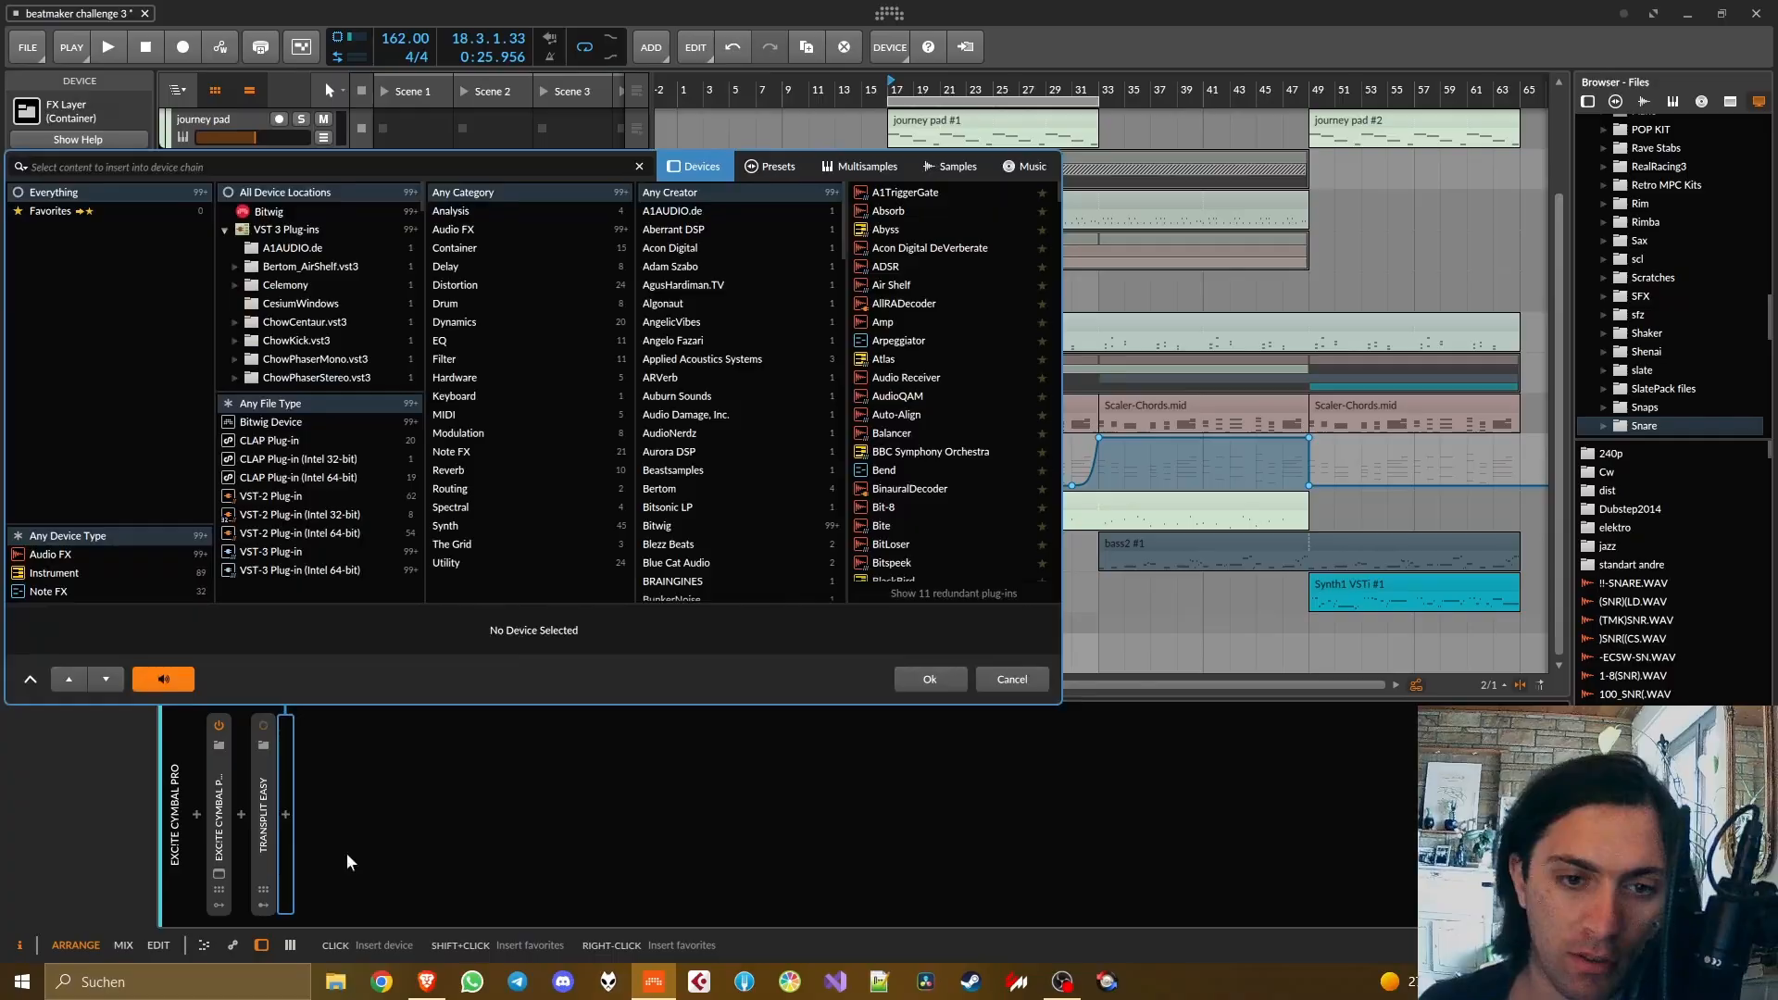
- Cancel the device browser and open the Transplit plugin window showing Sensitivity and Length
click(777, 166)
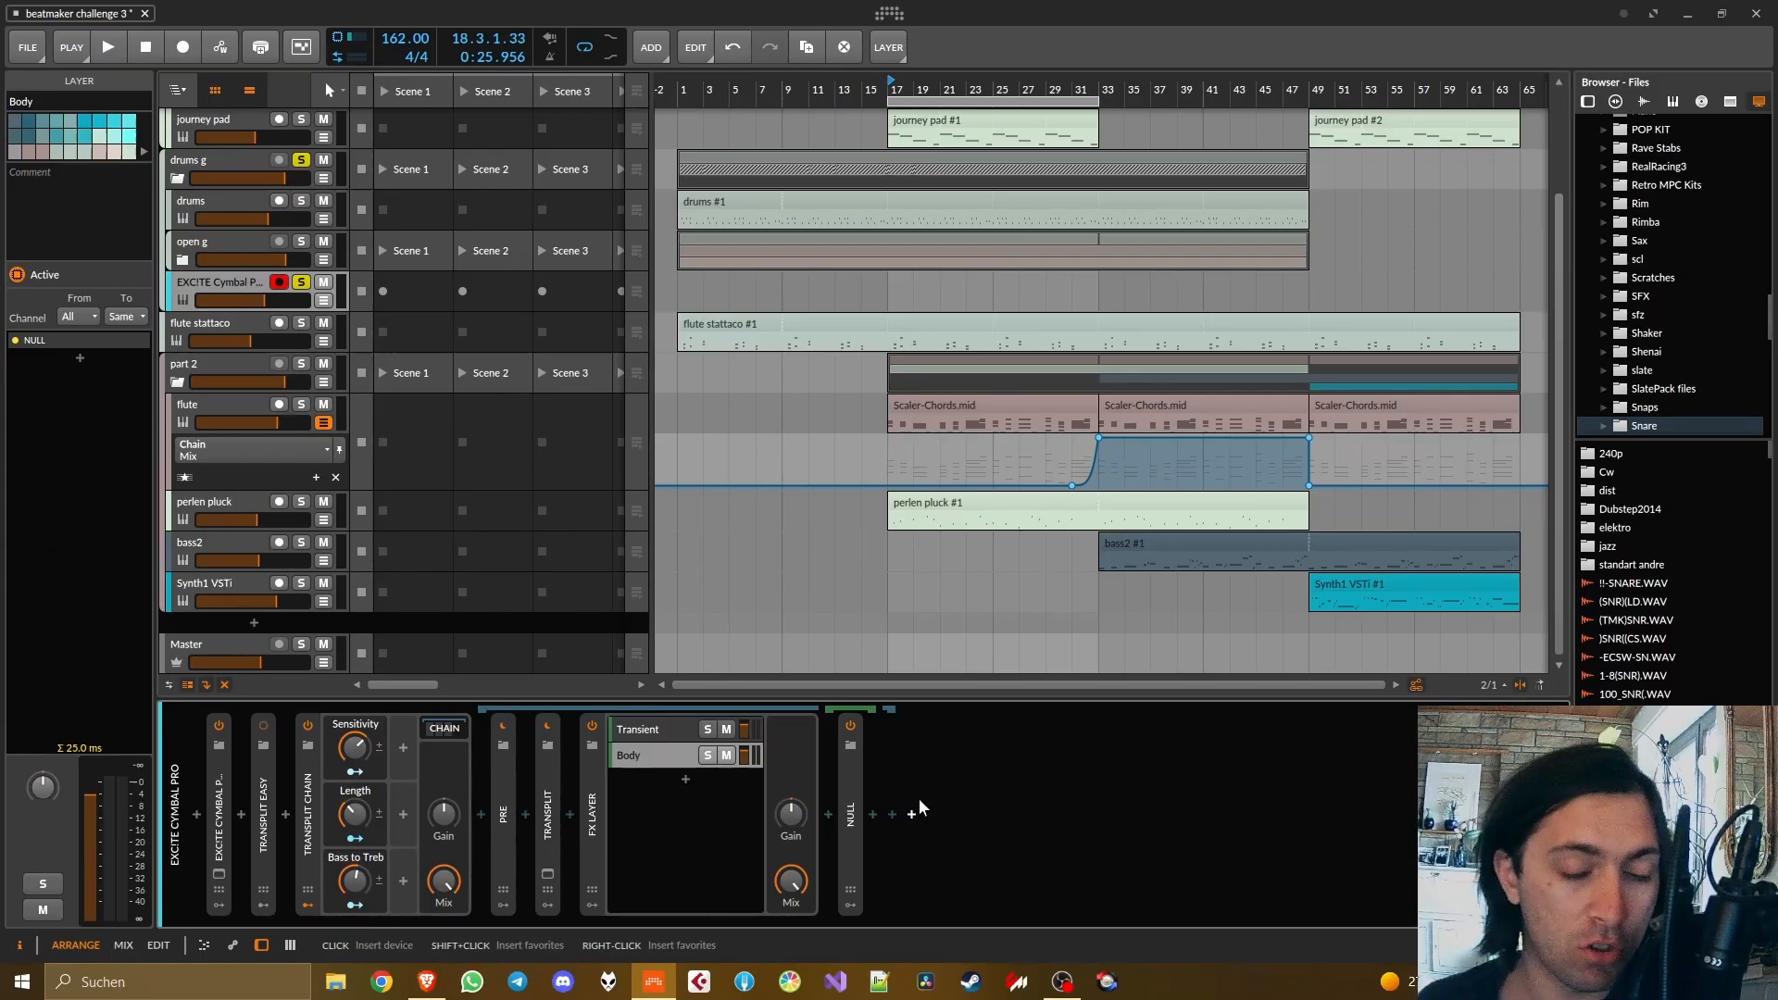
double_click(544, 812)
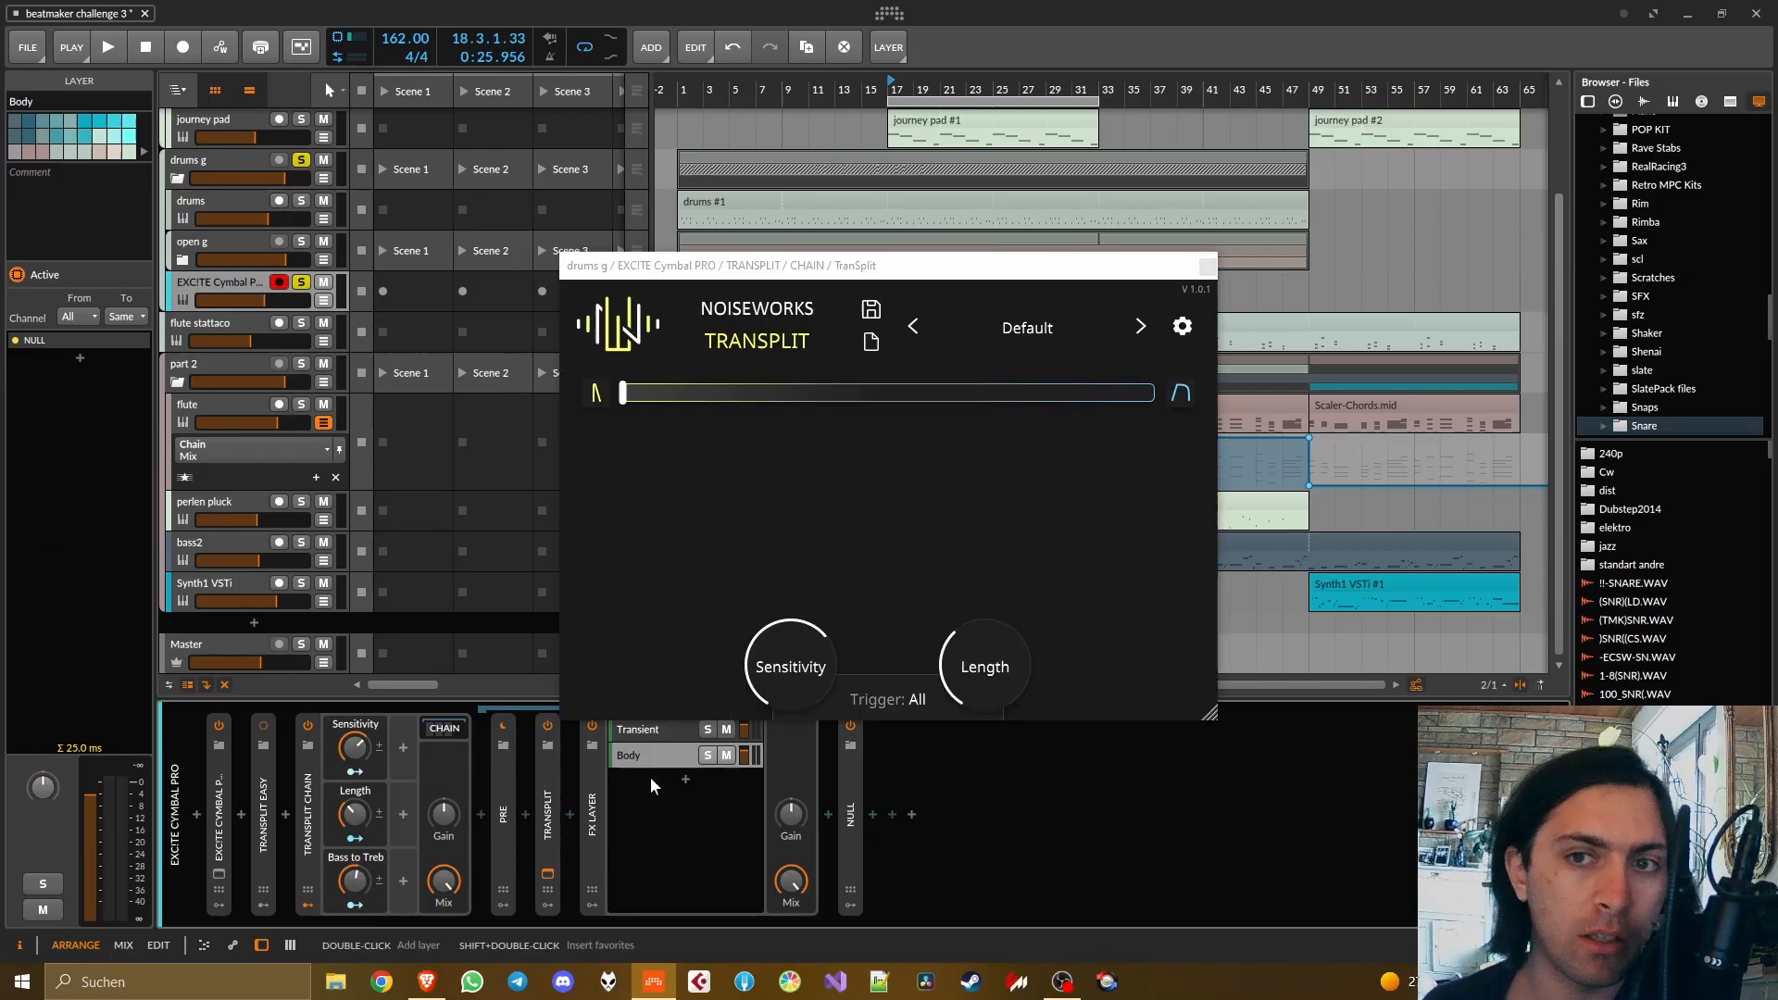